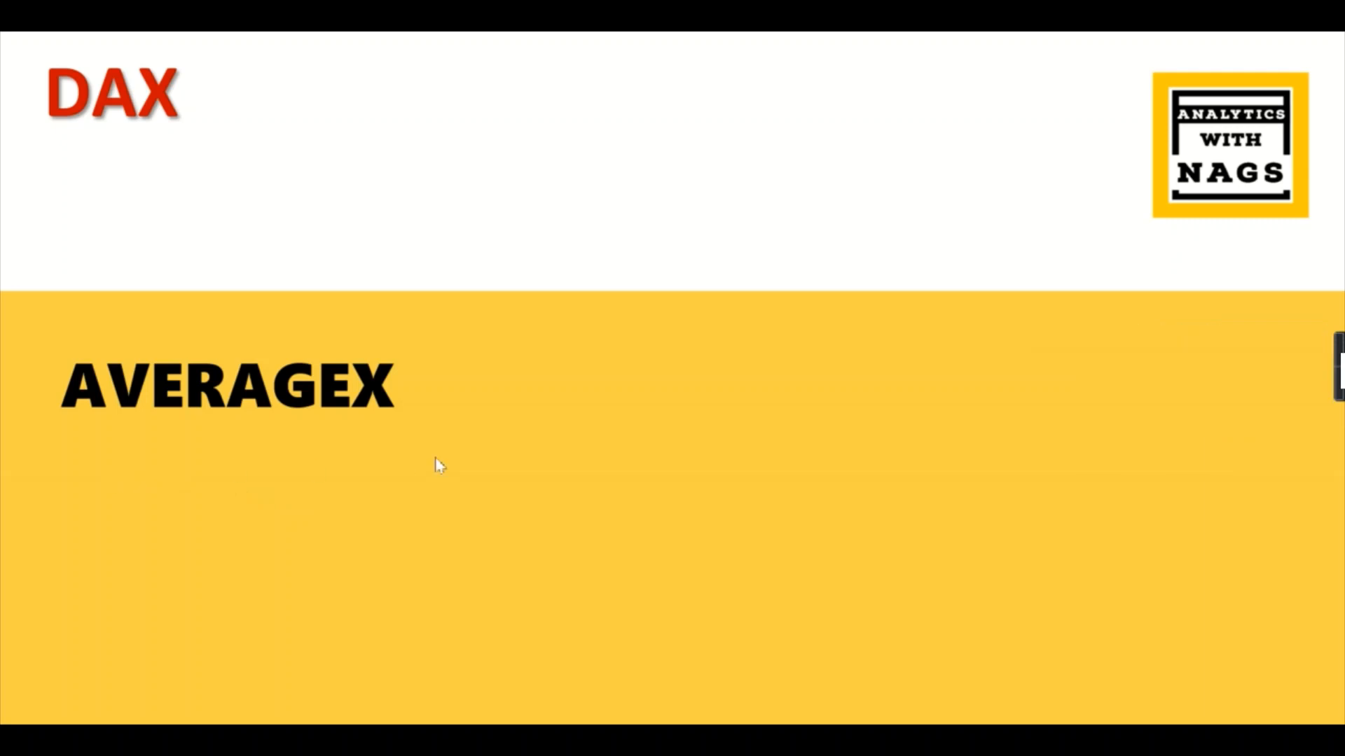
mouse_move(582, 470)
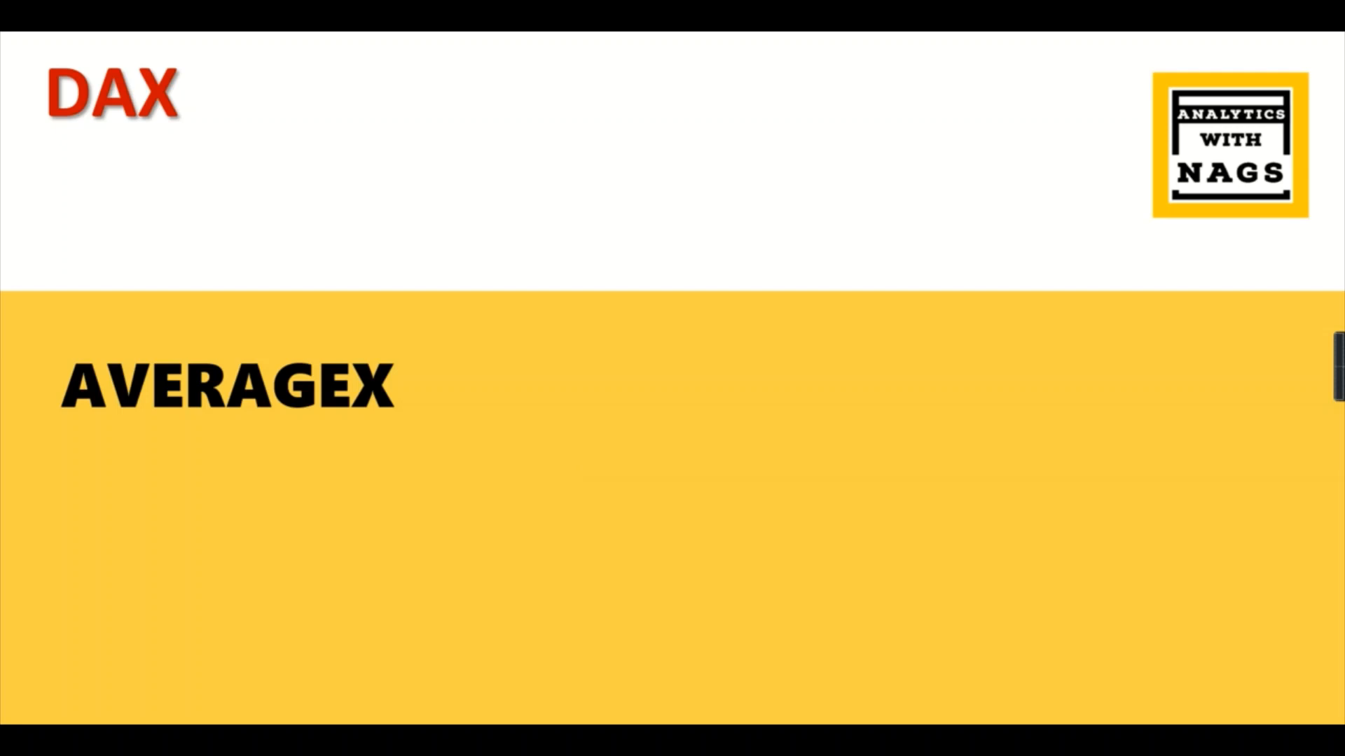
mouse_move(355, 478)
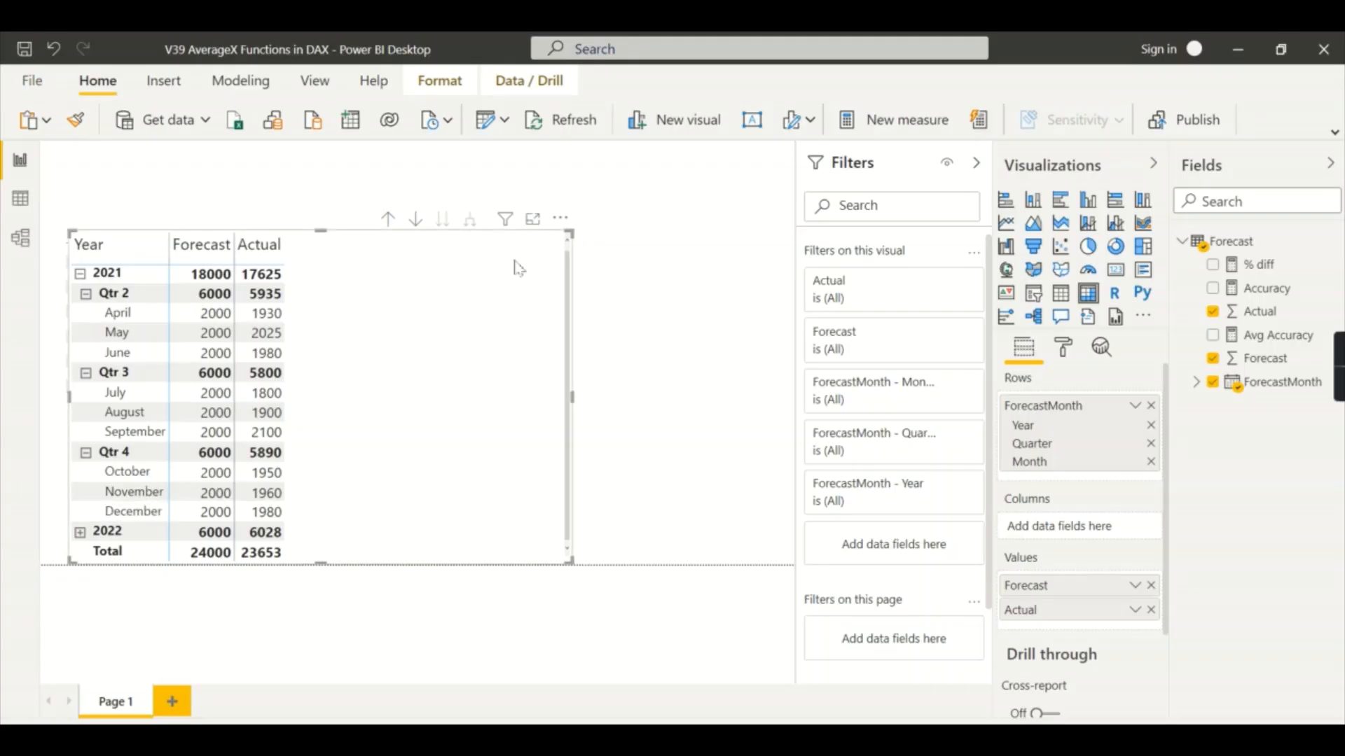
mouse_move(687, 463)
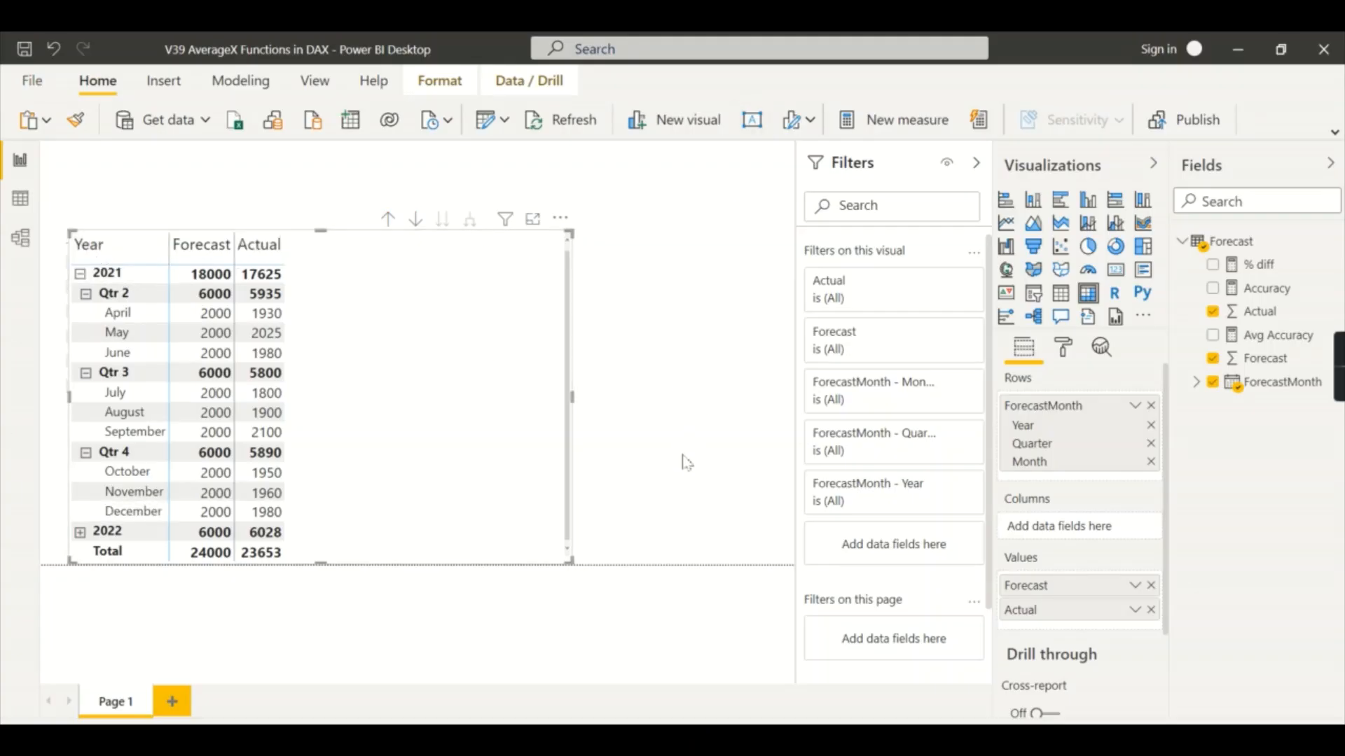
mouse_move(20, 199)
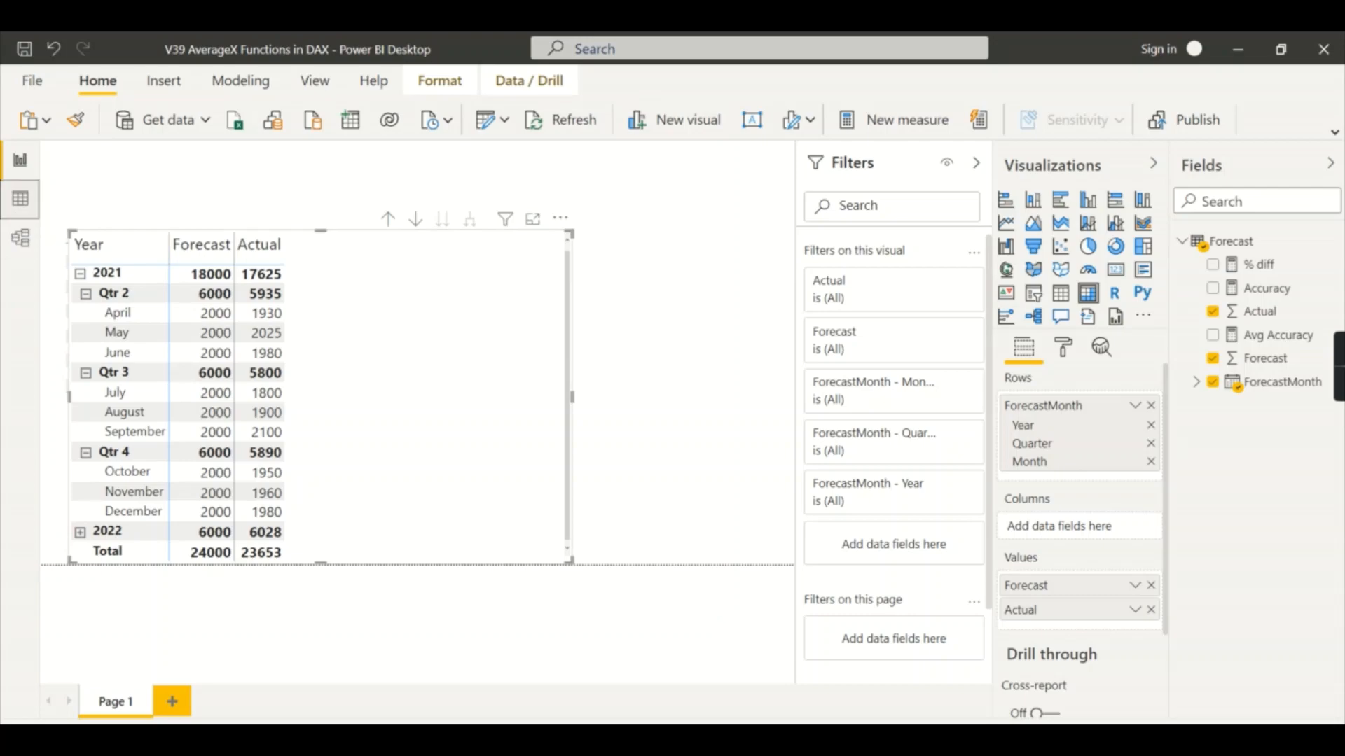
Switch to Data view to inspect the Forecast table's twelve monthly Forecast and Actual rows
left_click(19, 197)
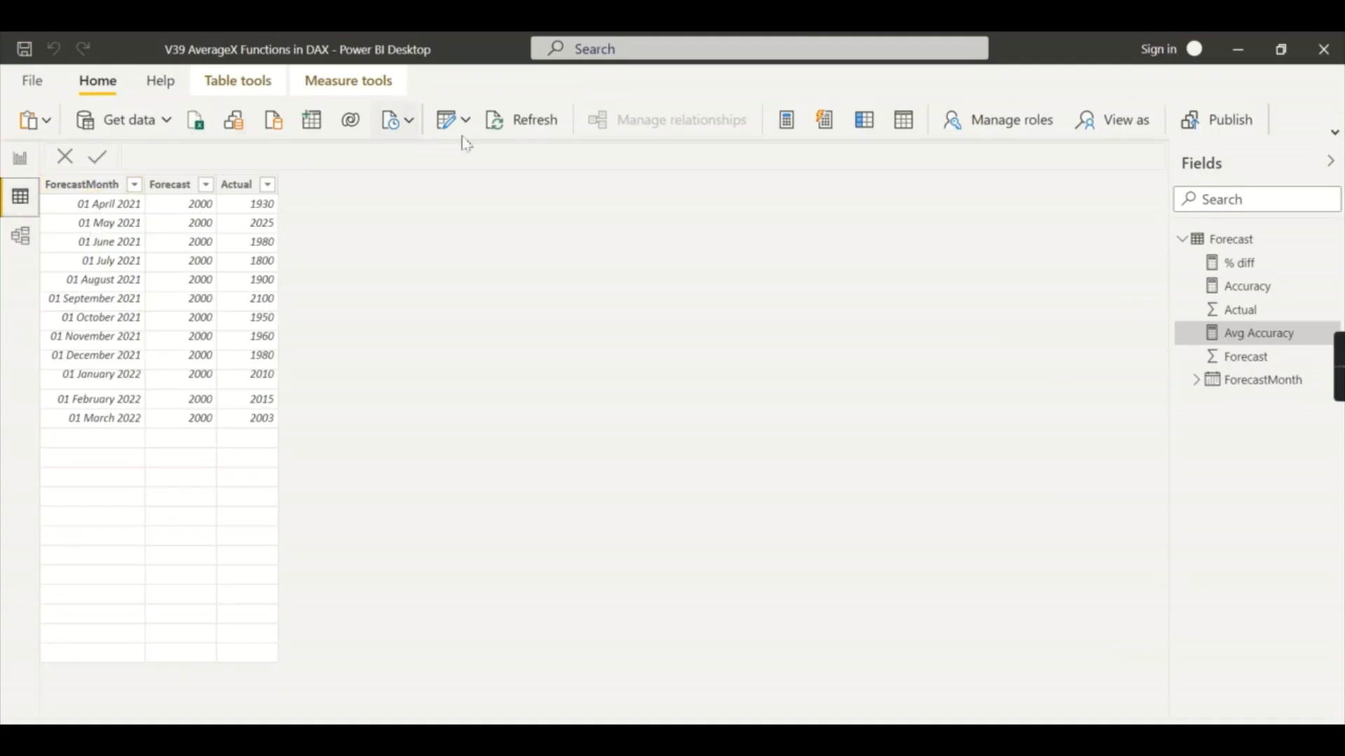
left_click(534, 119)
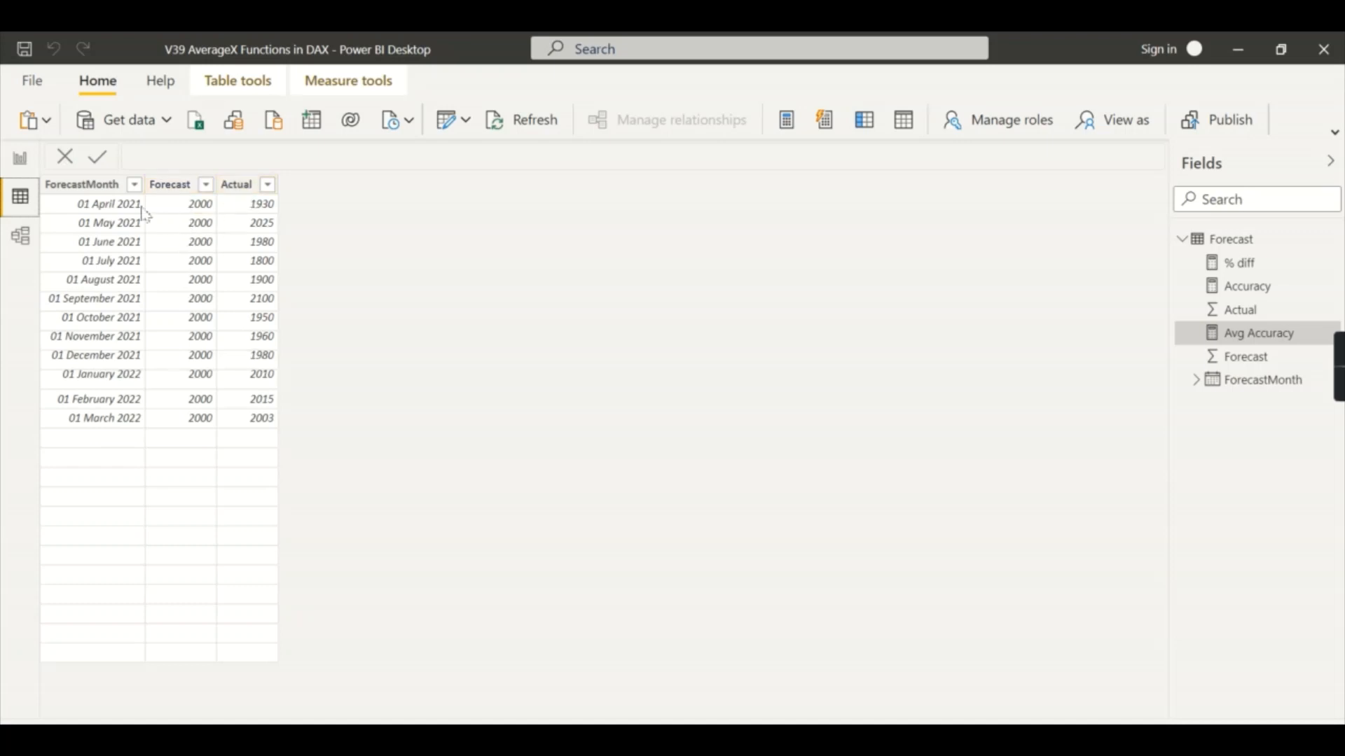
mouse_move(153, 217)
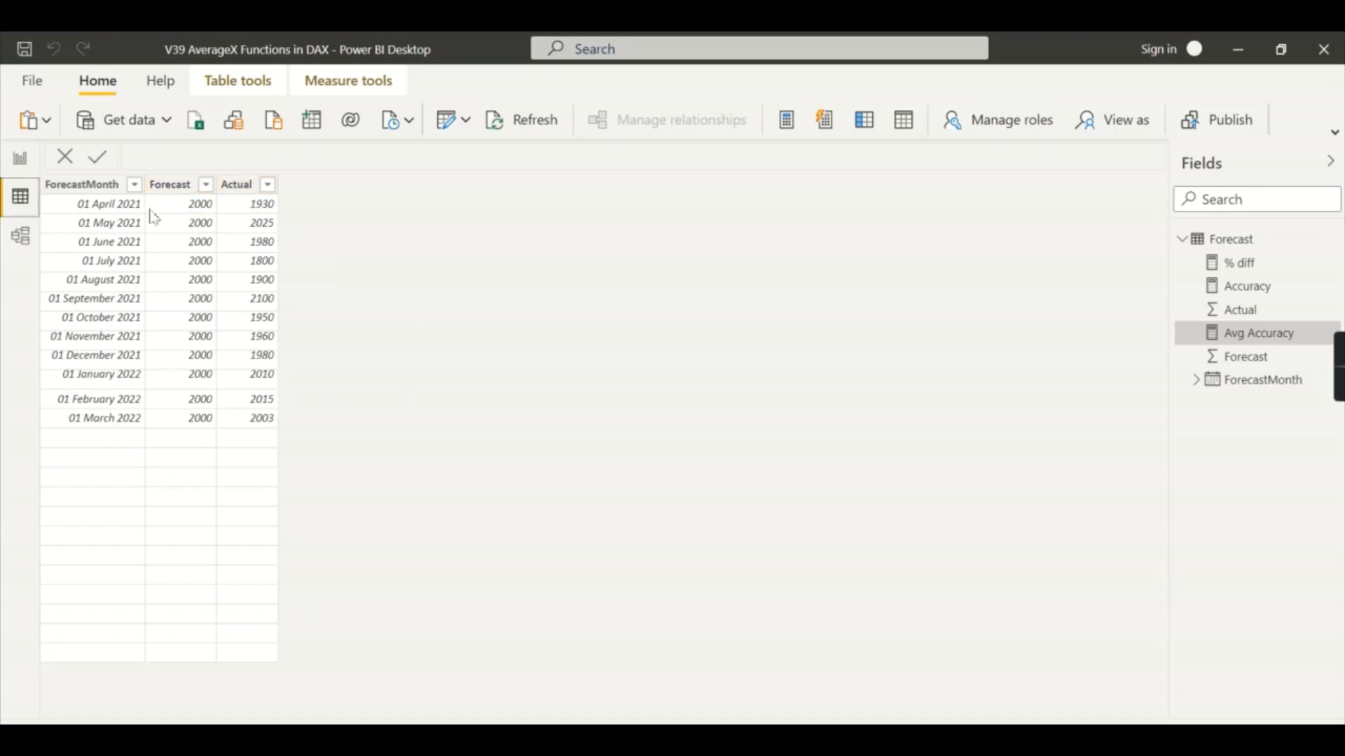
mouse_move(894, 201)
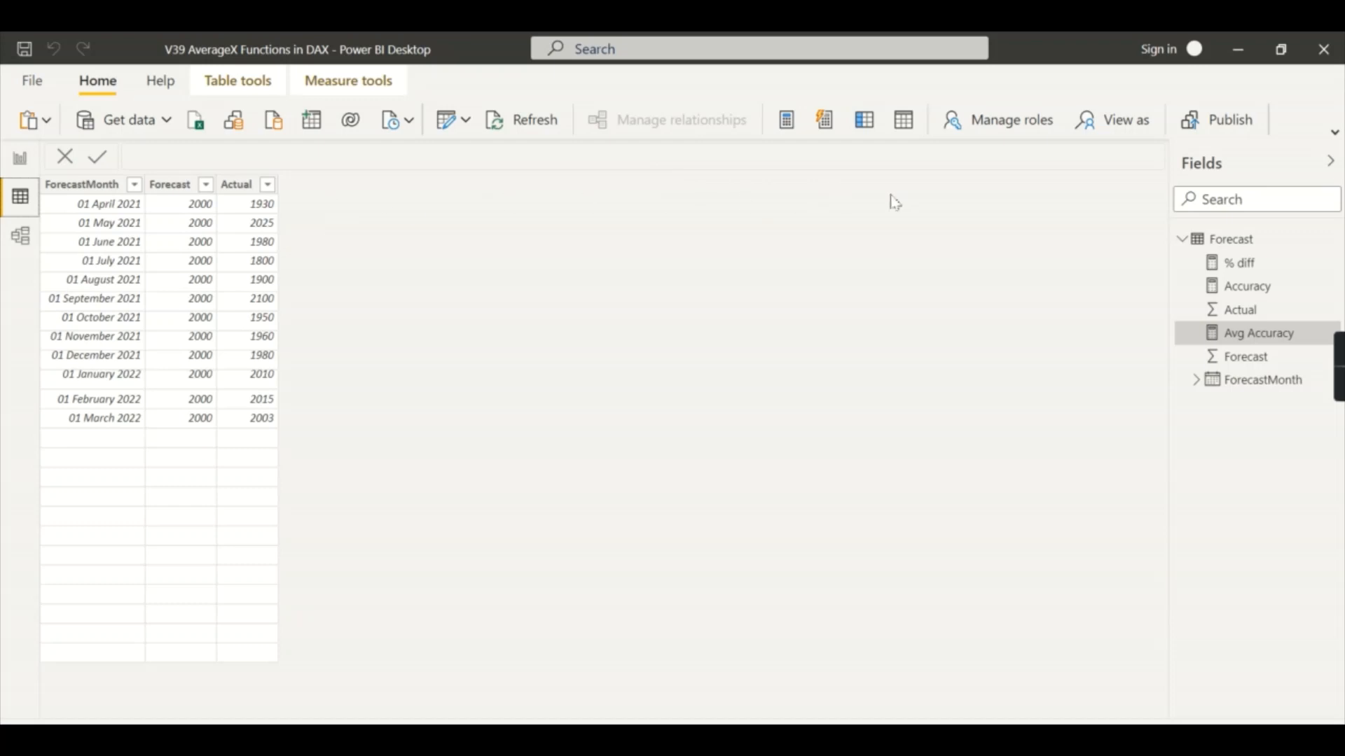
mouse_move(669, 222)
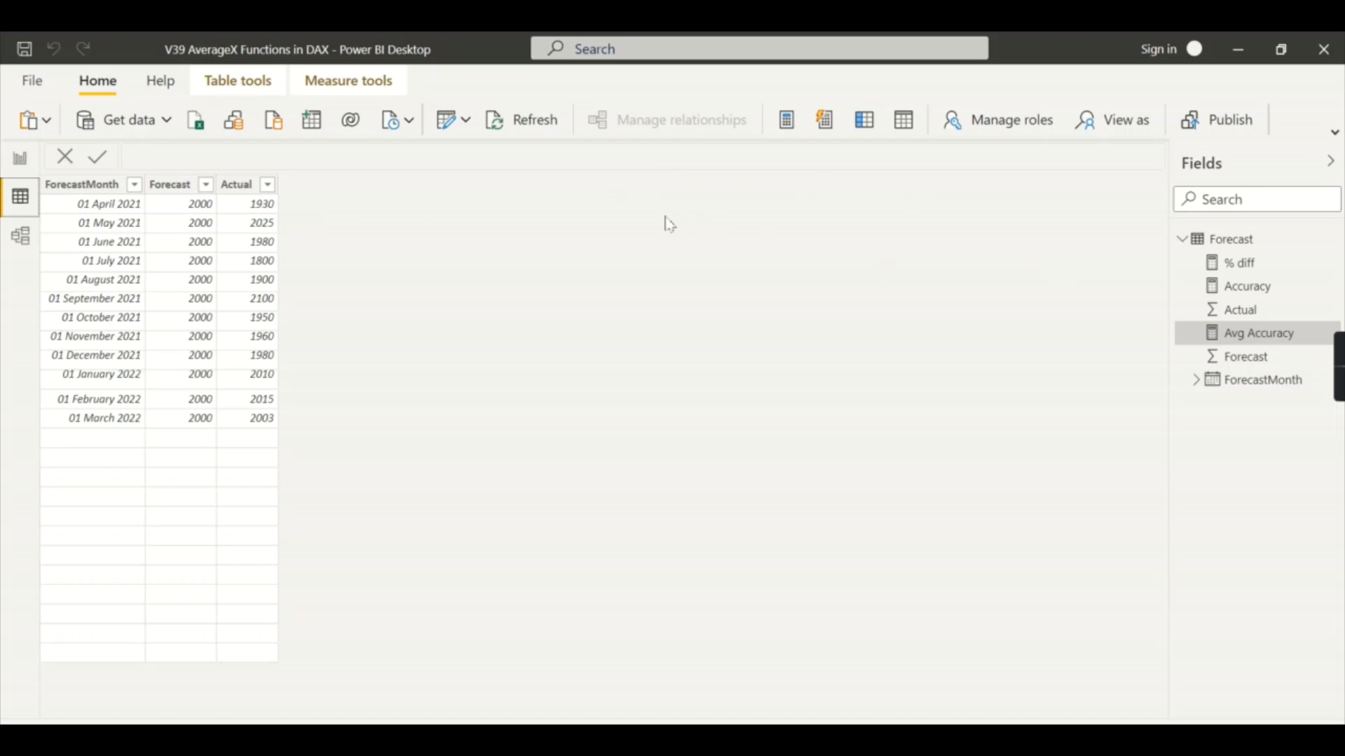
mouse_move(94, 273)
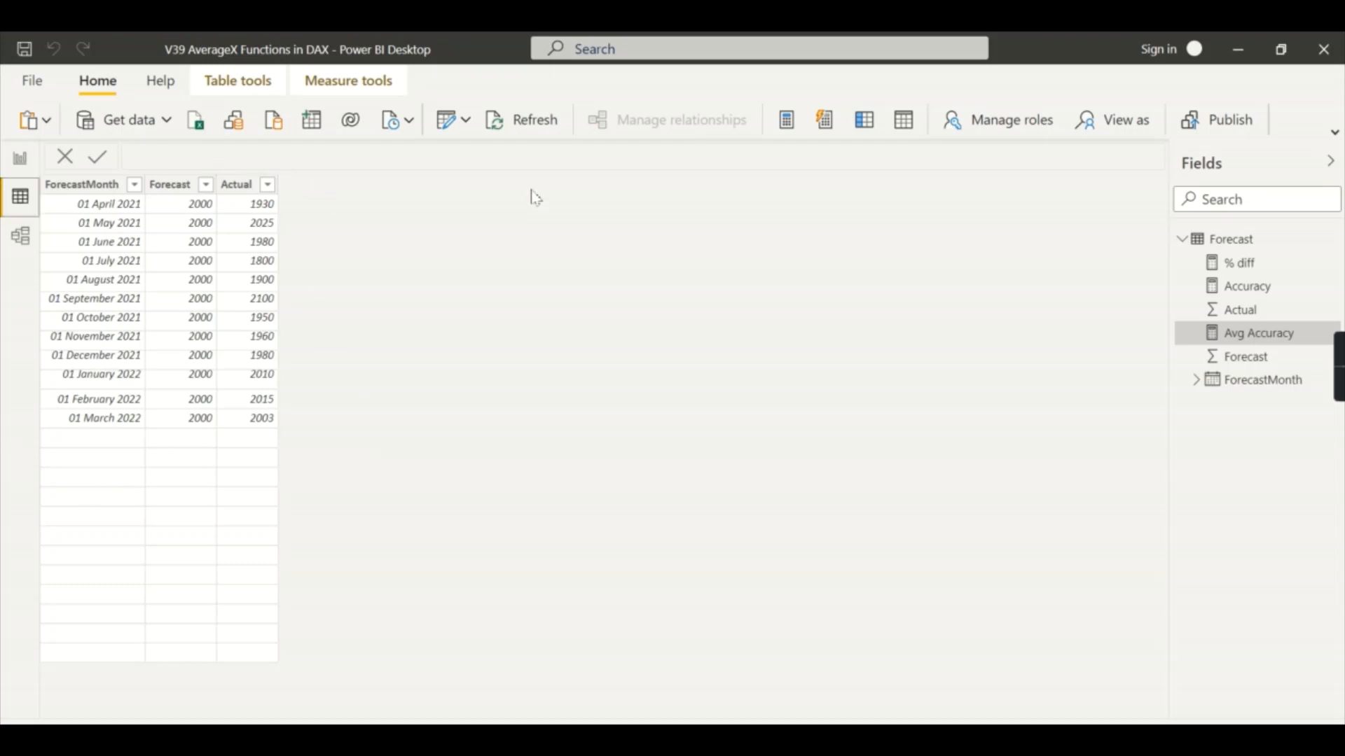
mouse_move(443, 144)
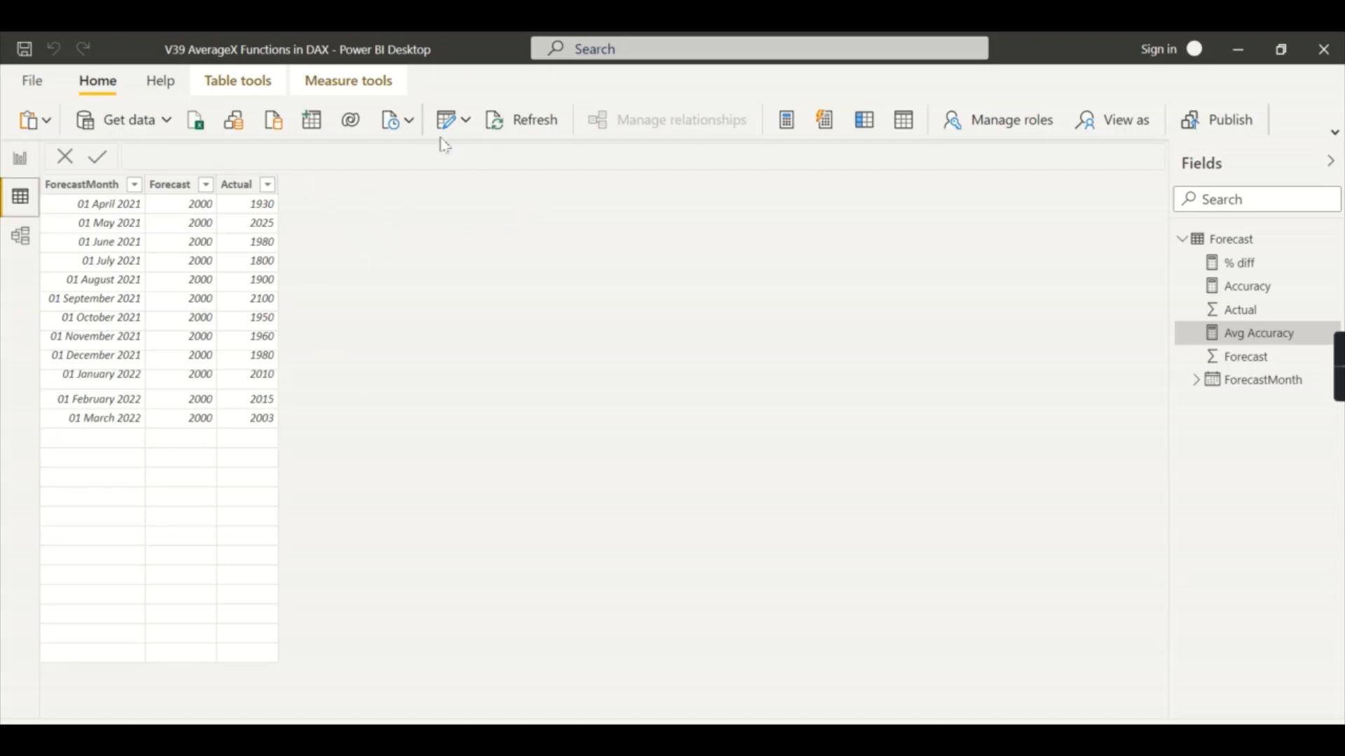
mouse_move(338, 475)
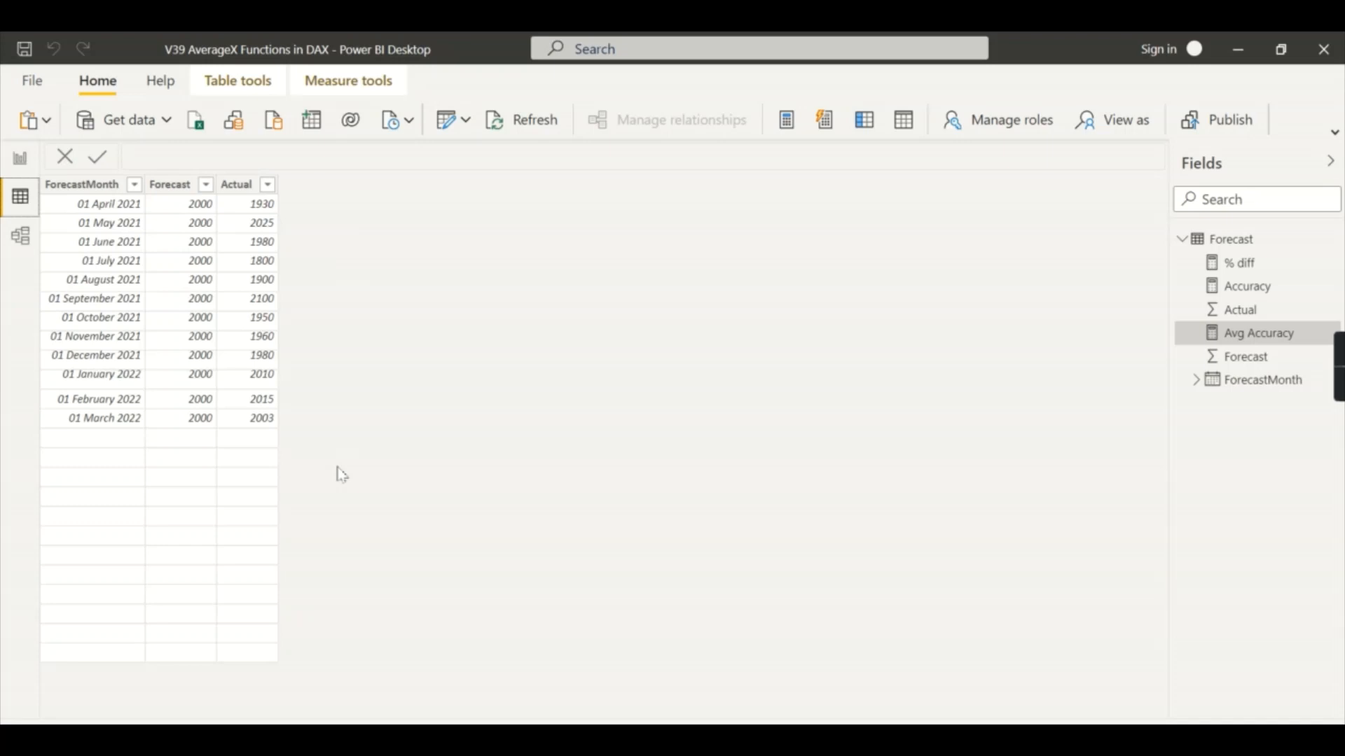
mouse_move(520, 243)
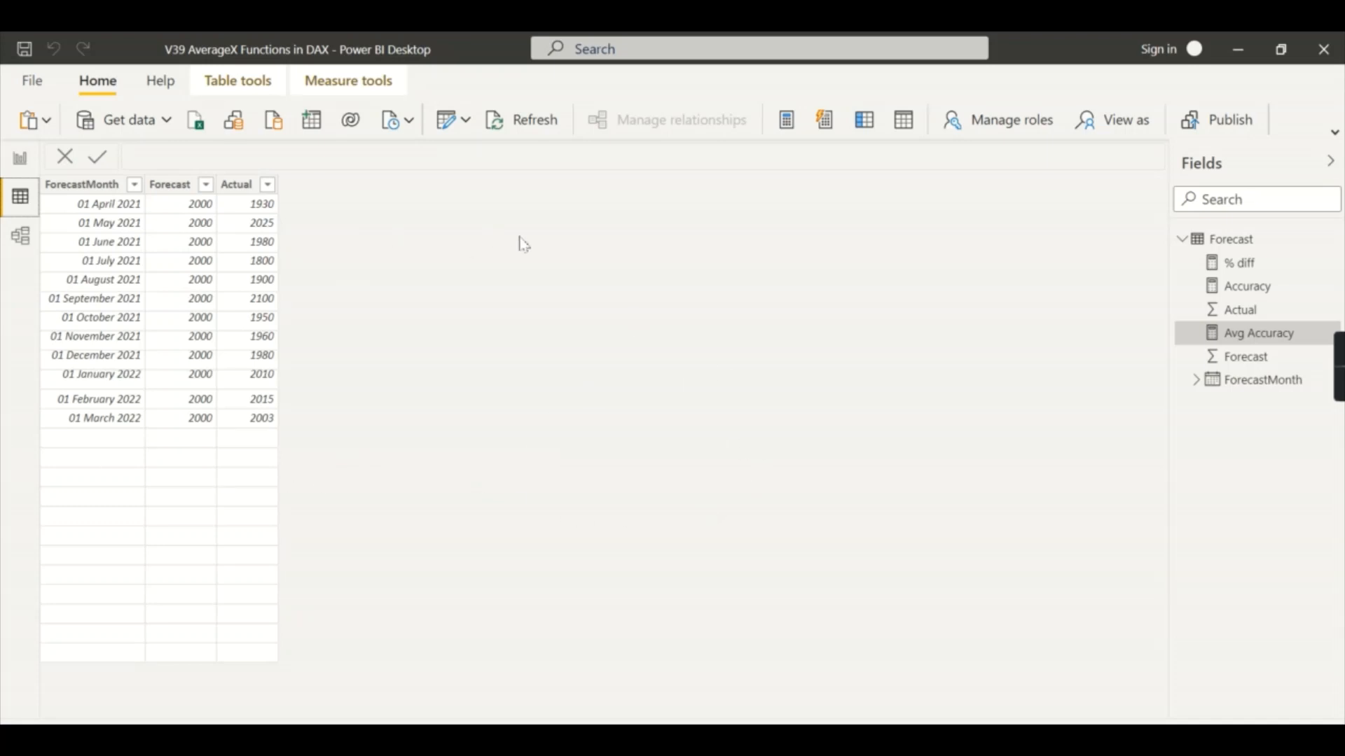
mouse_move(605, 381)
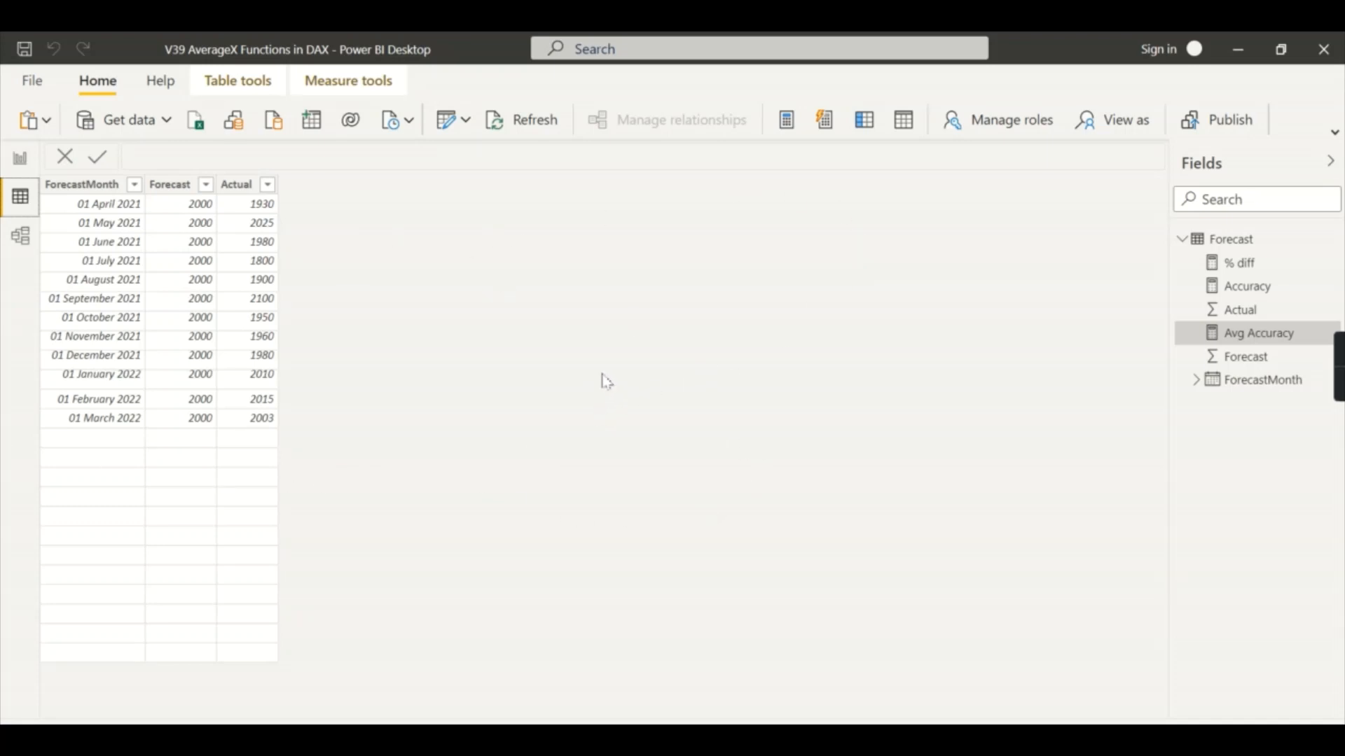
mouse_move(75, 273)
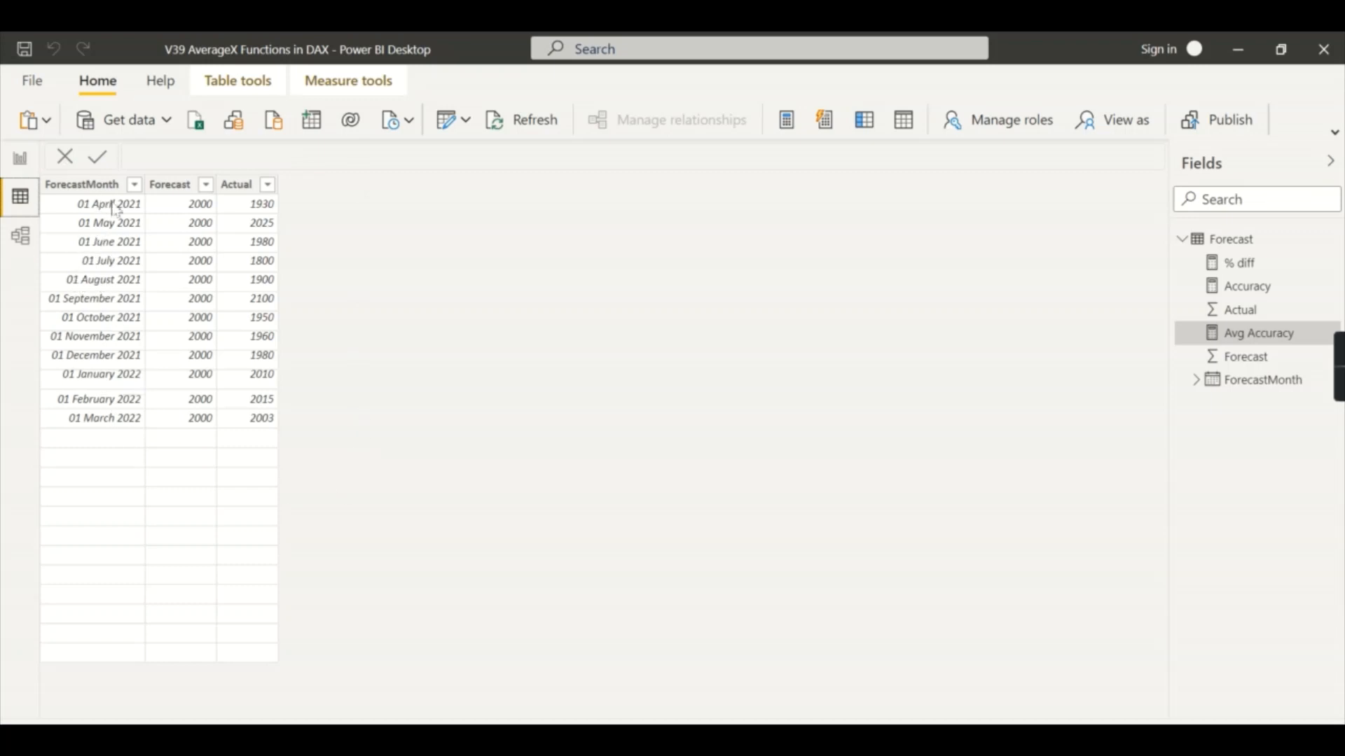
mouse_move(110, 296)
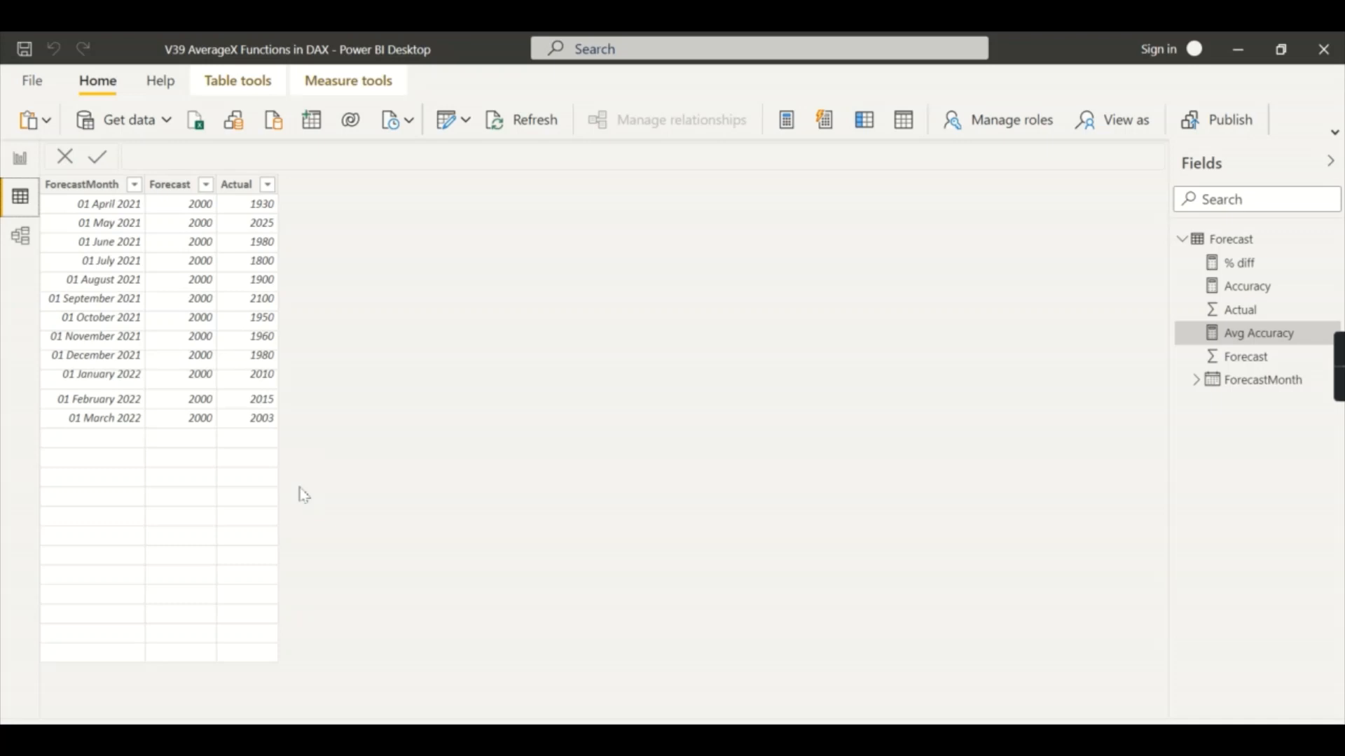
mouse_move(72, 481)
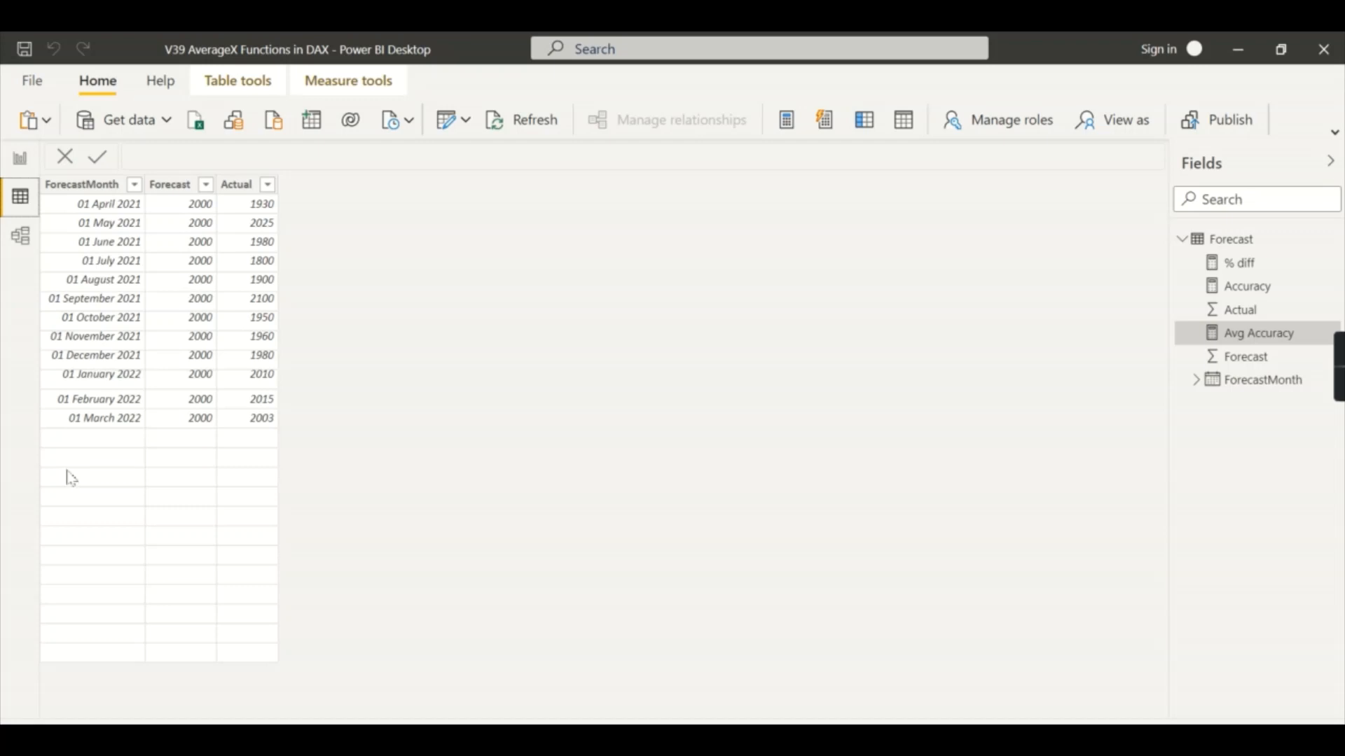
mouse_move(73, 474)
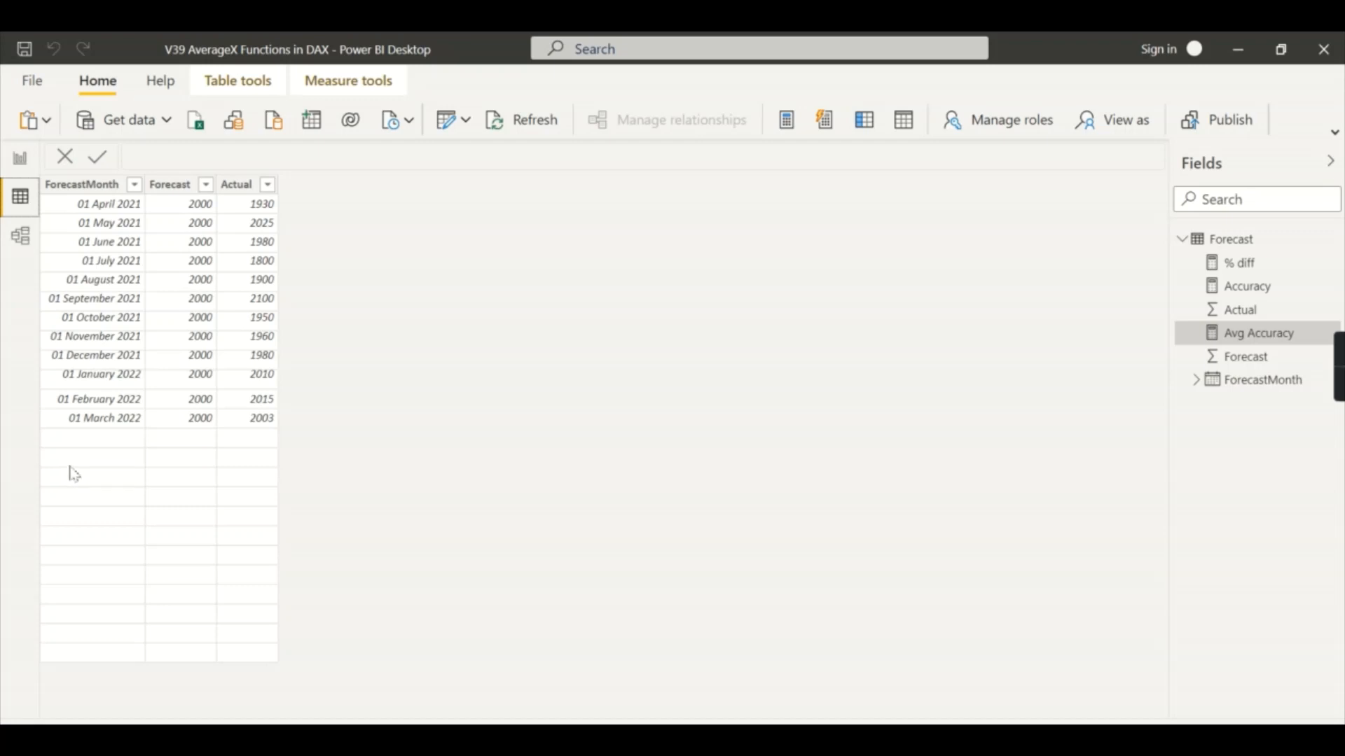
mouse_move(103, 455)
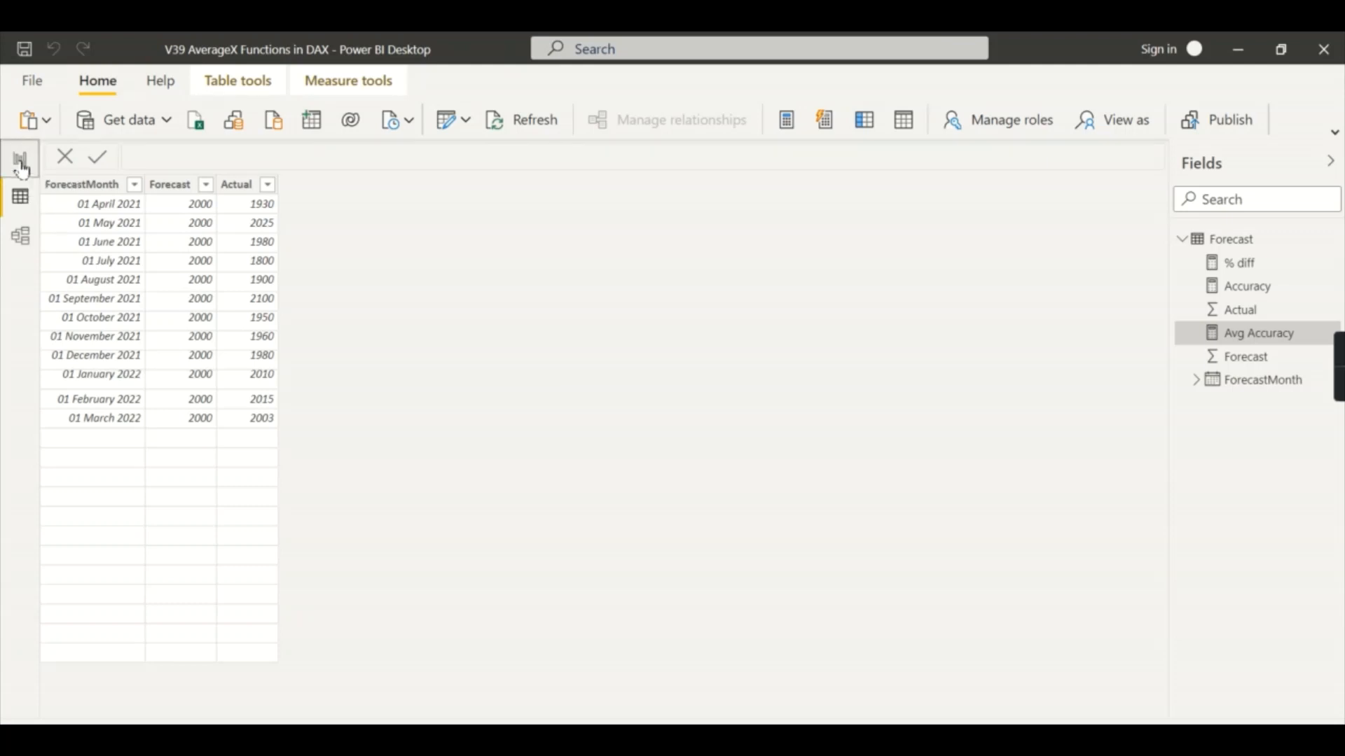
Return to Report view, showing the matrix totalling Forecast 24000 and Actual 23653
left_click(20, 159)
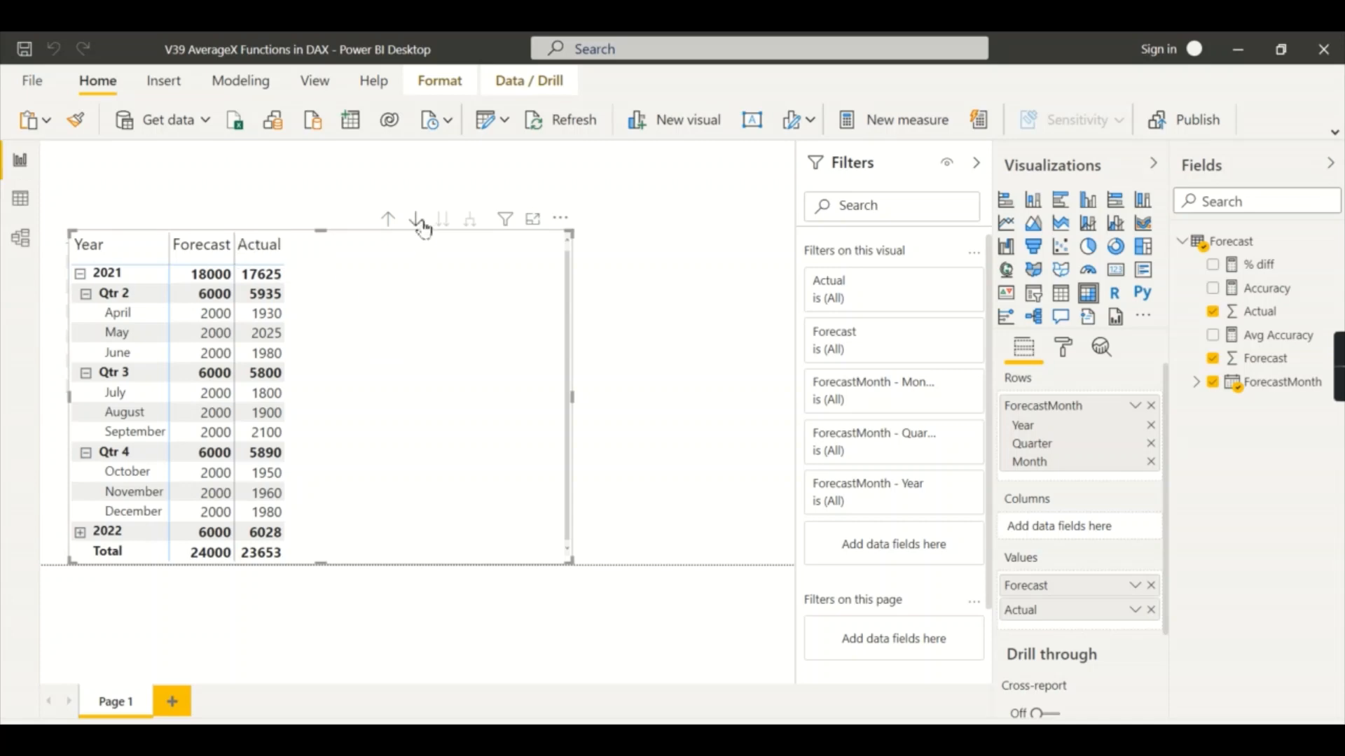
mouse_move(576, 281)
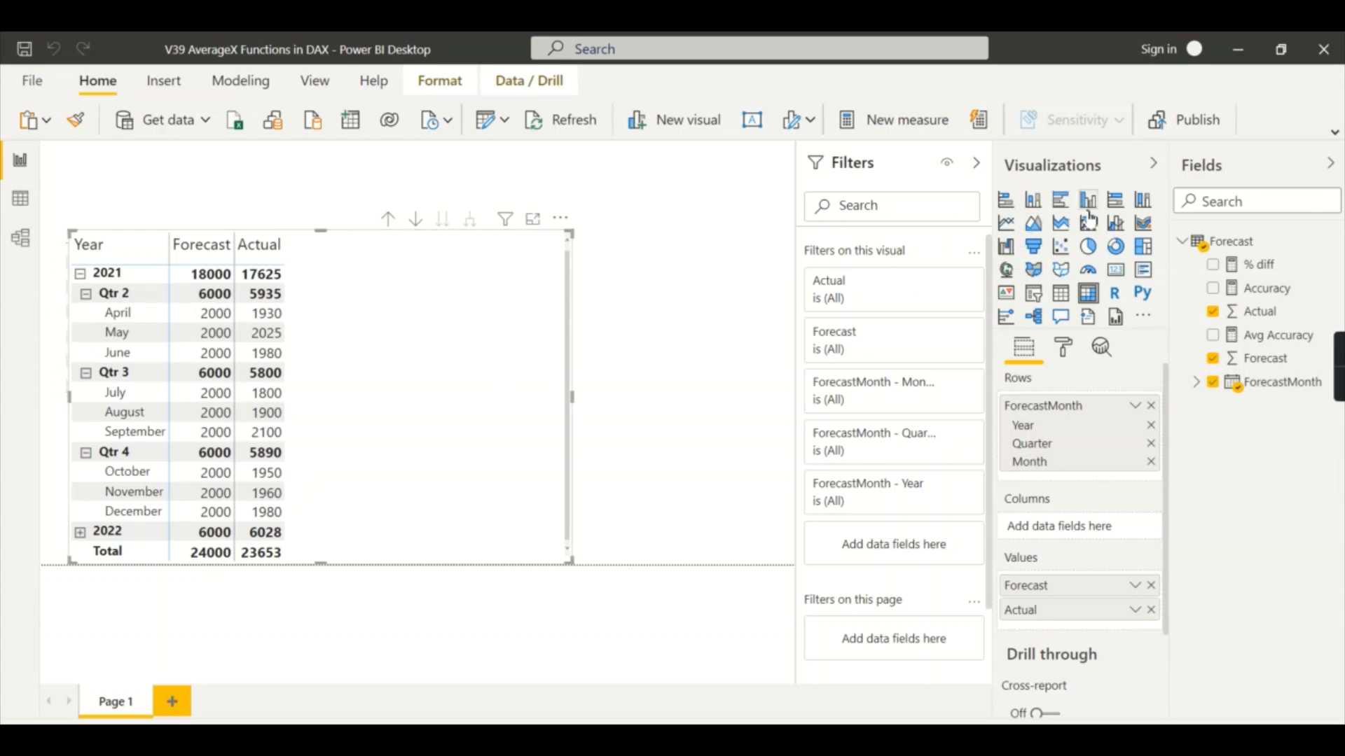
left_click(1088, 199)
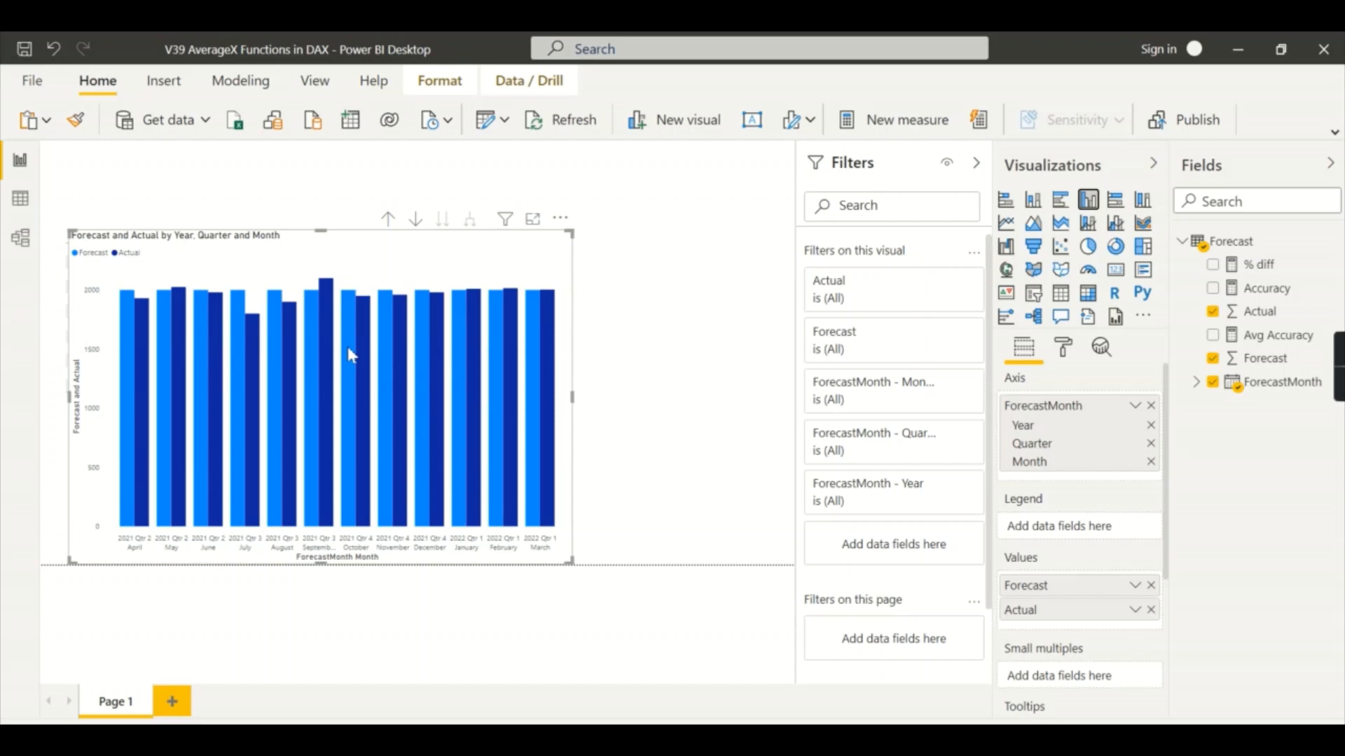
mouse_move(360, 356)
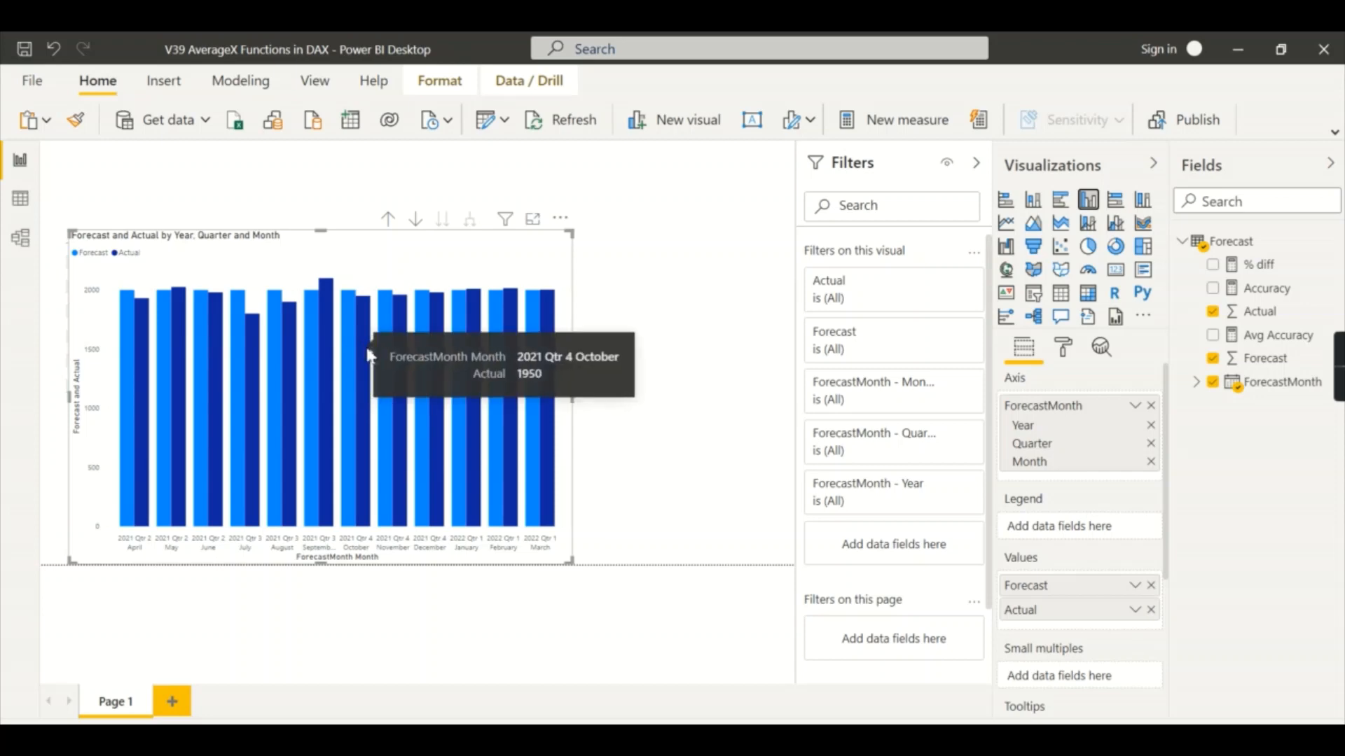
mouse_move(218, 357)
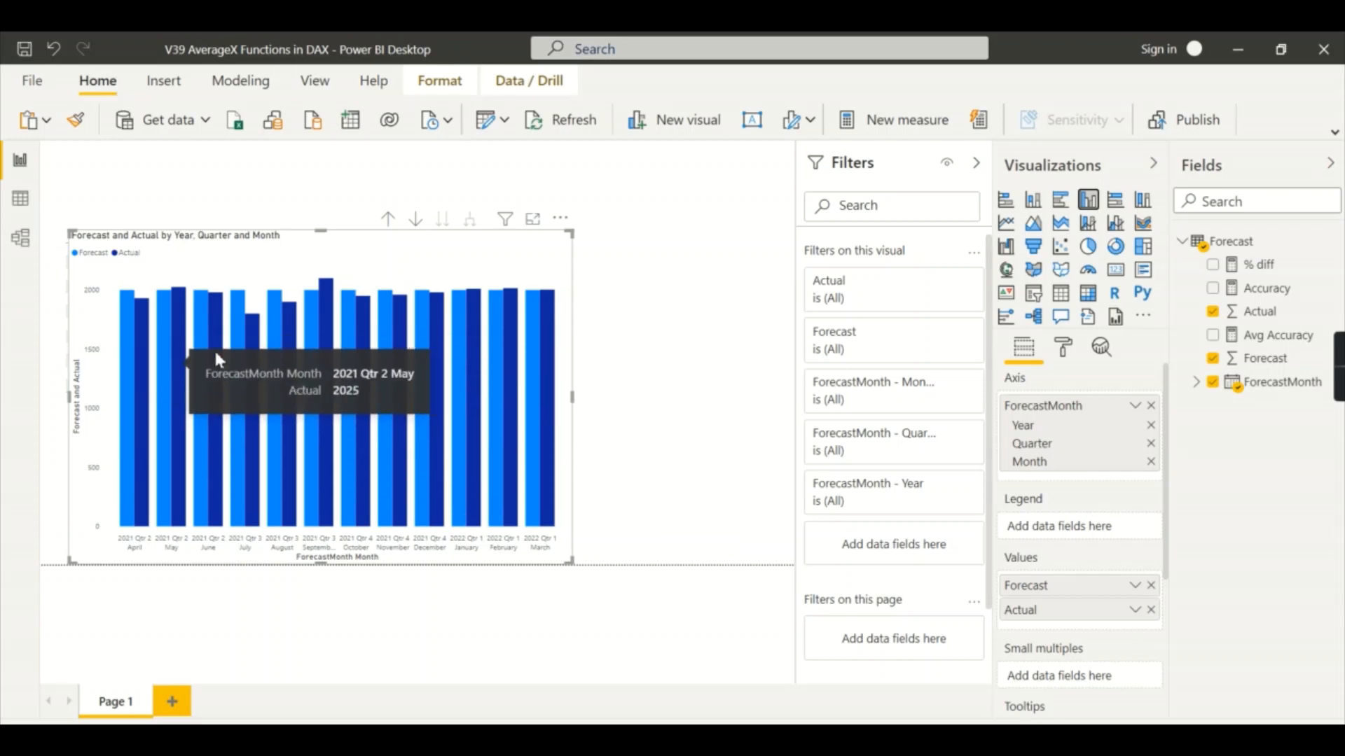
mouse_move(275, 346)
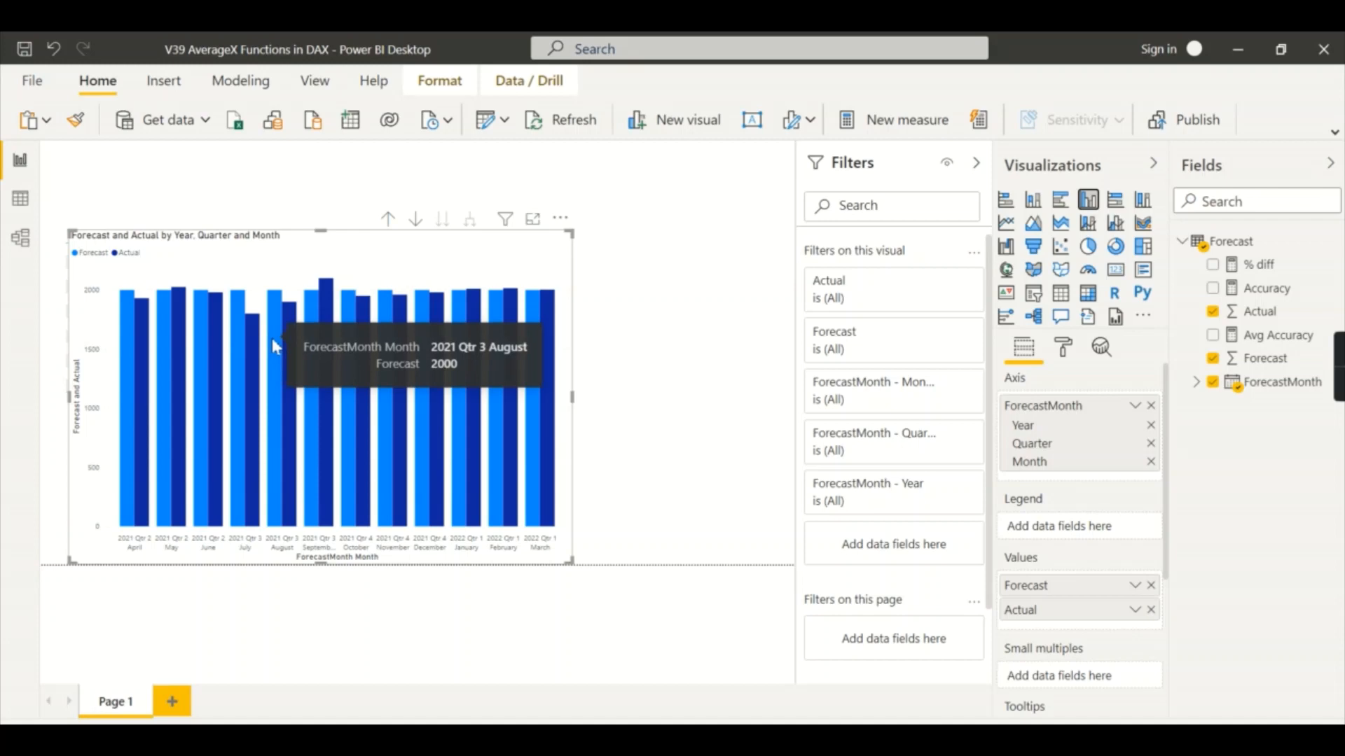
mouse_move(285, 318)
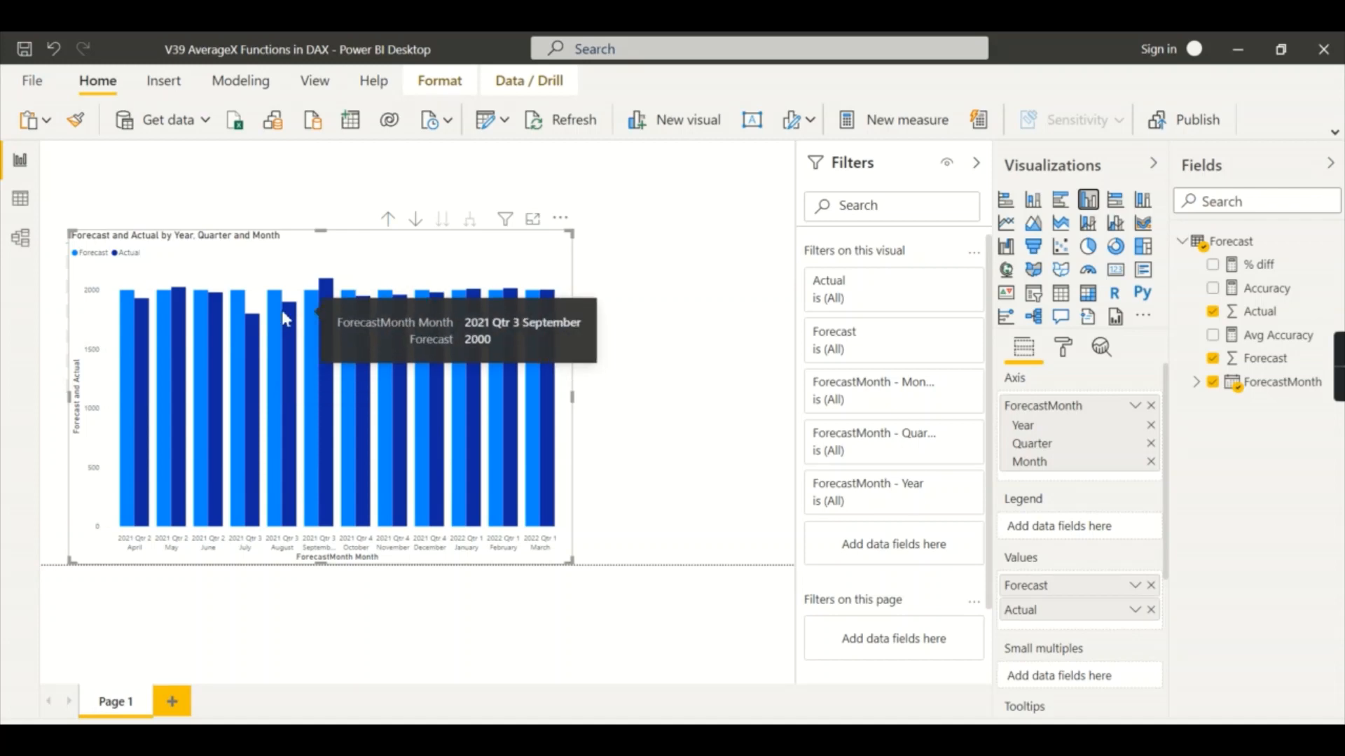
mouse_move(292, 332)
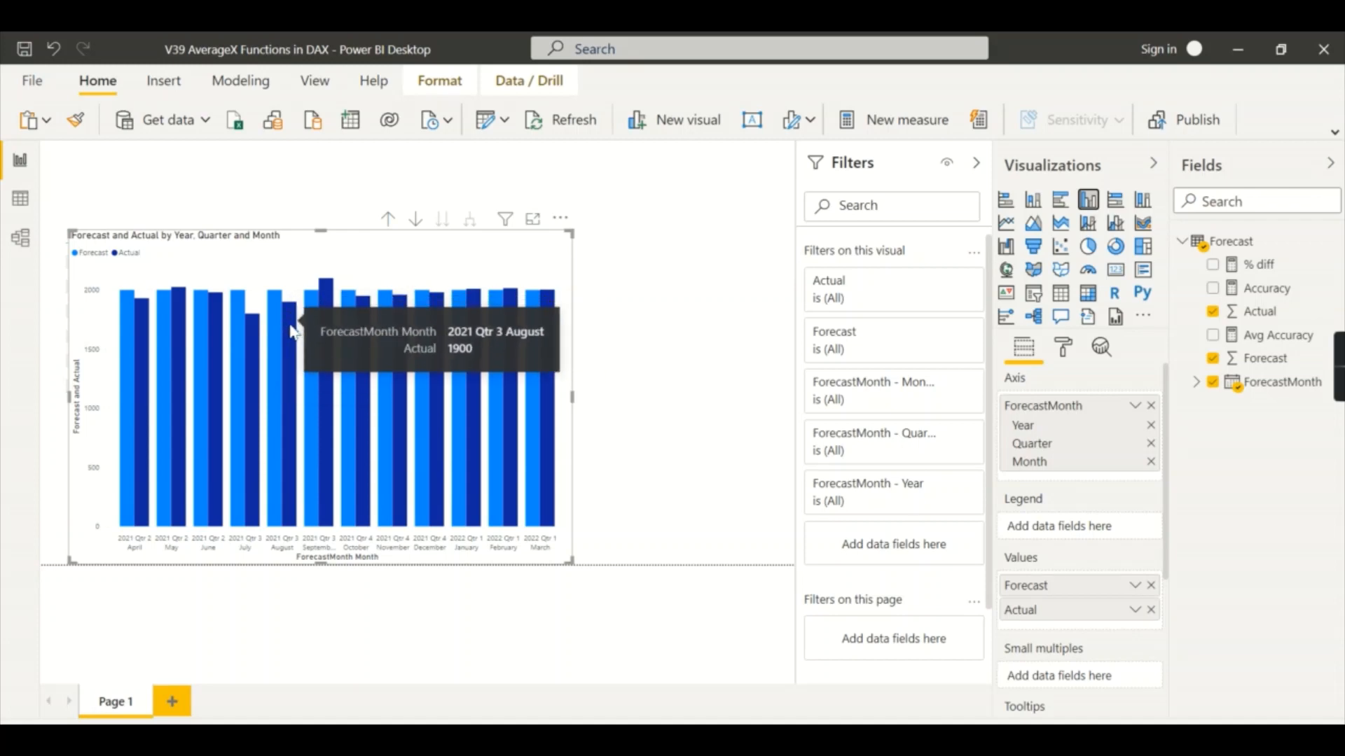
mouse_move(330, 309)
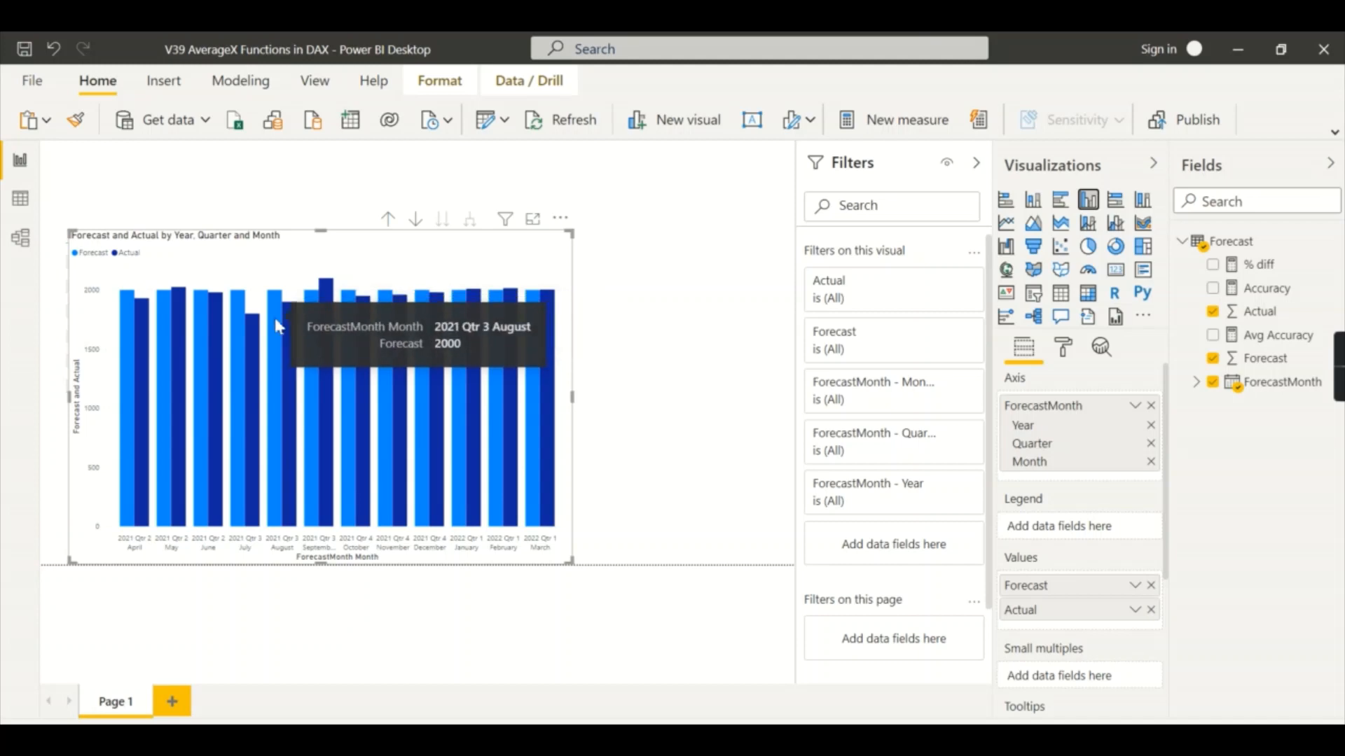
mouse_move(291, 326)
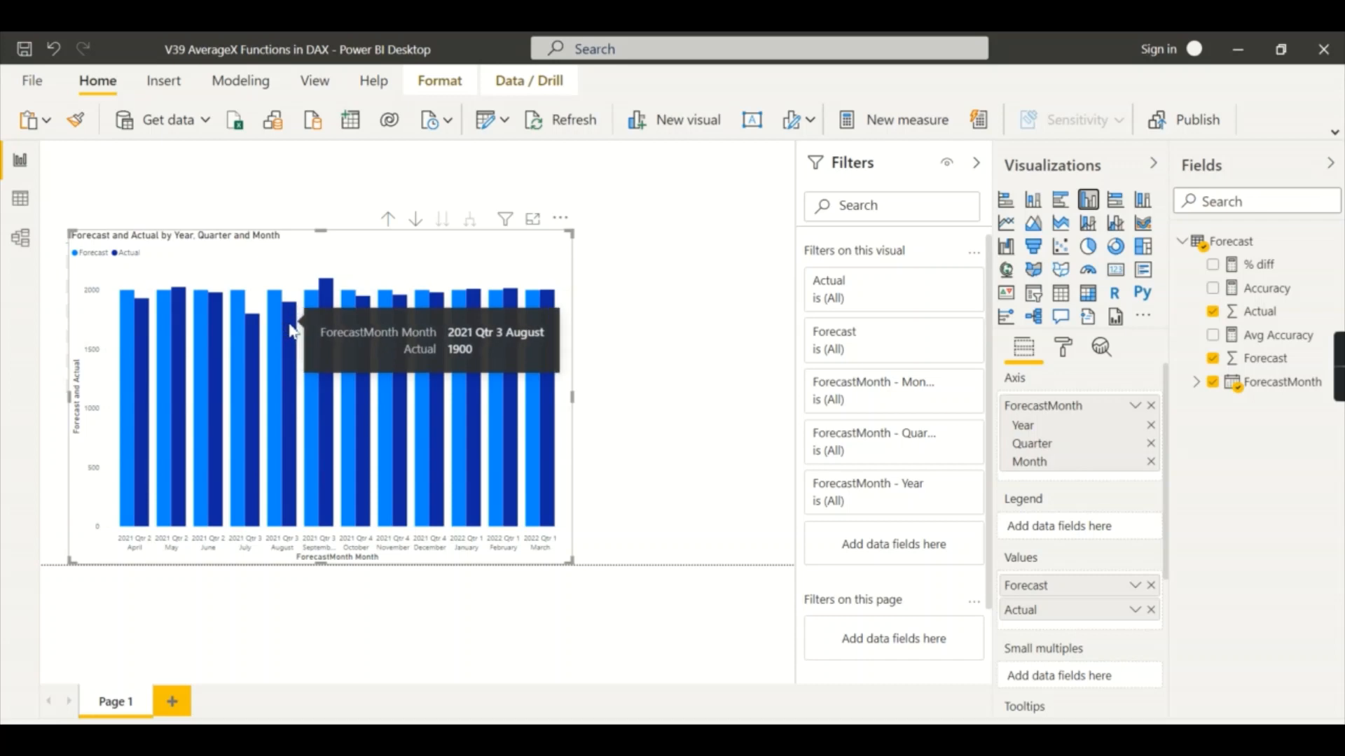
mouse_move(429, 335)
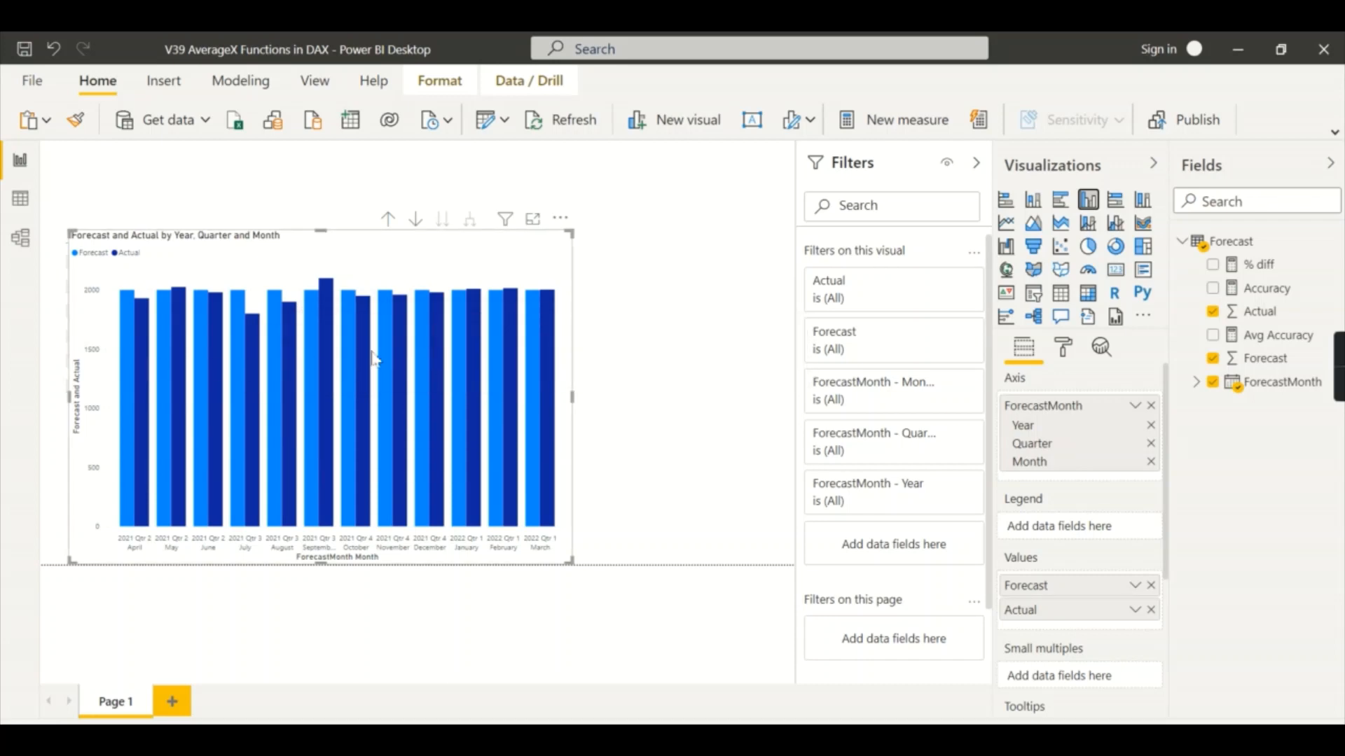
mouse_move(462, 272)
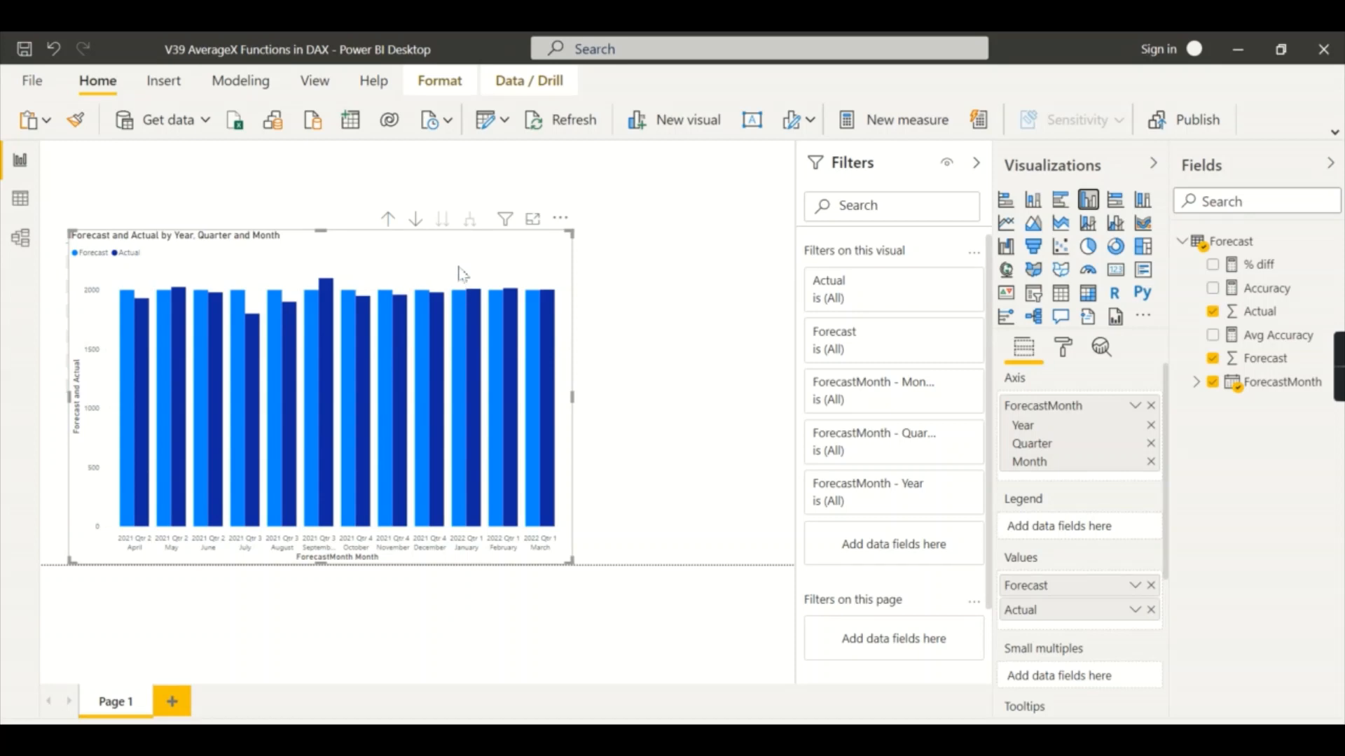
mouse_move(319, 259)
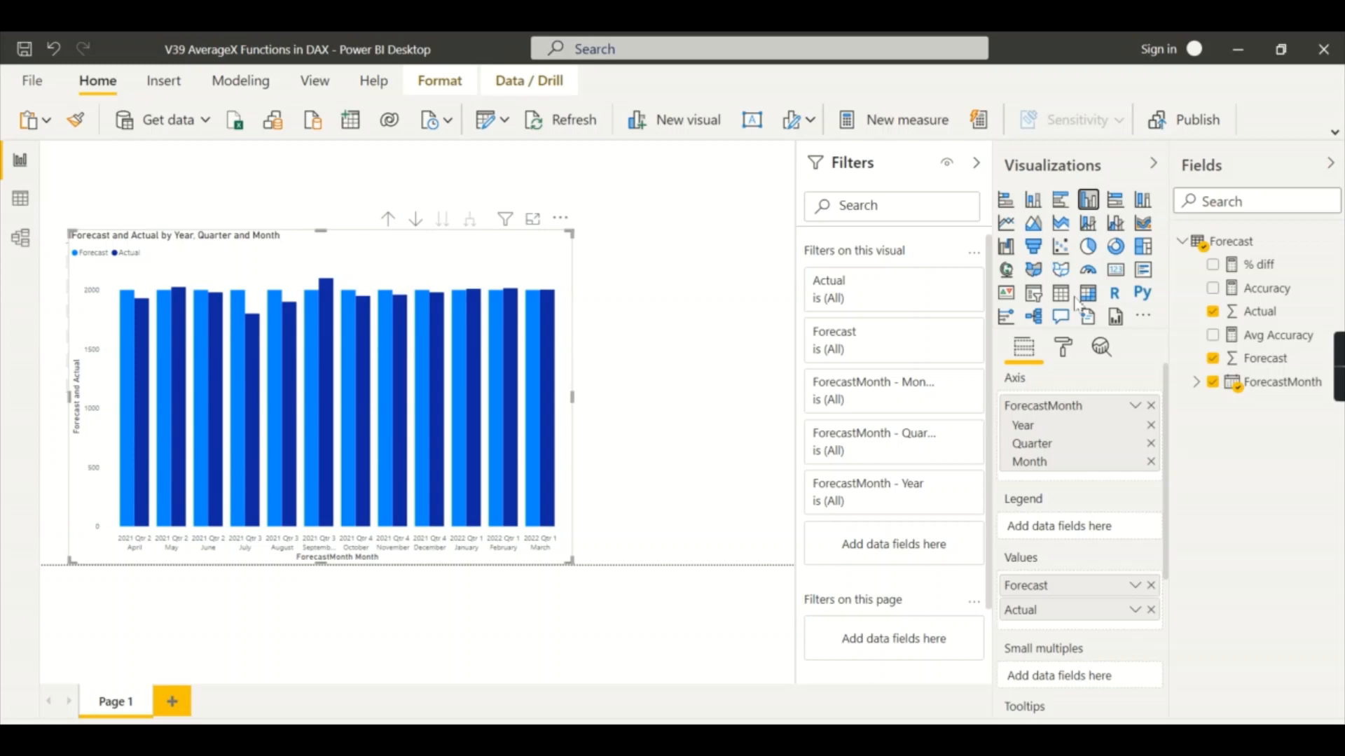
Convert the clustered column chart into a matrix with year, quarter and month rows
left_click(1088, 294)
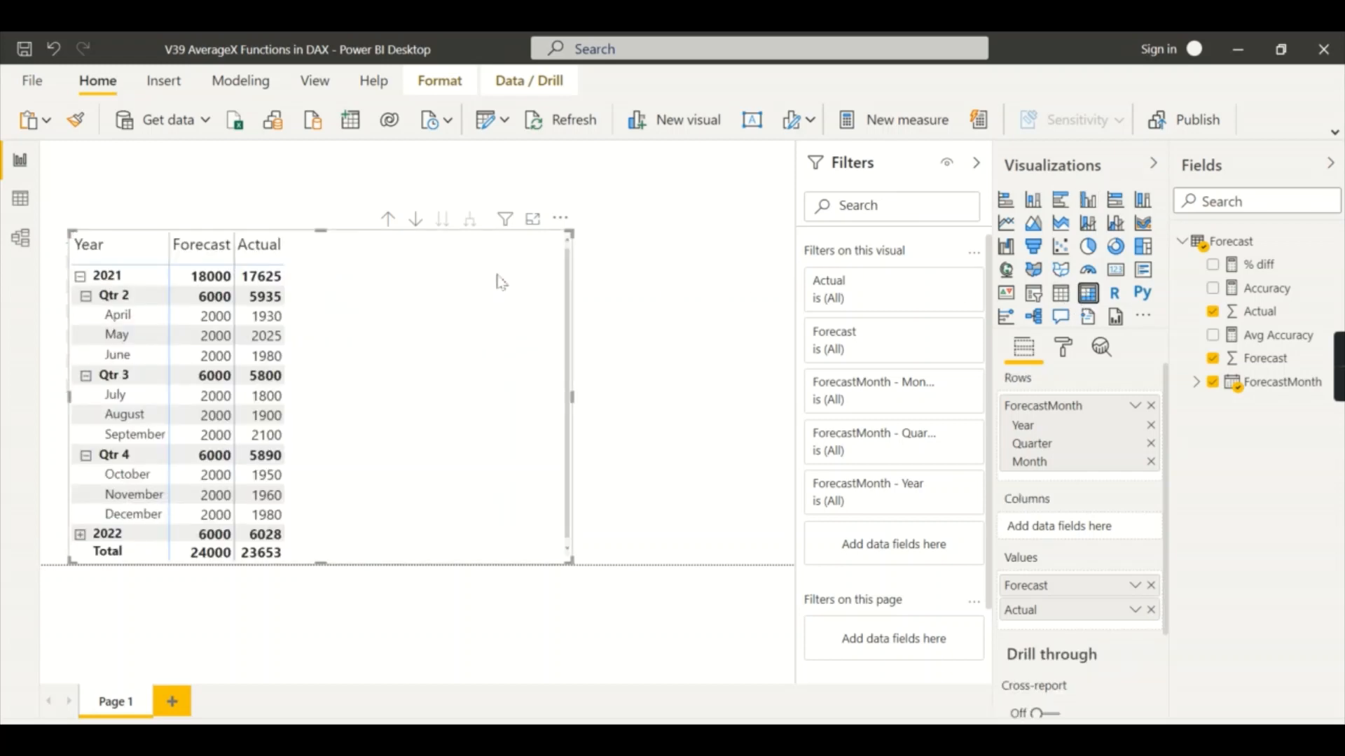
left_click(266, 335)
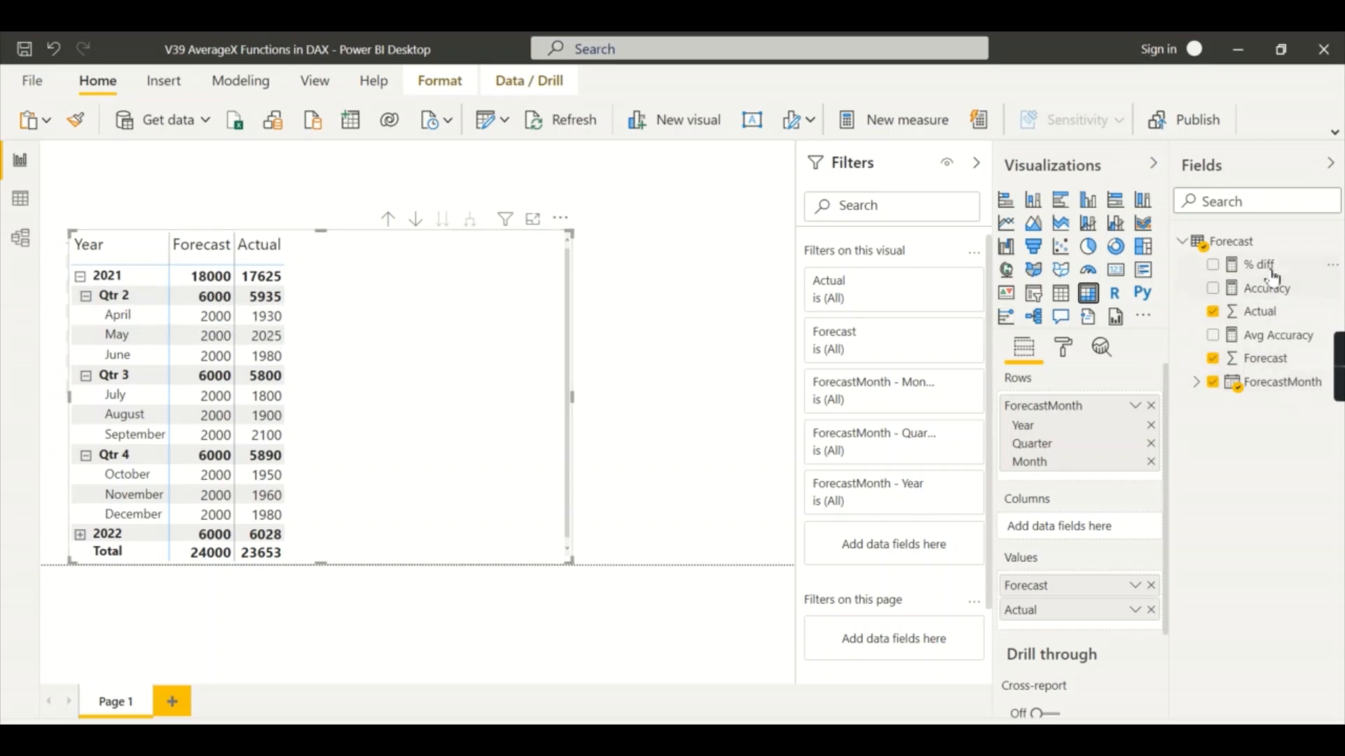
left_click(202, 244)
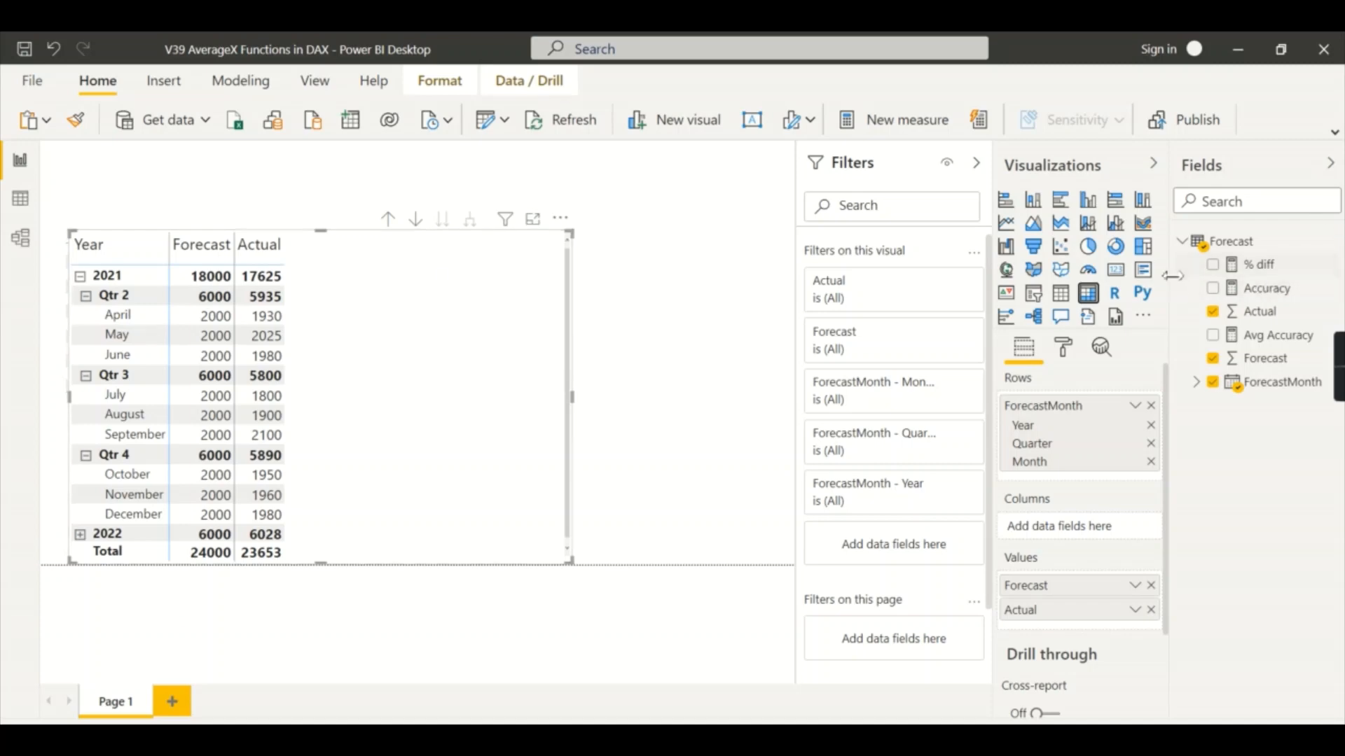
View the % diff formula and add it as a matrix column totalling 1.47%
left_click(1257, 264)
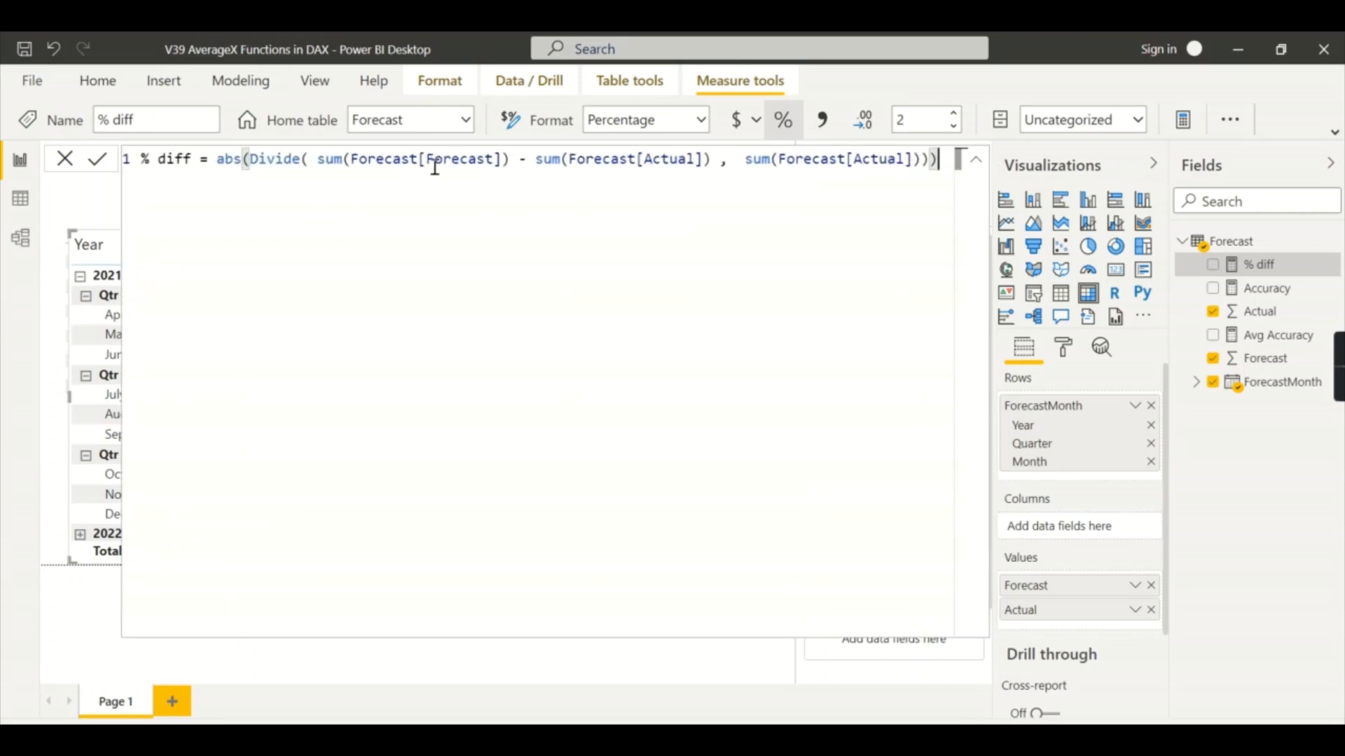
mouse_move(719, 159)
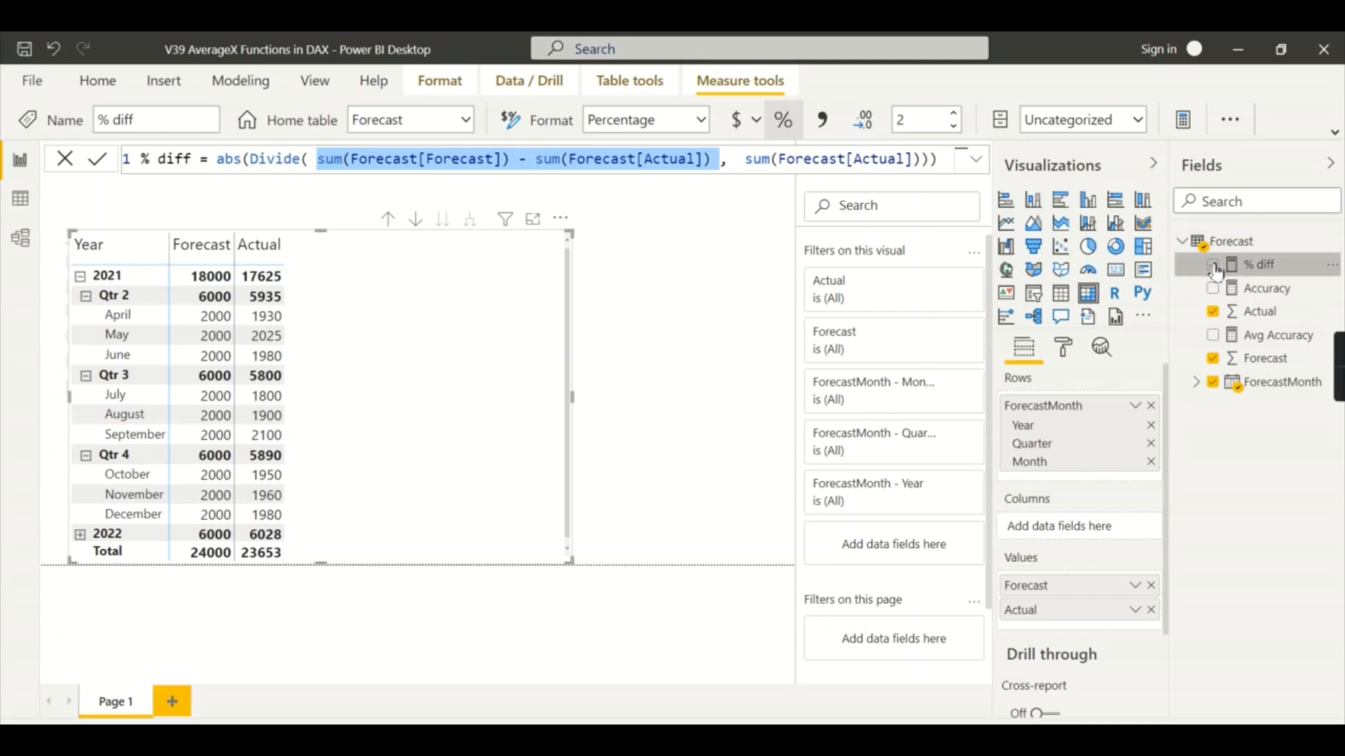
left_click(1212, 264)
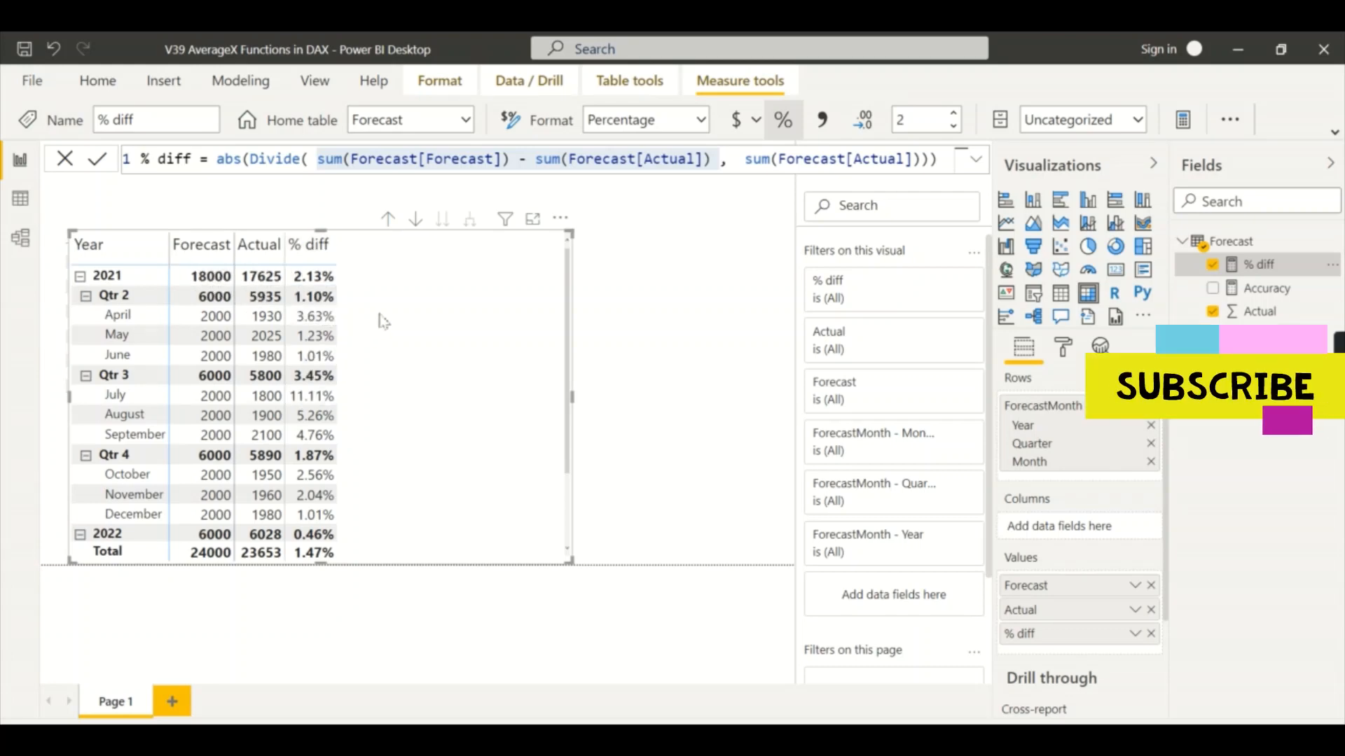
mouse_move(453, 307)
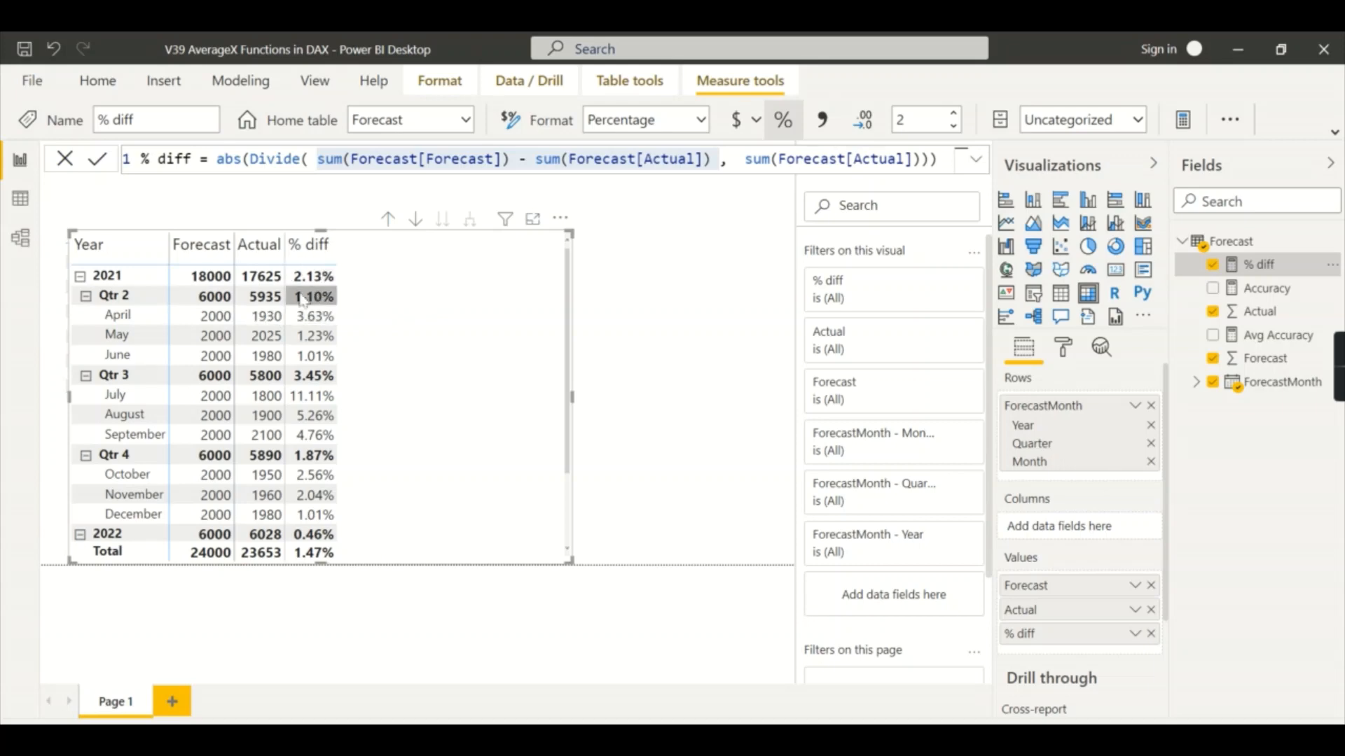
mouse_move(309, 300)
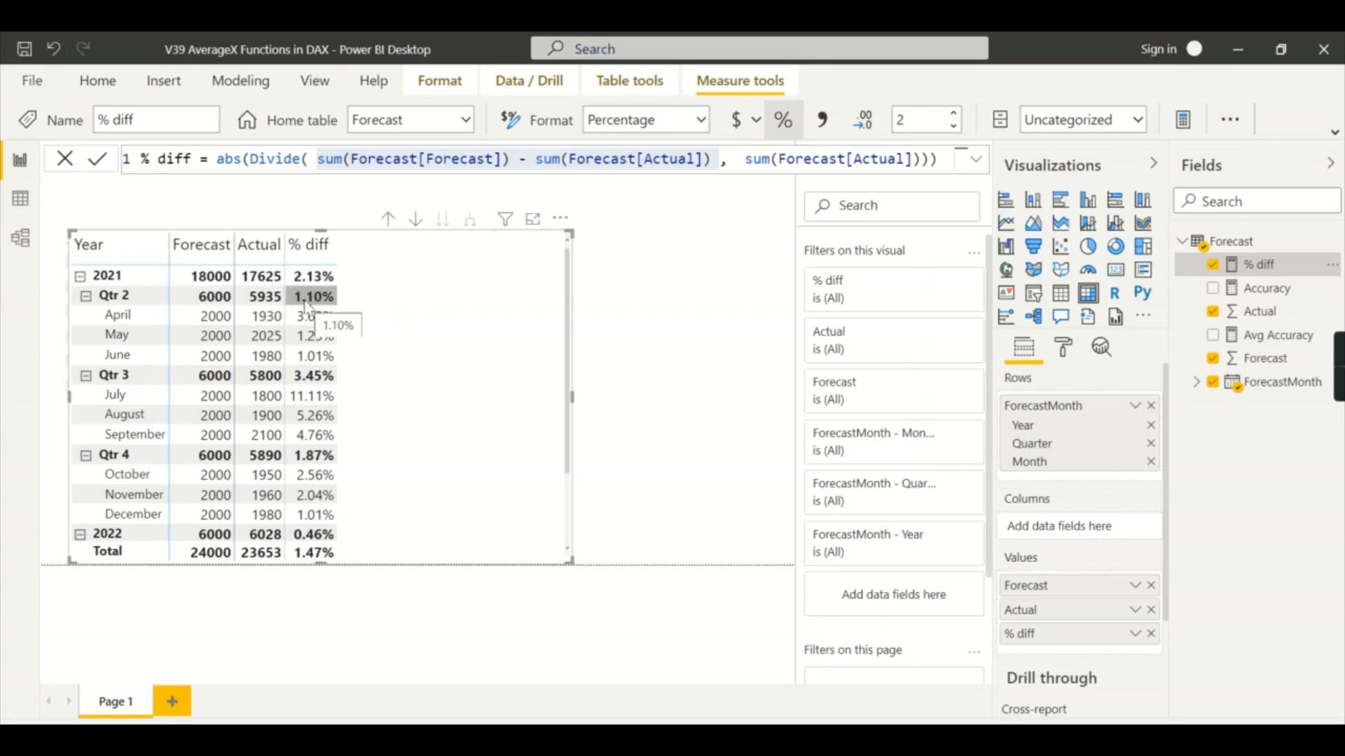
mouse_move(308, 309)
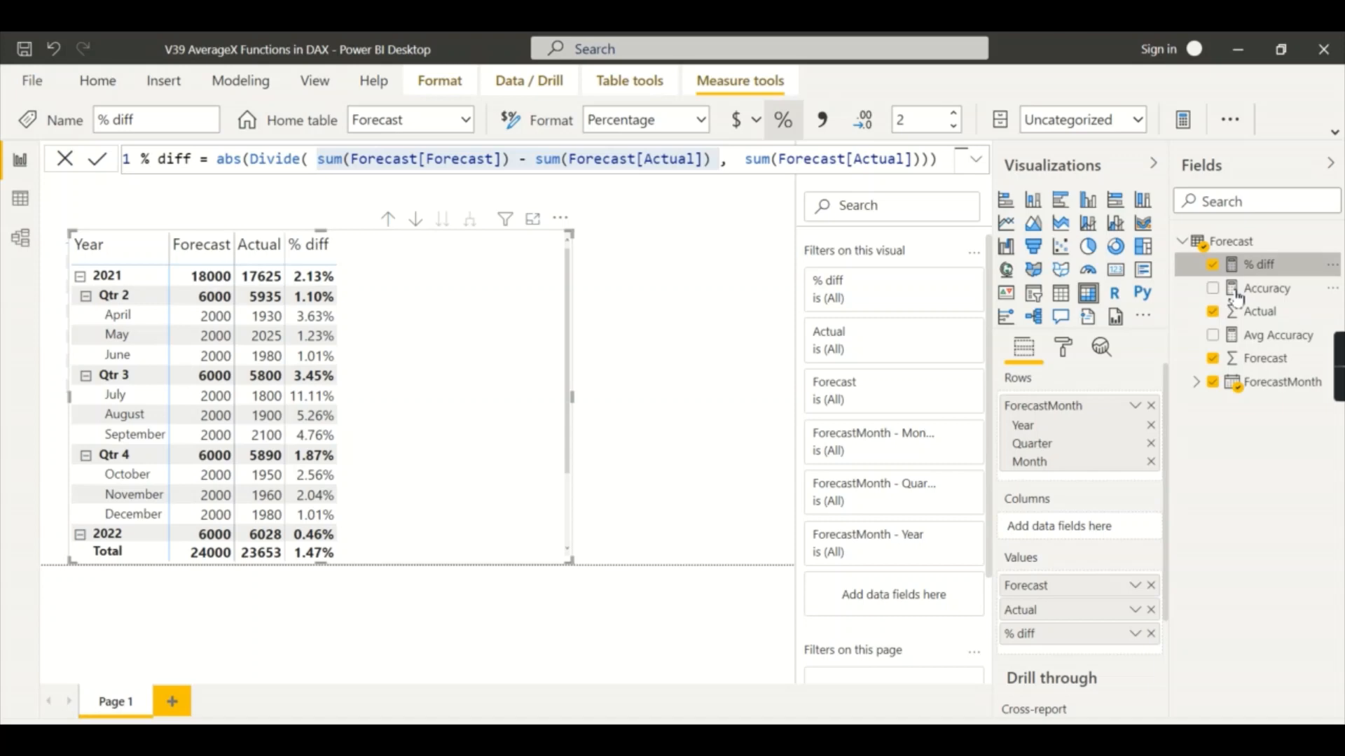
View the Accuracy formula (1 minus % diff) and add it to the matrix, totalling 98.53%
left_click(1267, 287)
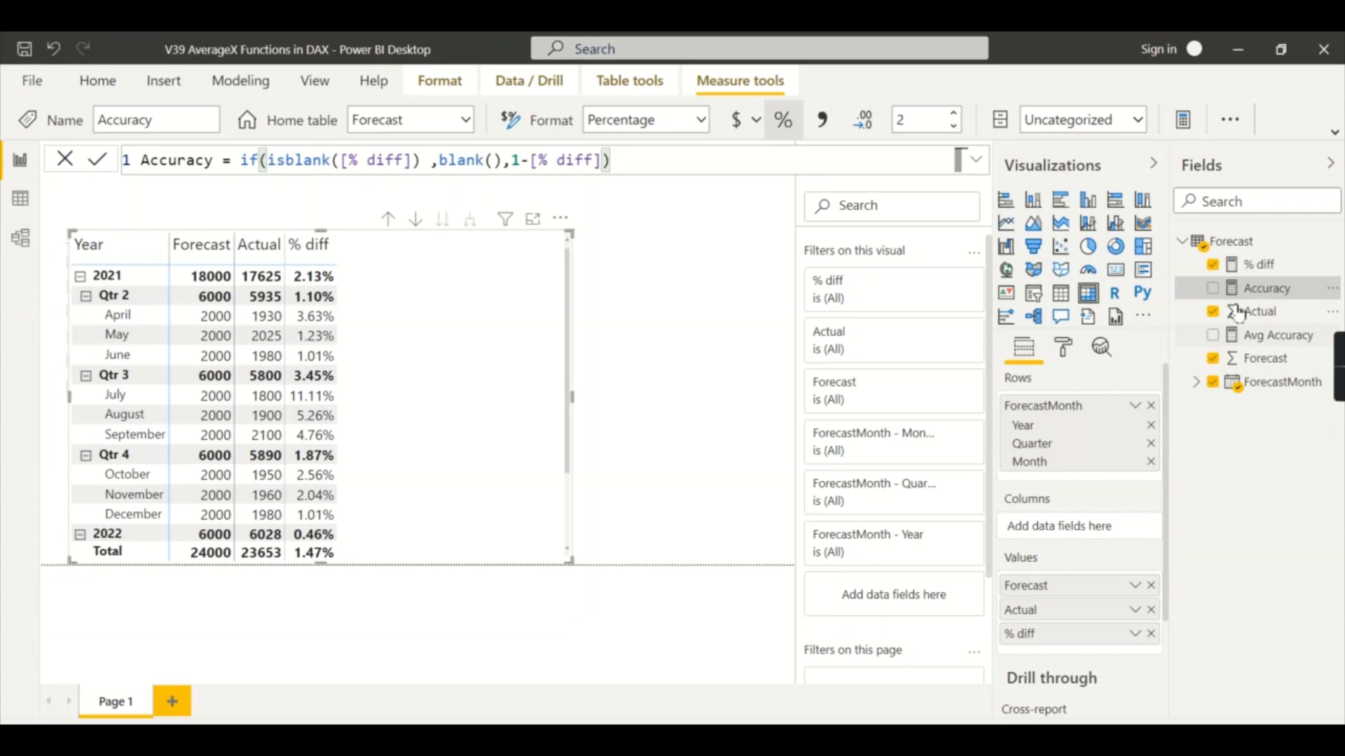
left_click(1212, 287)
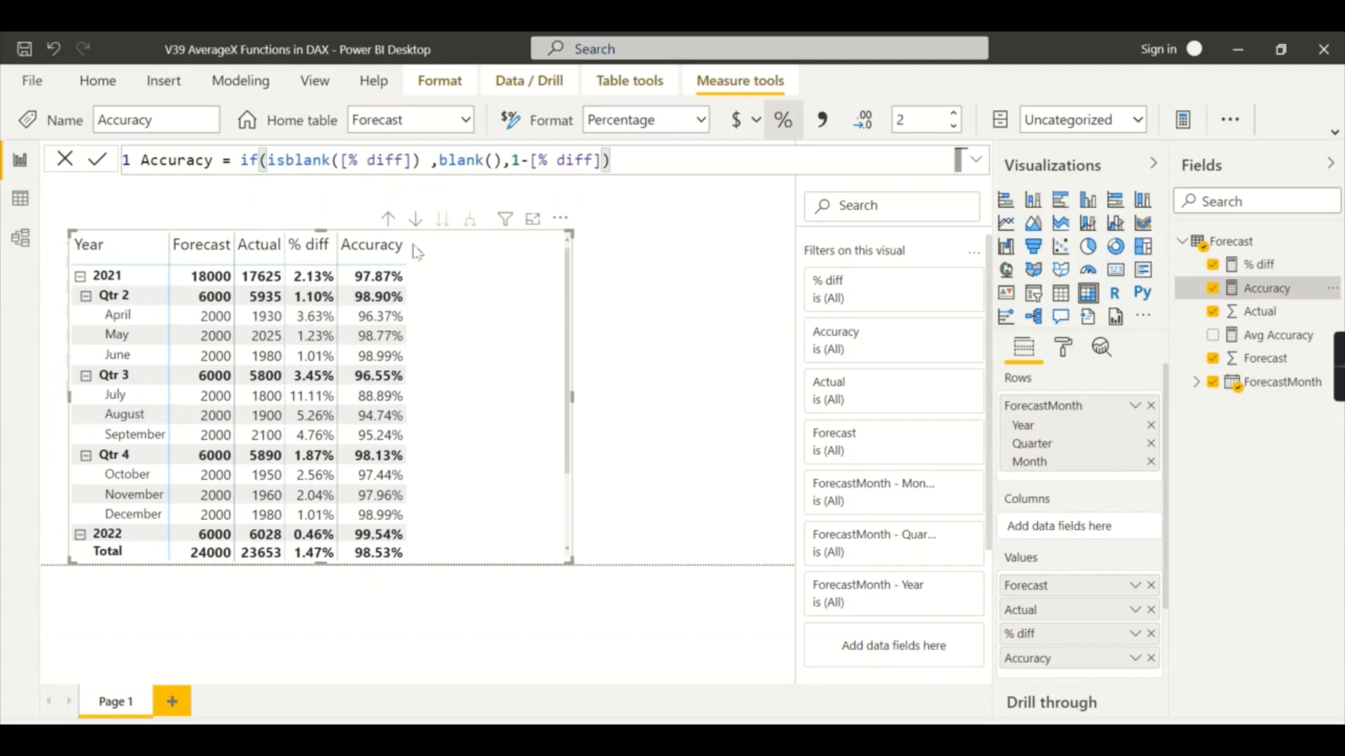
mouse_move(546, 436)
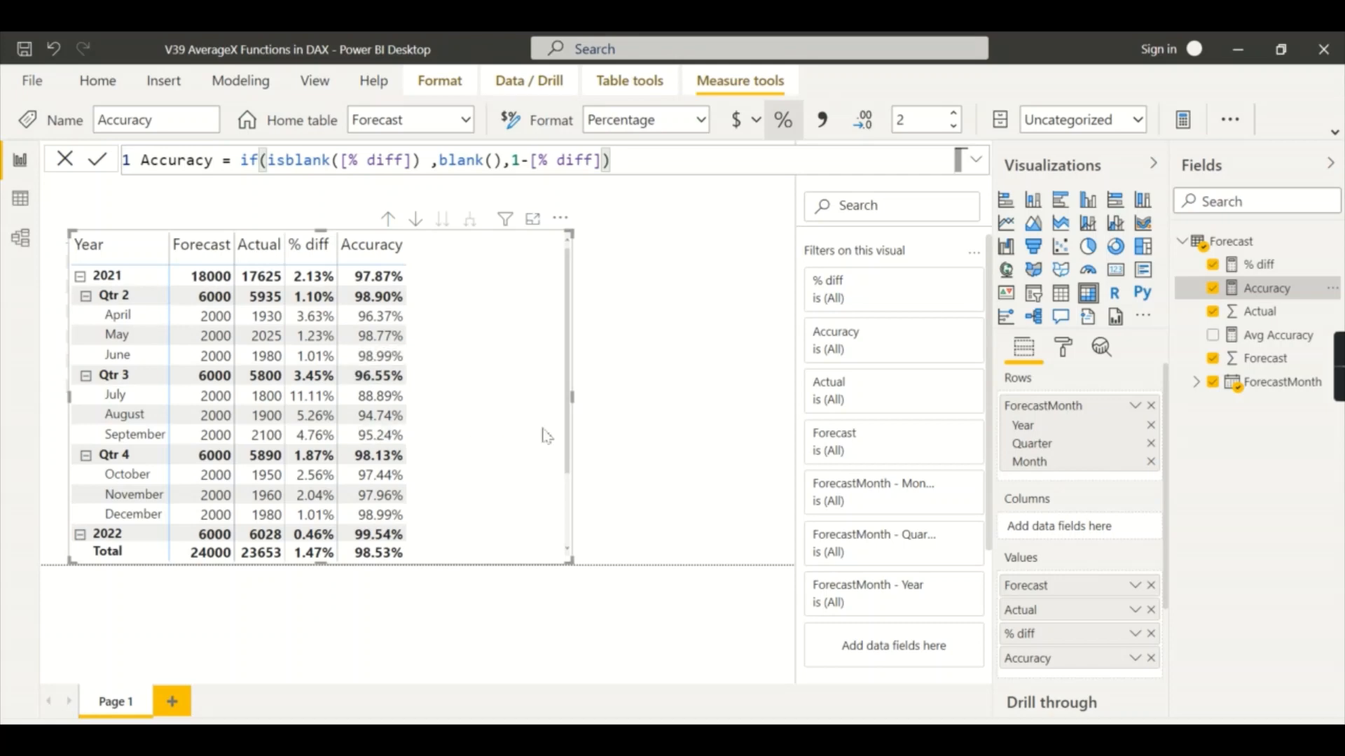
mouse_move(428, 473)
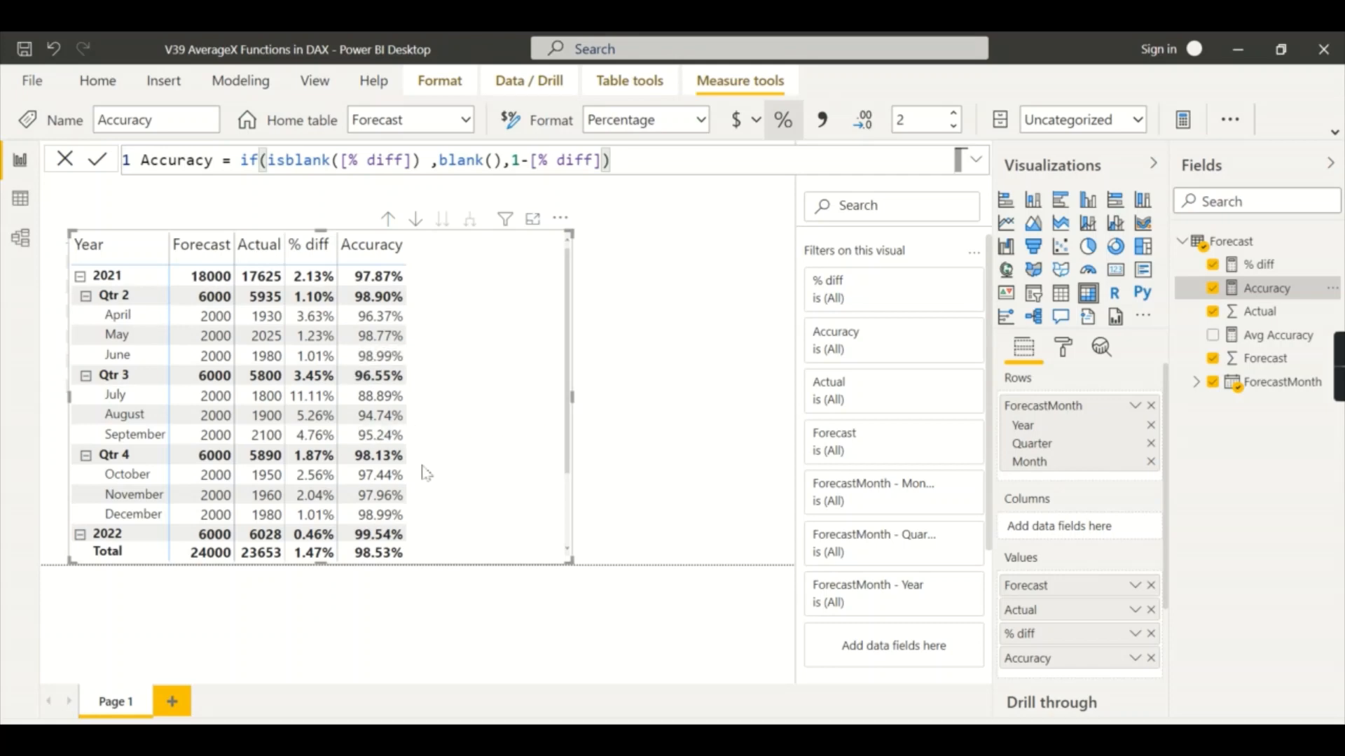
scroll("down", 3)
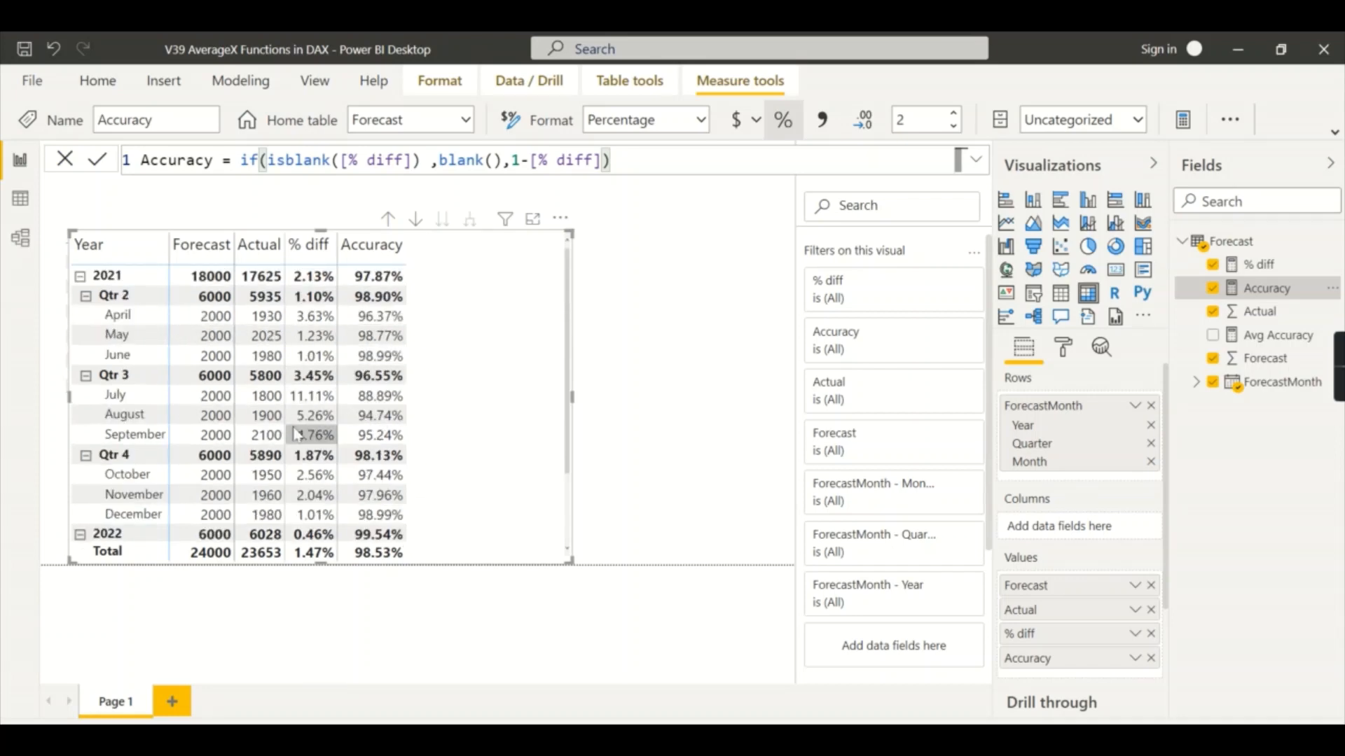
mouse_move(439, 443)
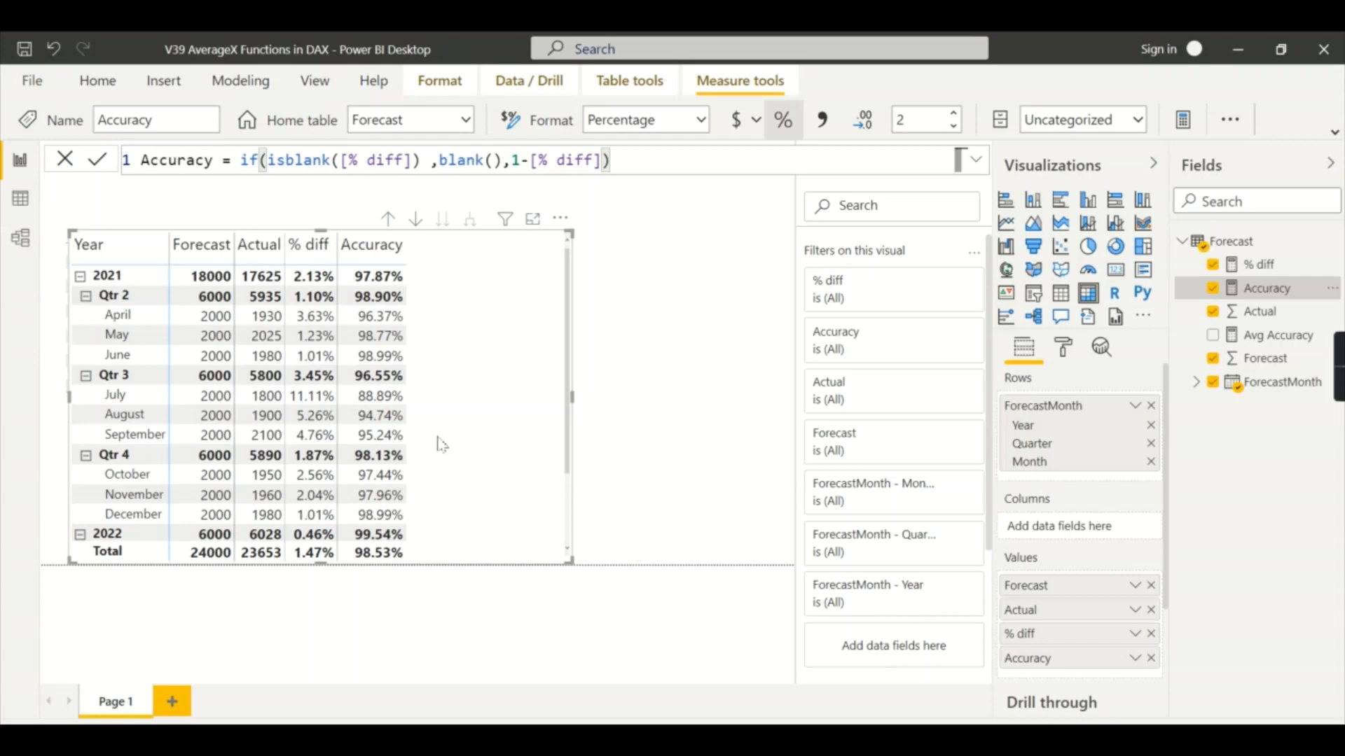
mouse_move(416, 345)
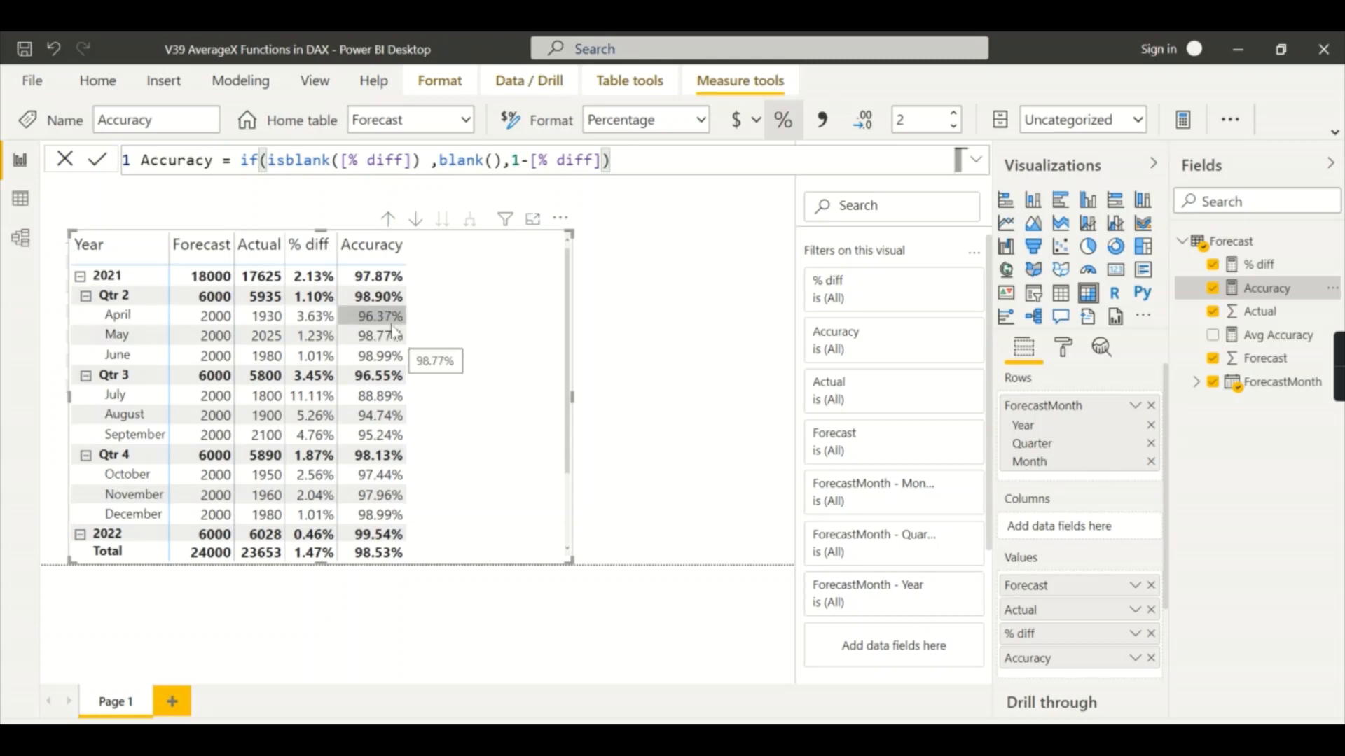
mouse_move(313, 355)
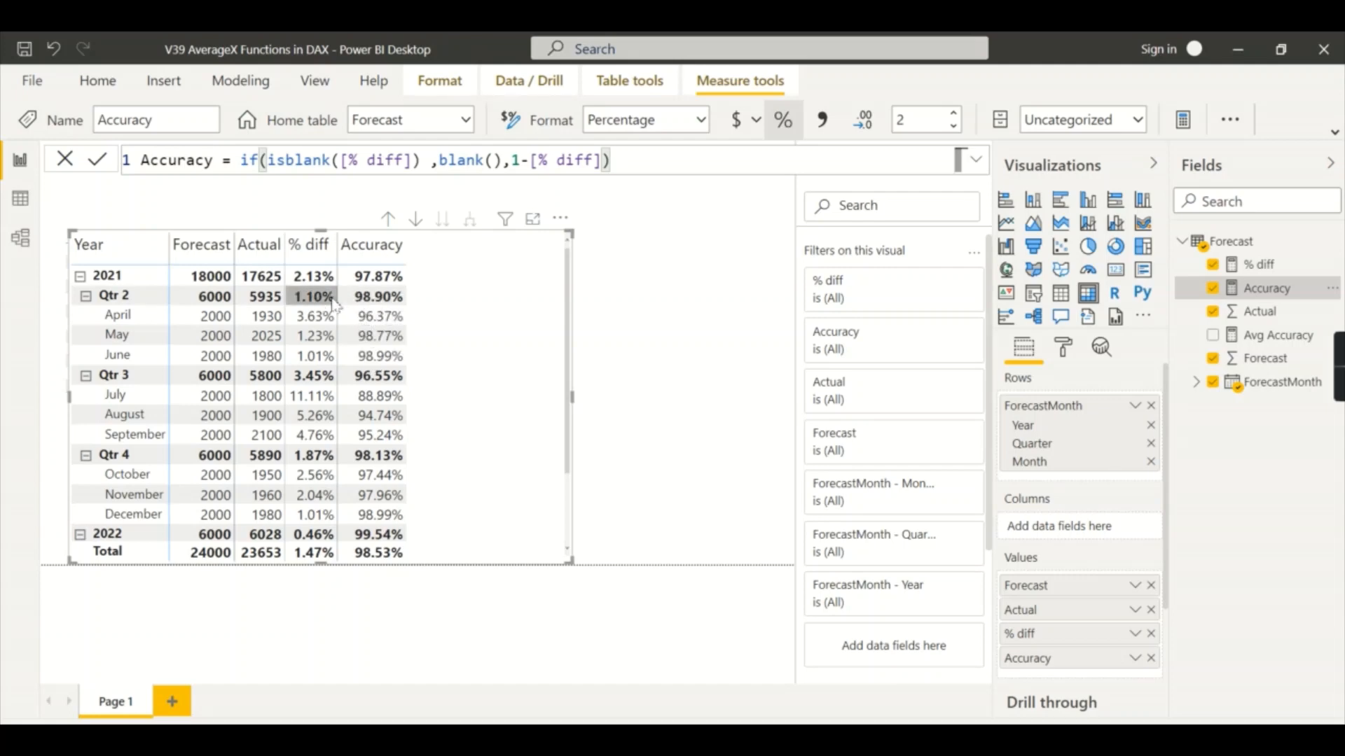
mouse_move(459, 289)
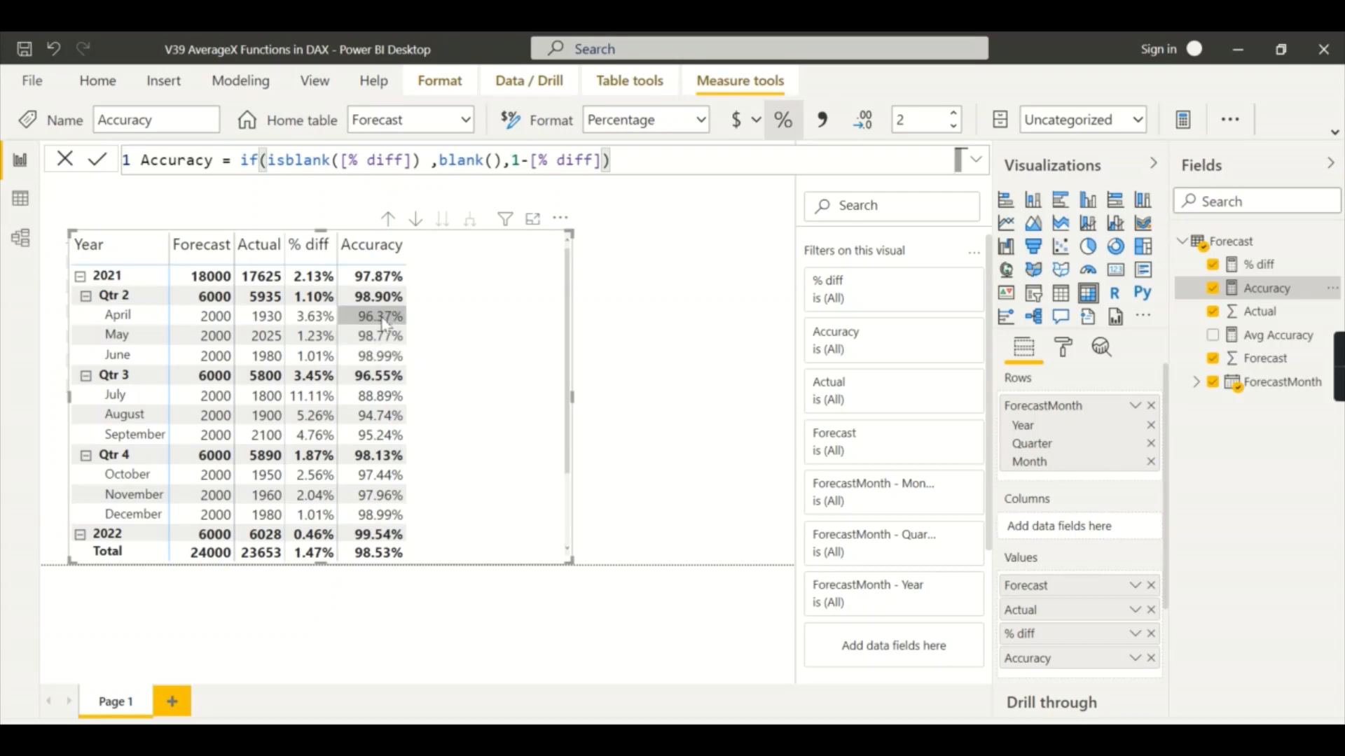
mouse_move(377, 356)
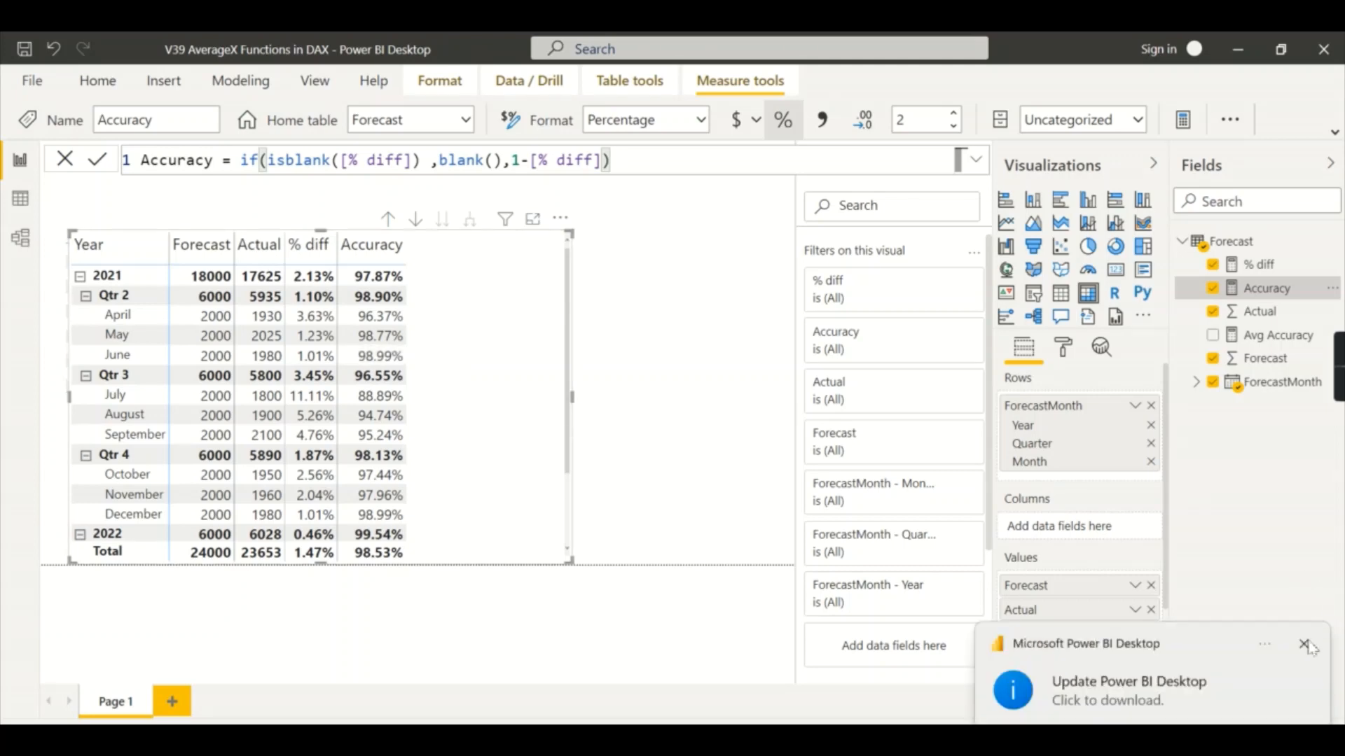
Dismiss the update notification and display the Avg Accuracy AVERAGEX formula
left_click(1306, 644)
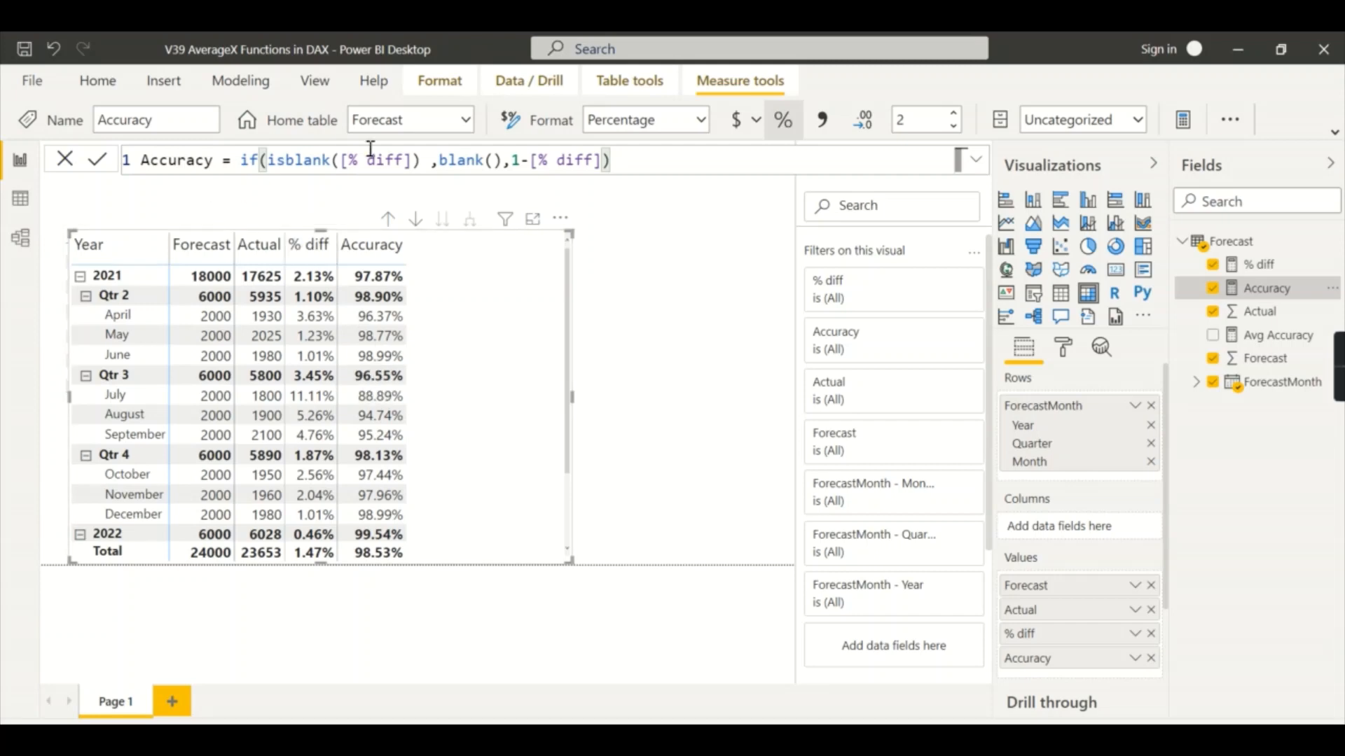
mouse_move(1276, 336)
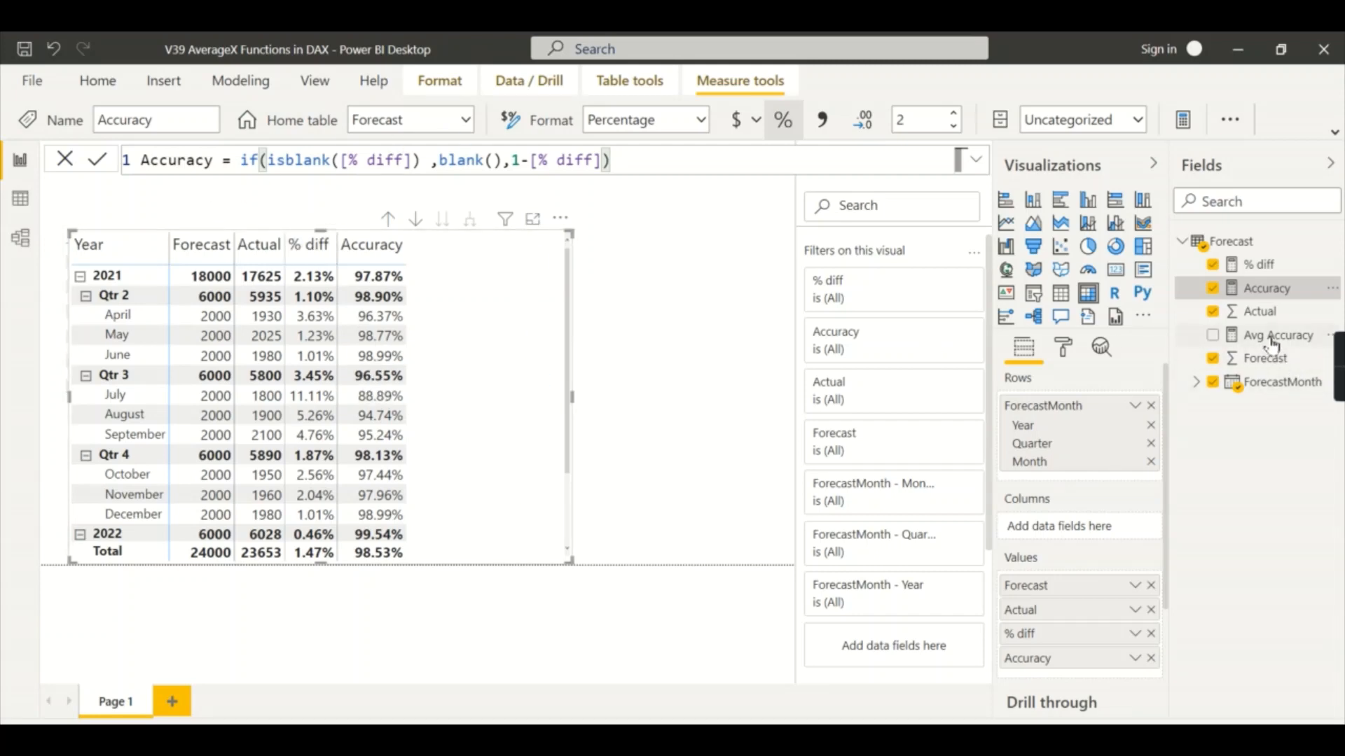
mouse_move(1277, 334)
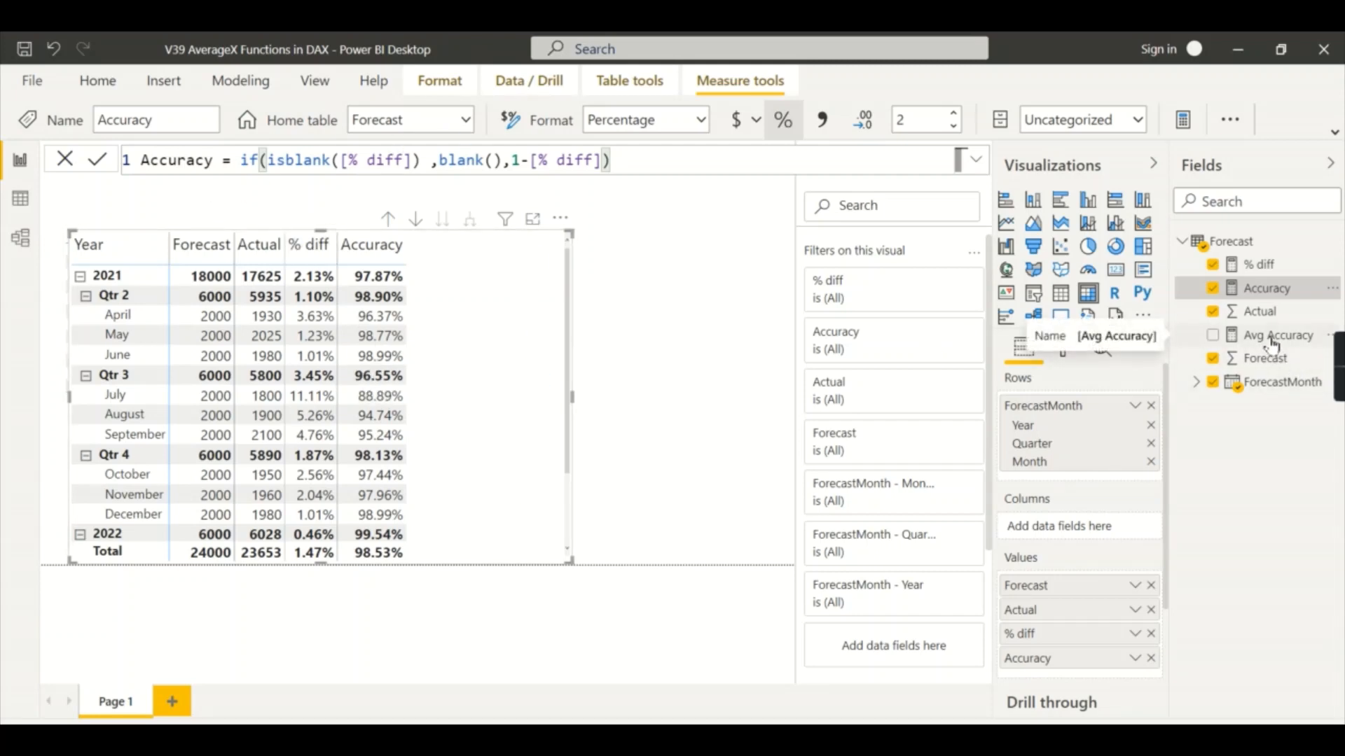
left_click(1276, 335)
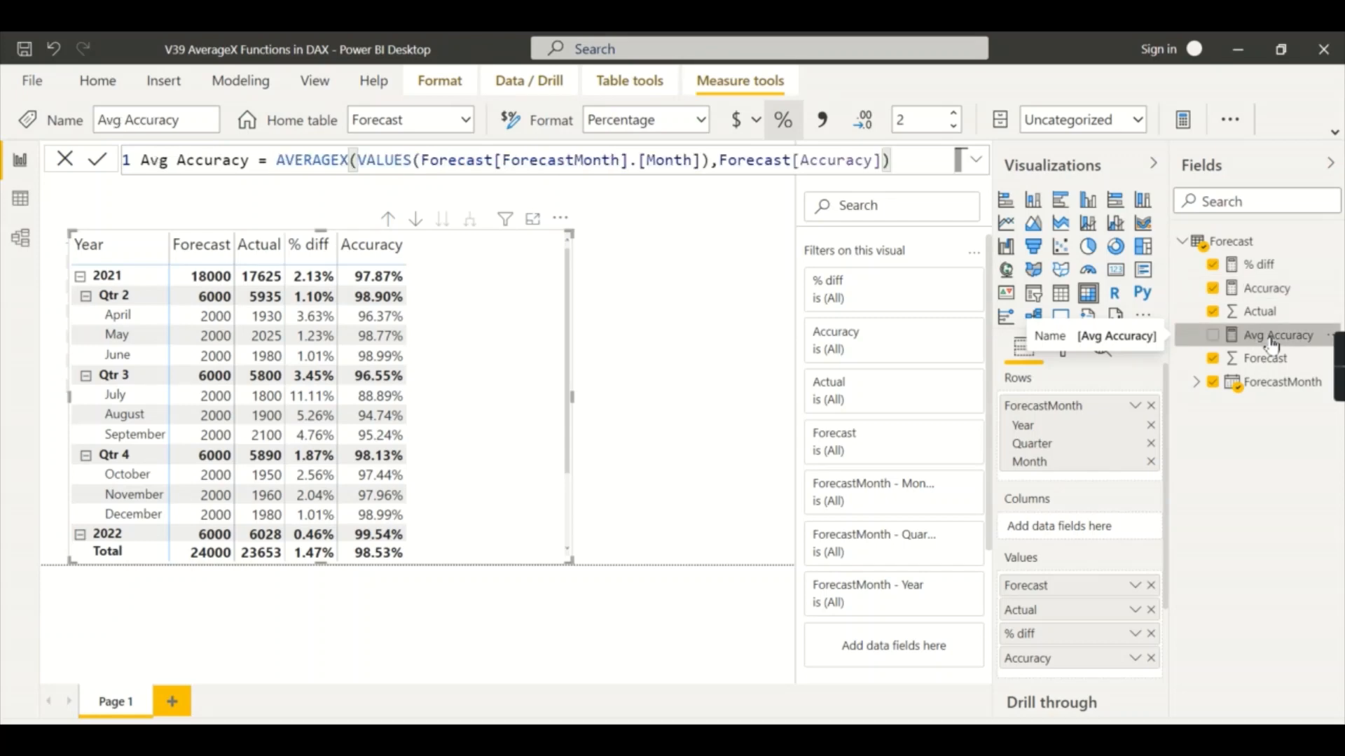
mouse_move(255, 188)
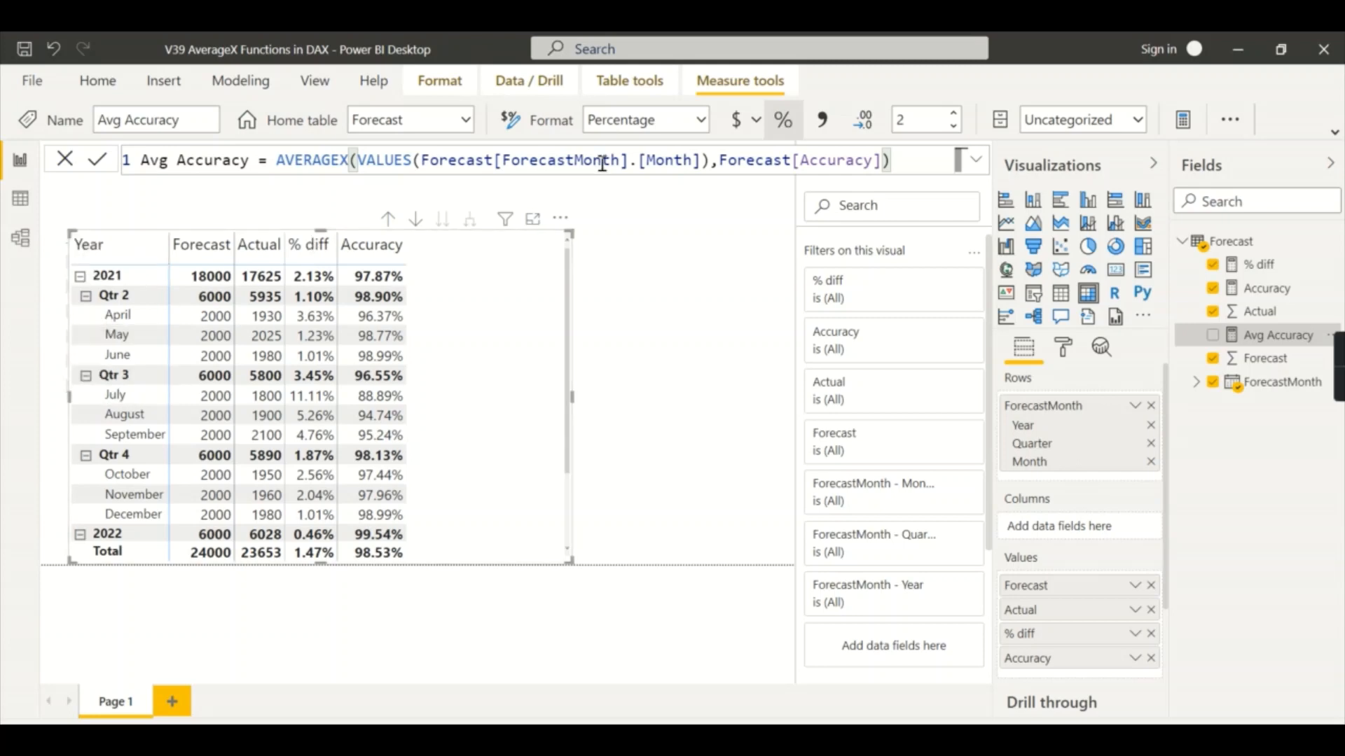
mouse_move(491, 236)
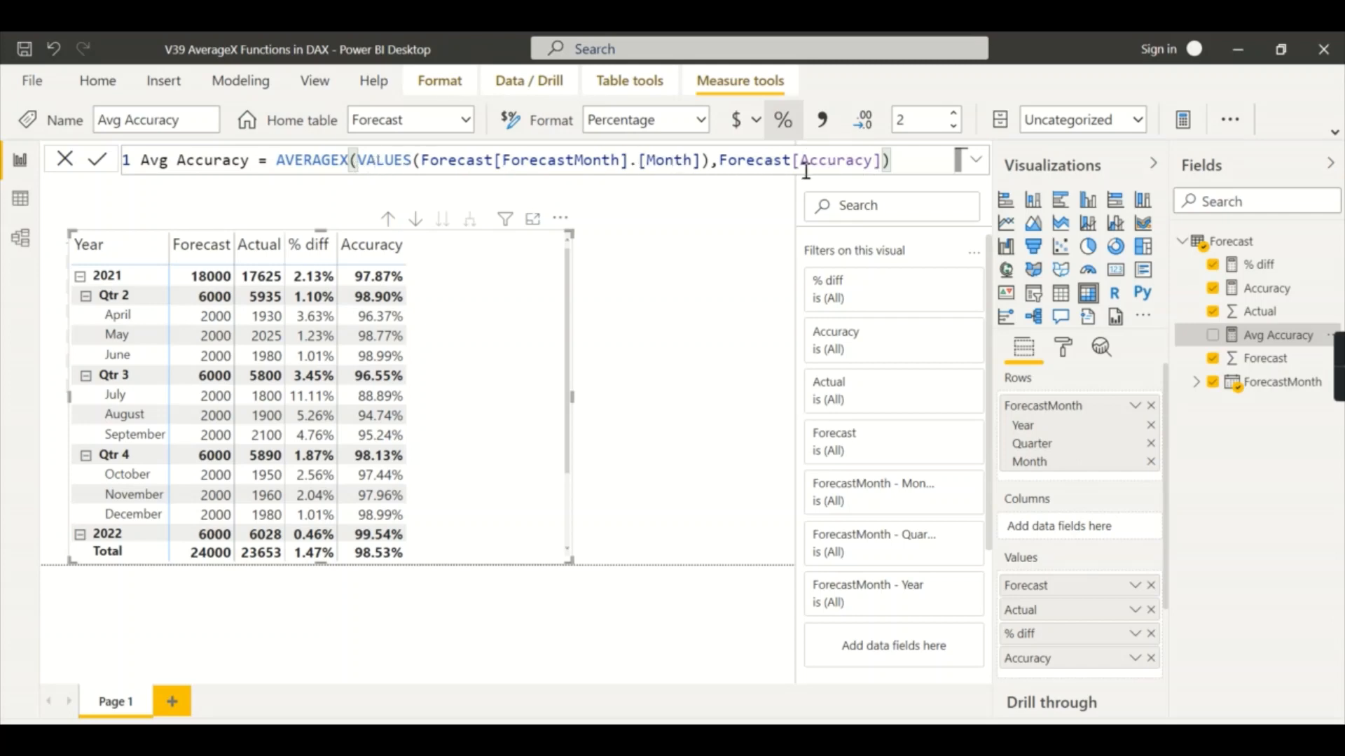
mouse_move(306, 192)
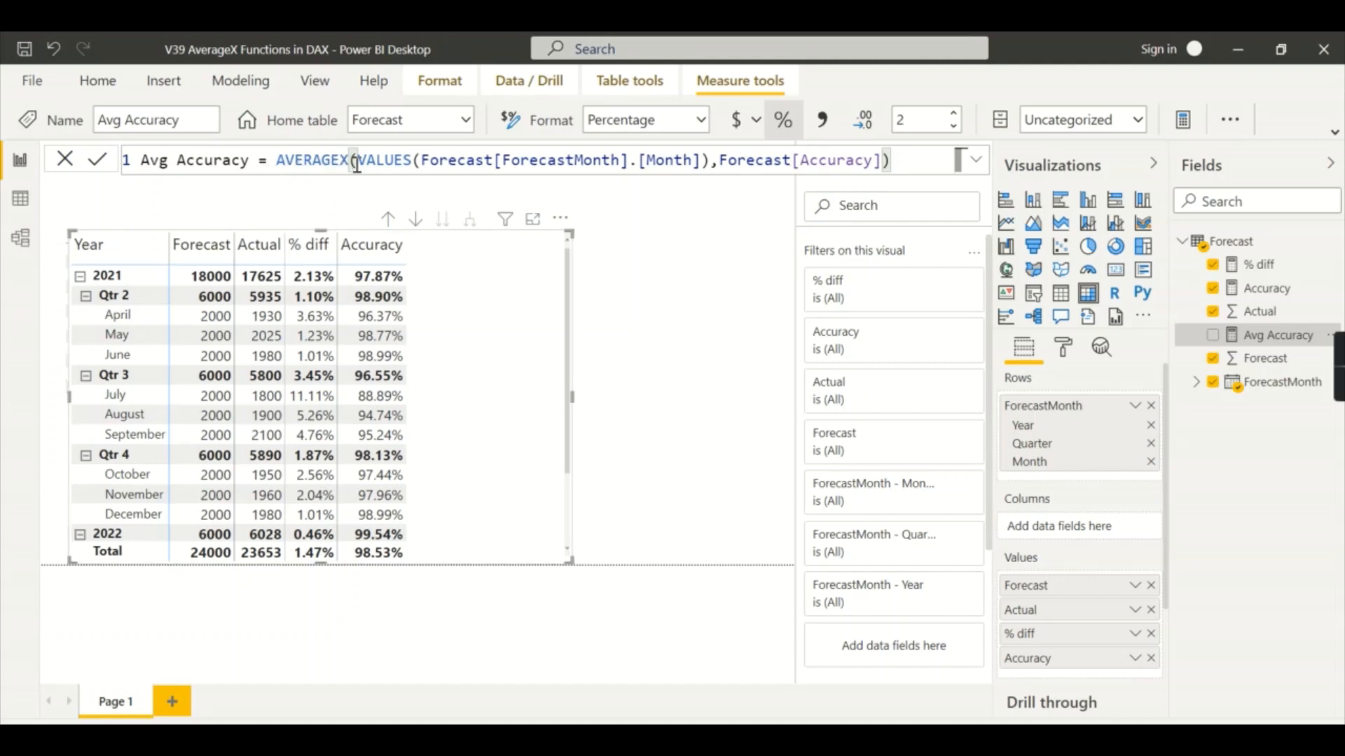
mouse_move(462, 387)
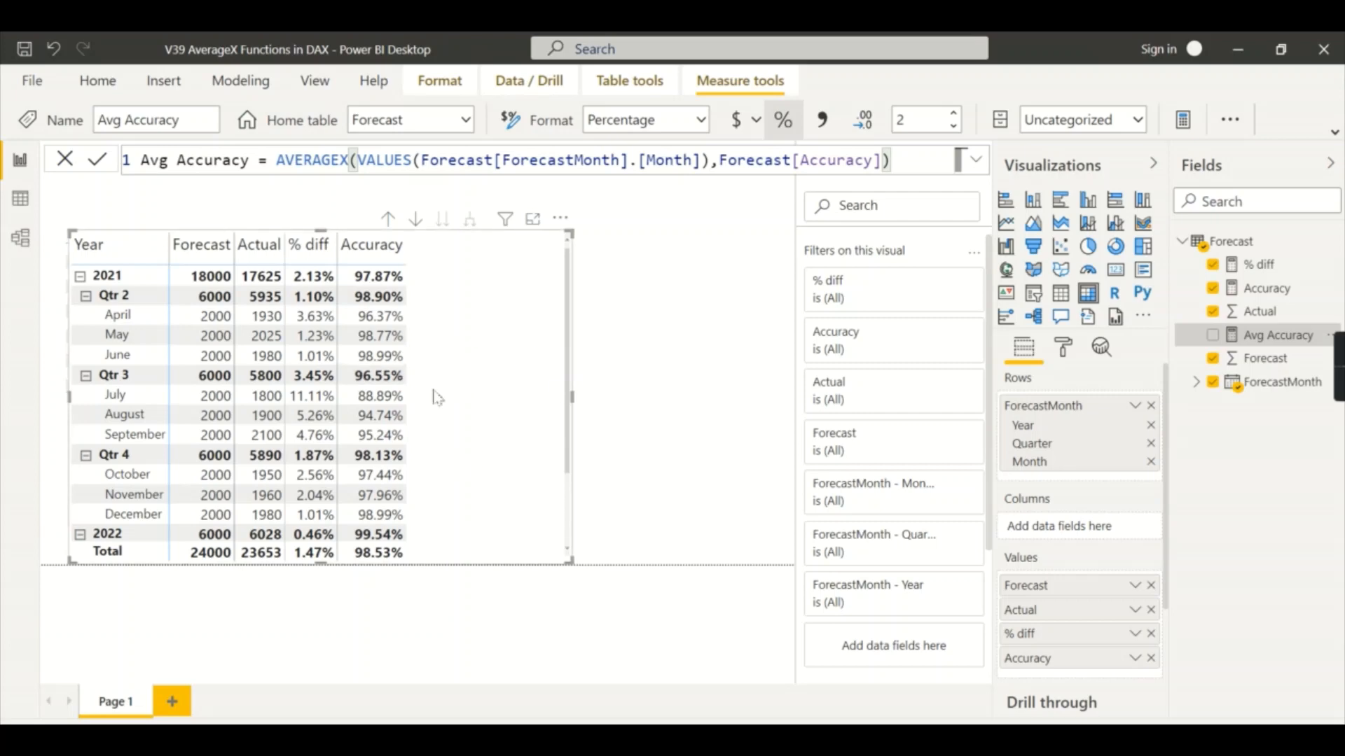
mouse_move(493, 316)
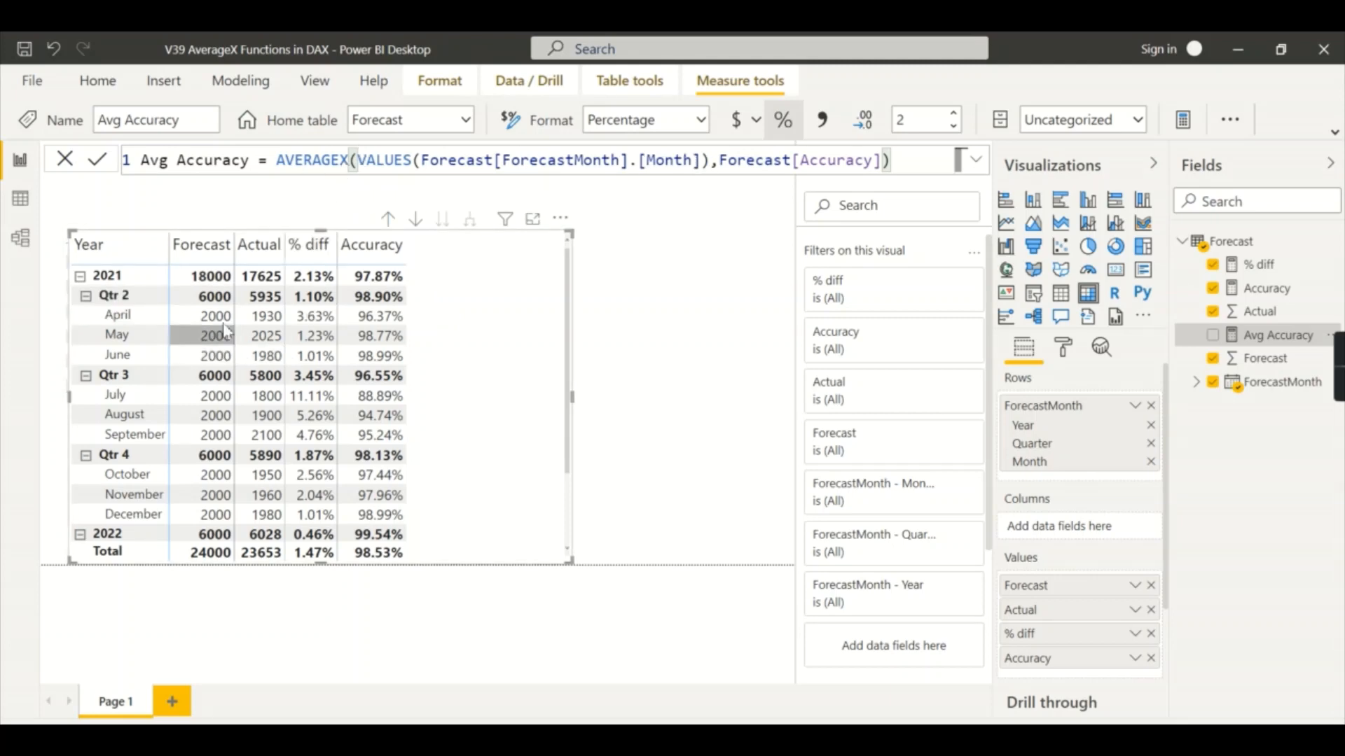
mouse_move(213, 355)
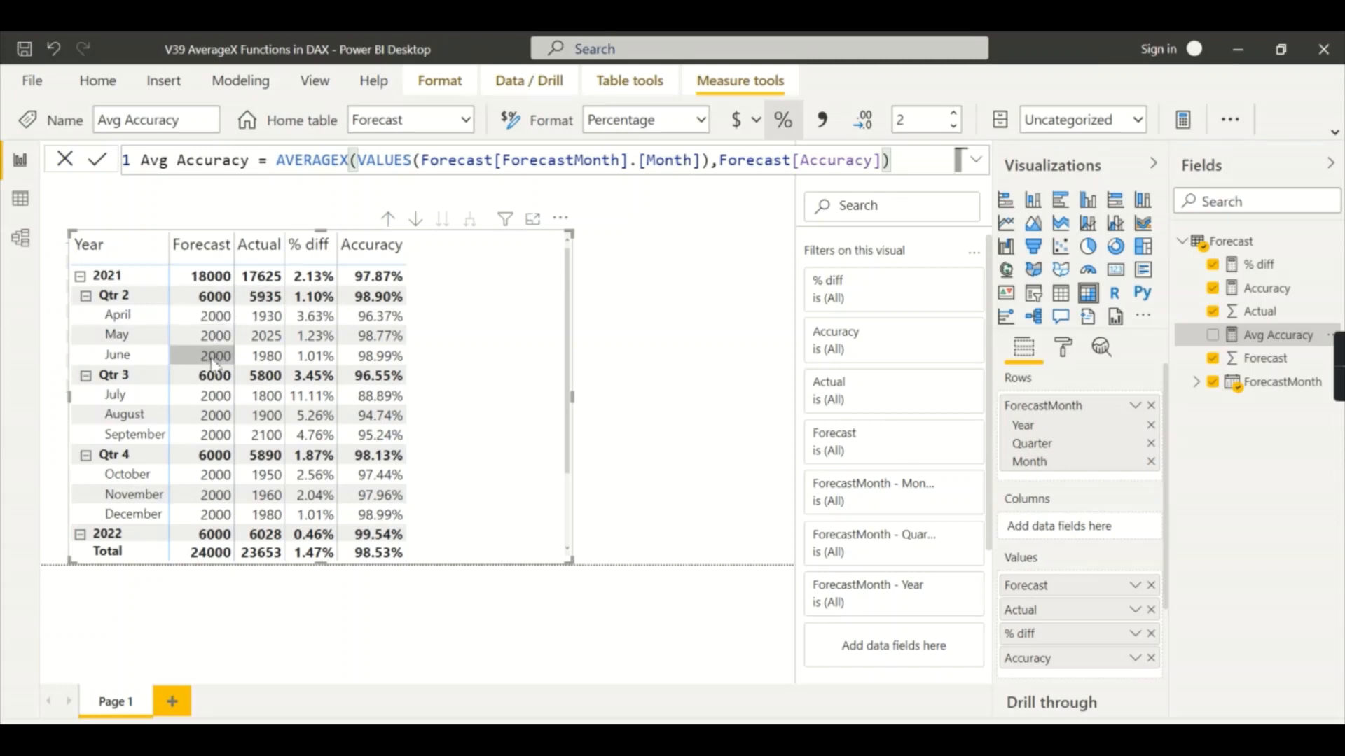
mouse_move(459, 227)
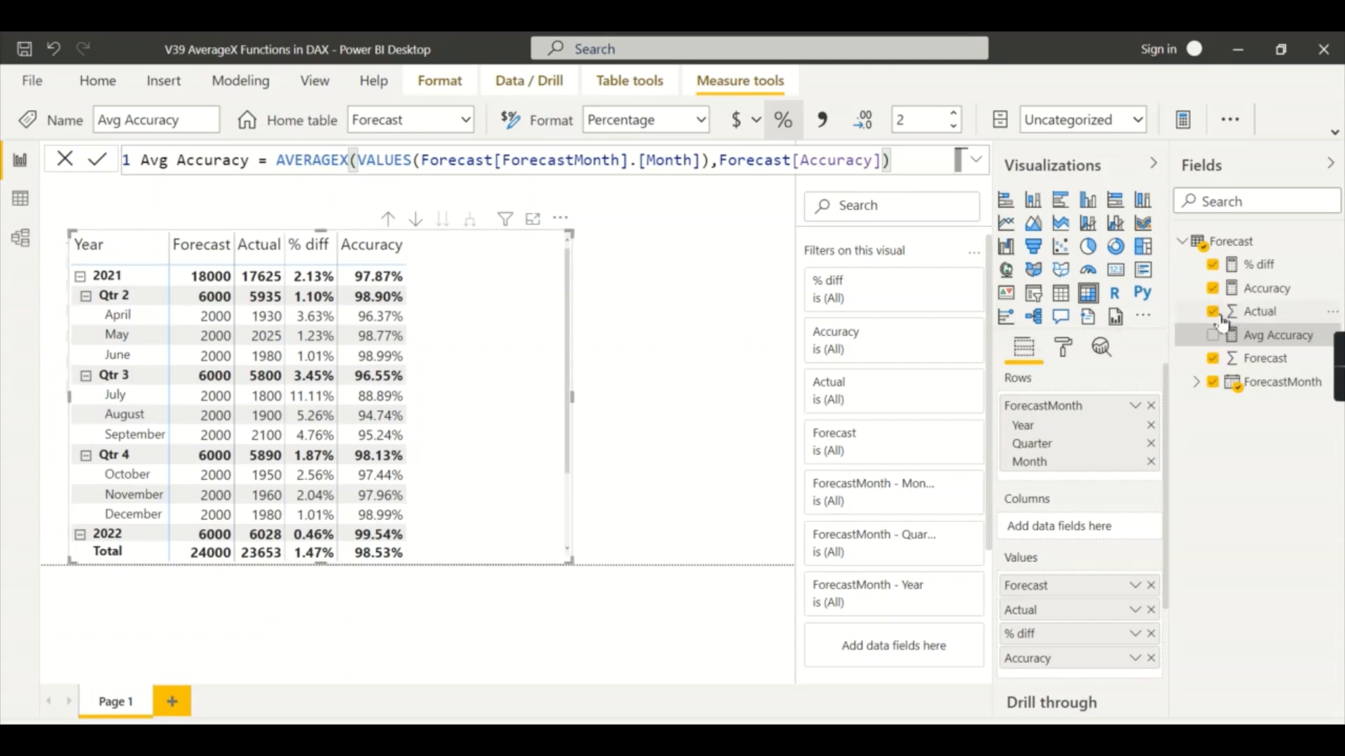
Tick Avg Accuracy in the Fields pane to add it to the matrix values
left_click(1214, 335)
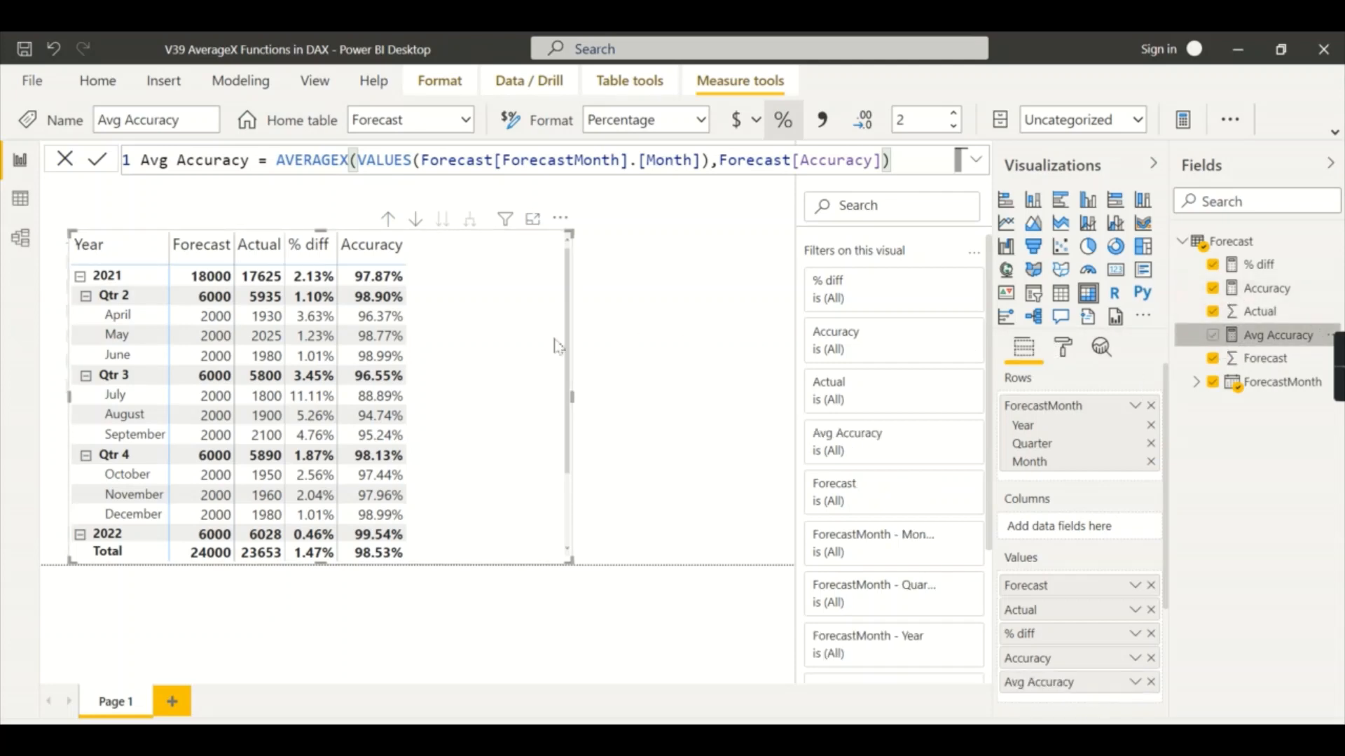
Review the Avg Accuracy column: 98.04% for Qtr 2, totalling 97.17% versus 98.53%
left_click(1212, 335)
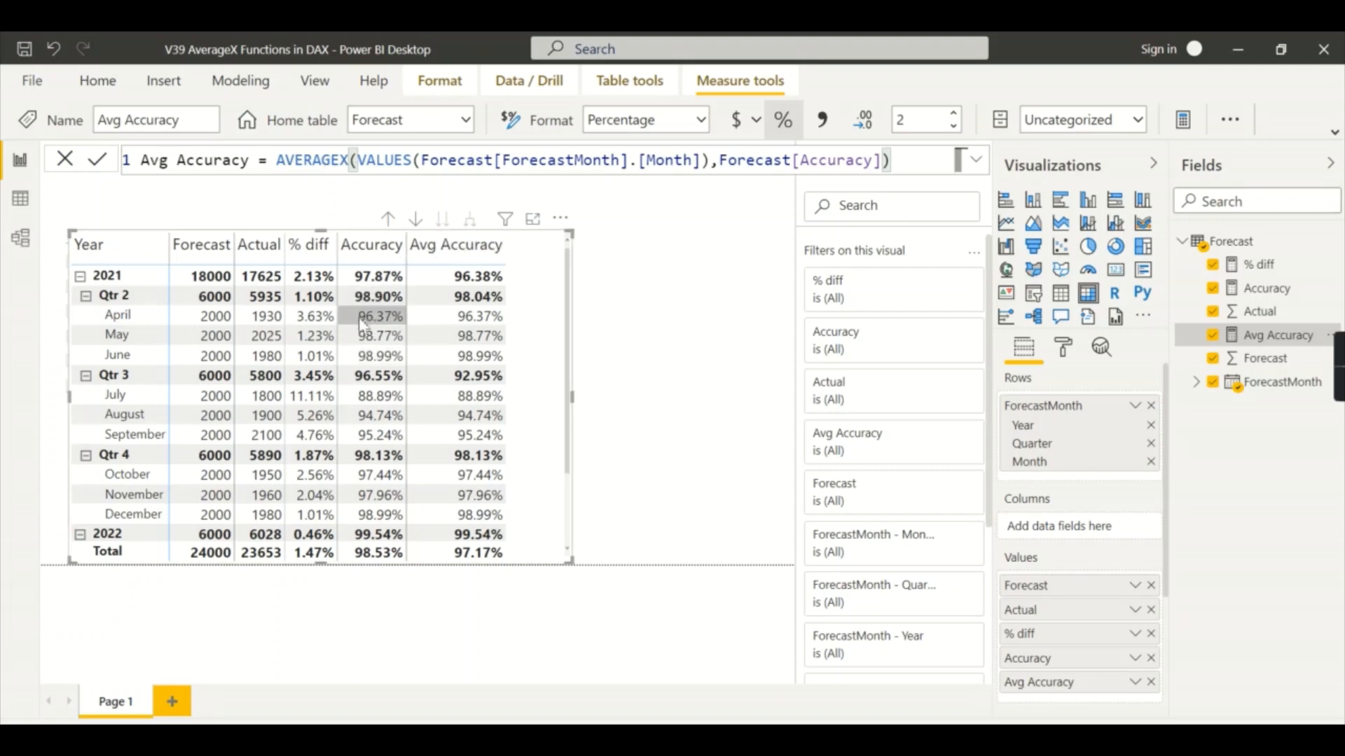
mouse_move(378, 356)
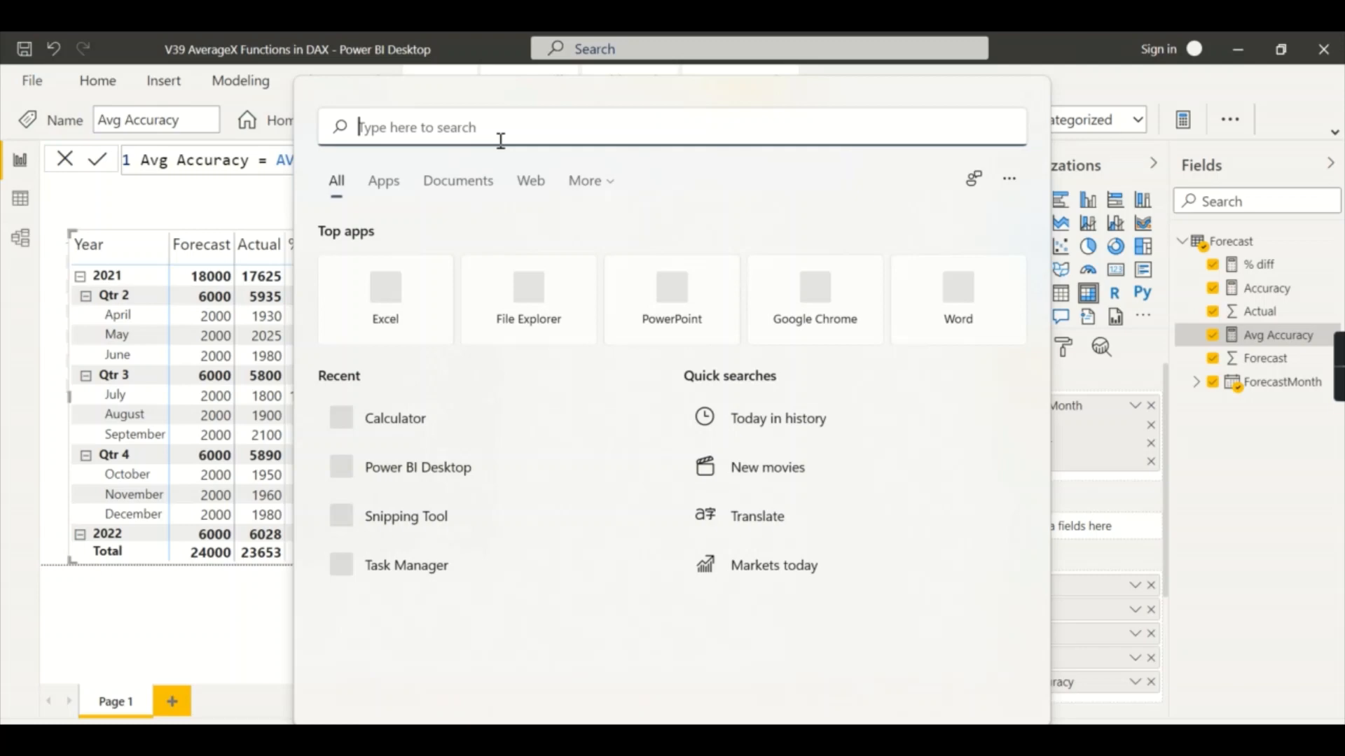
Open Calculator and compute (96.37 + 98.77 + 98.99) ÷ 3 = 98.04
type("calculator")
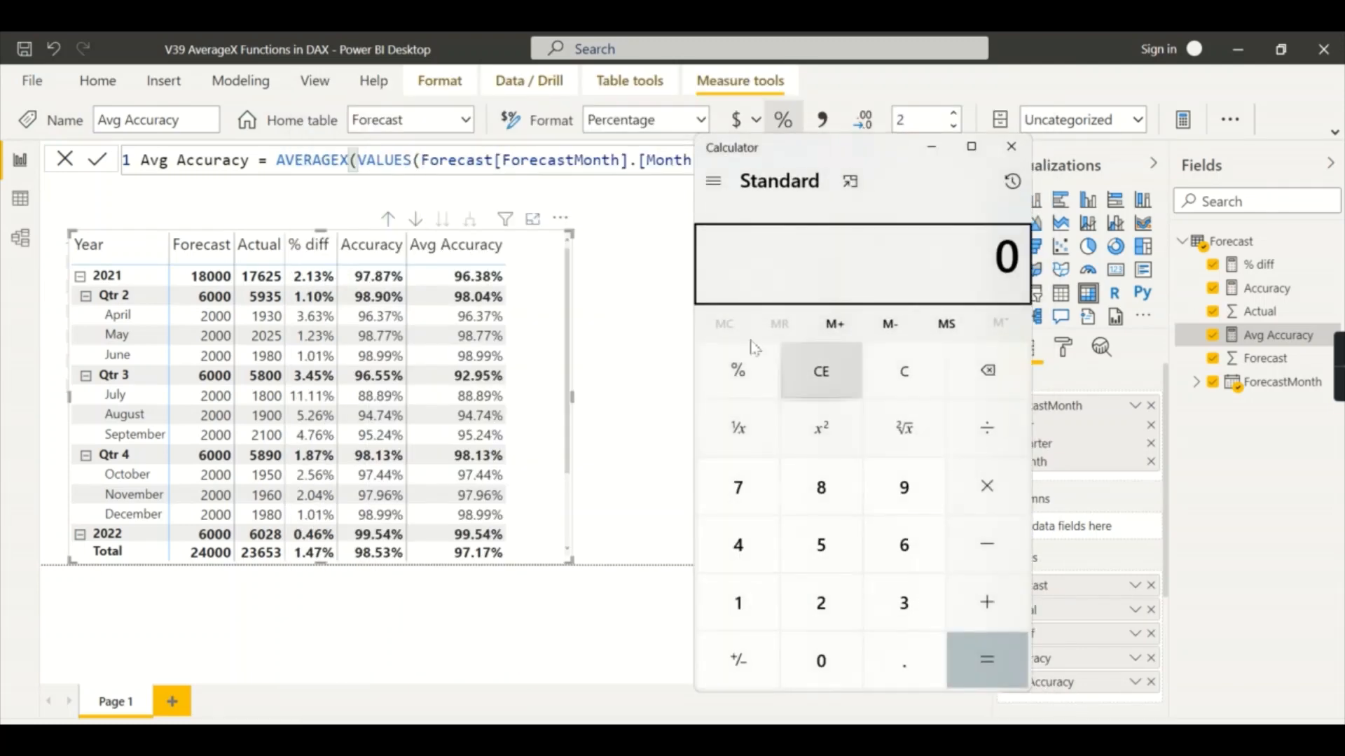
mouse_move(903, 600)
type("98.")
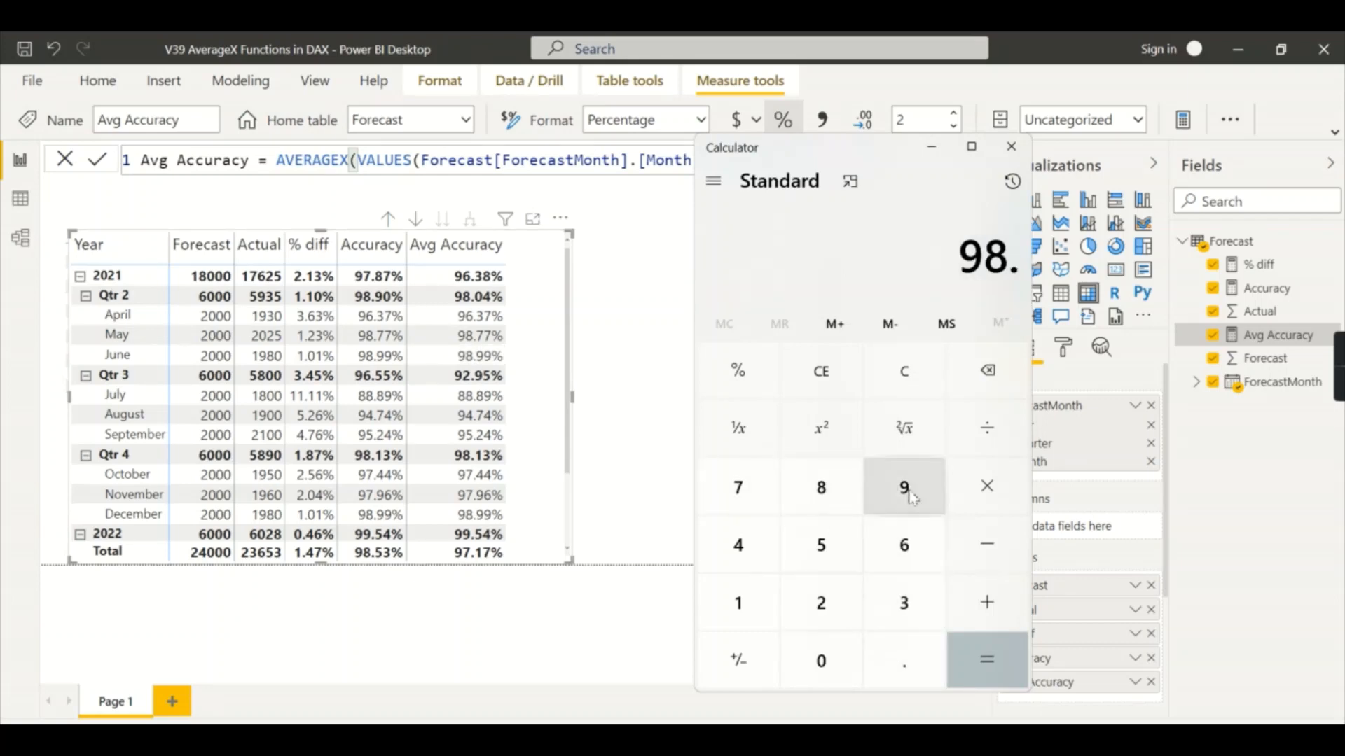
left_click(903, 486)
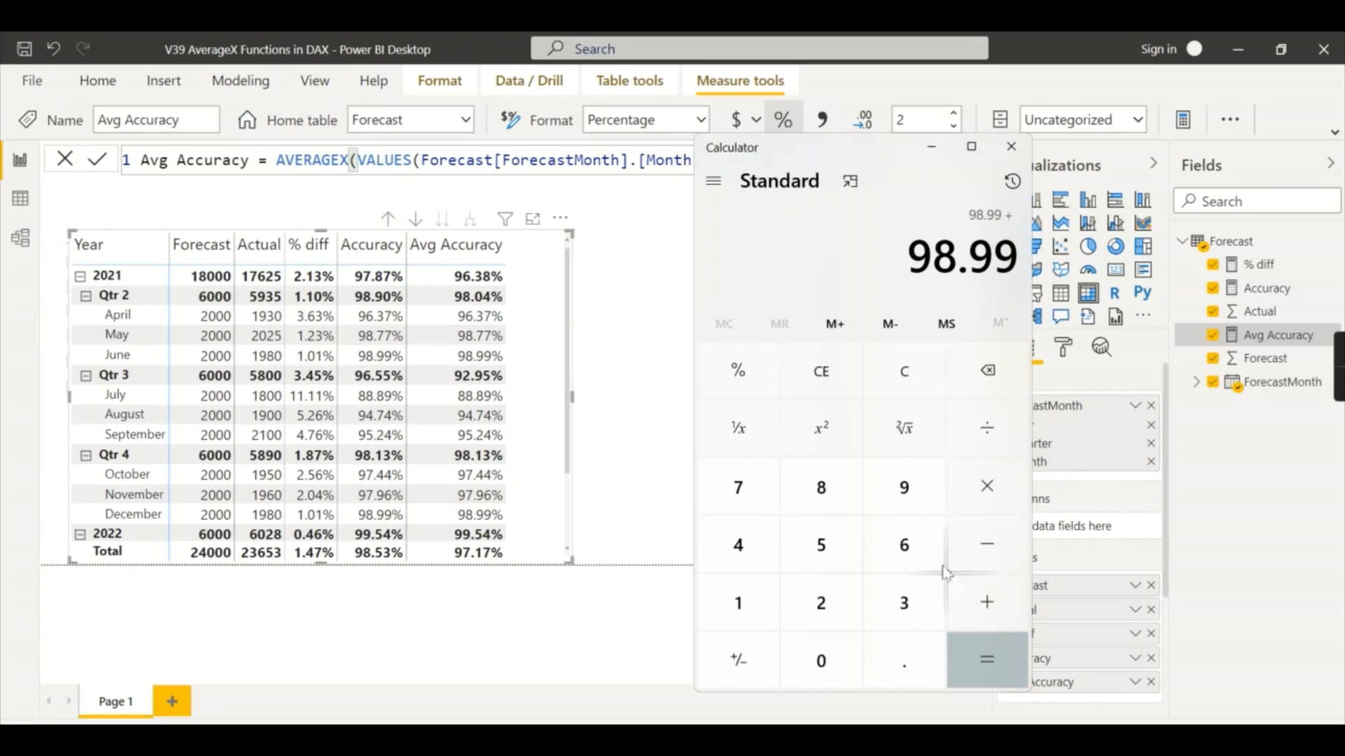
left_click(903, 661)
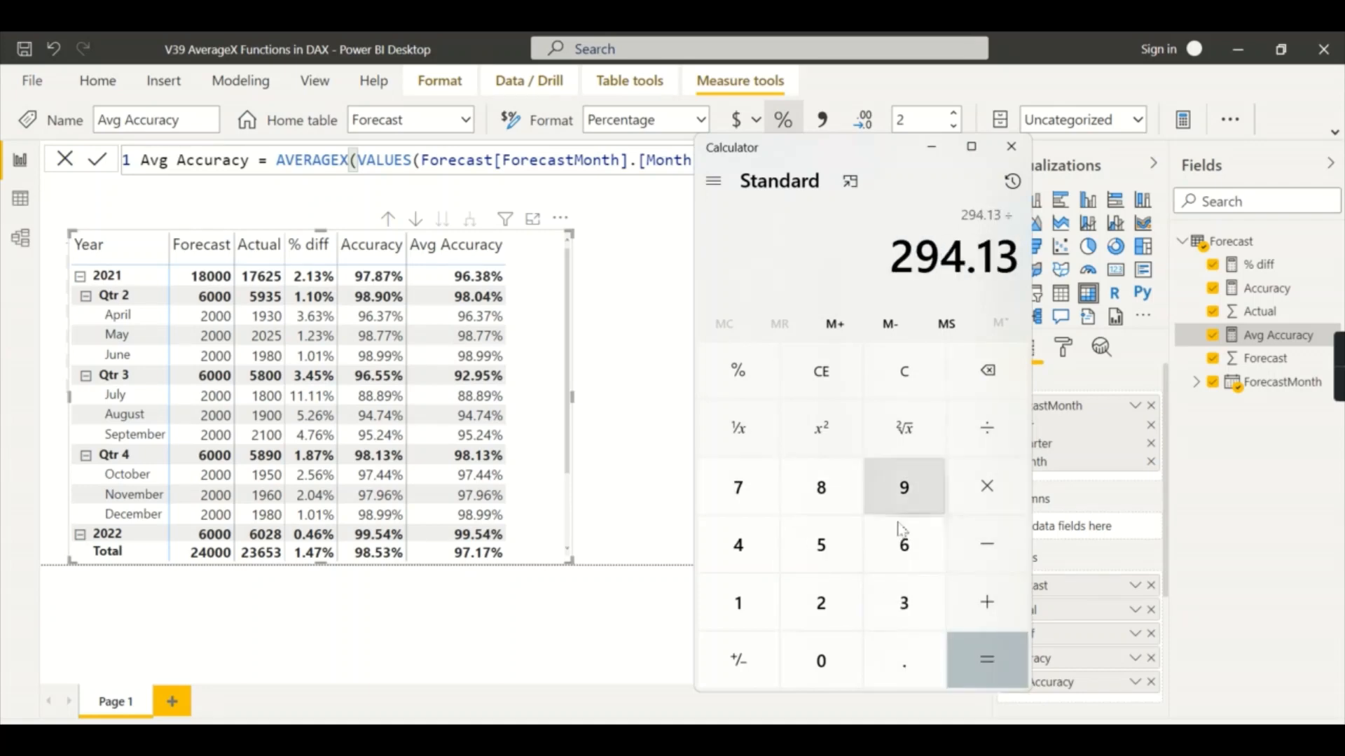
left_click(986, 658)
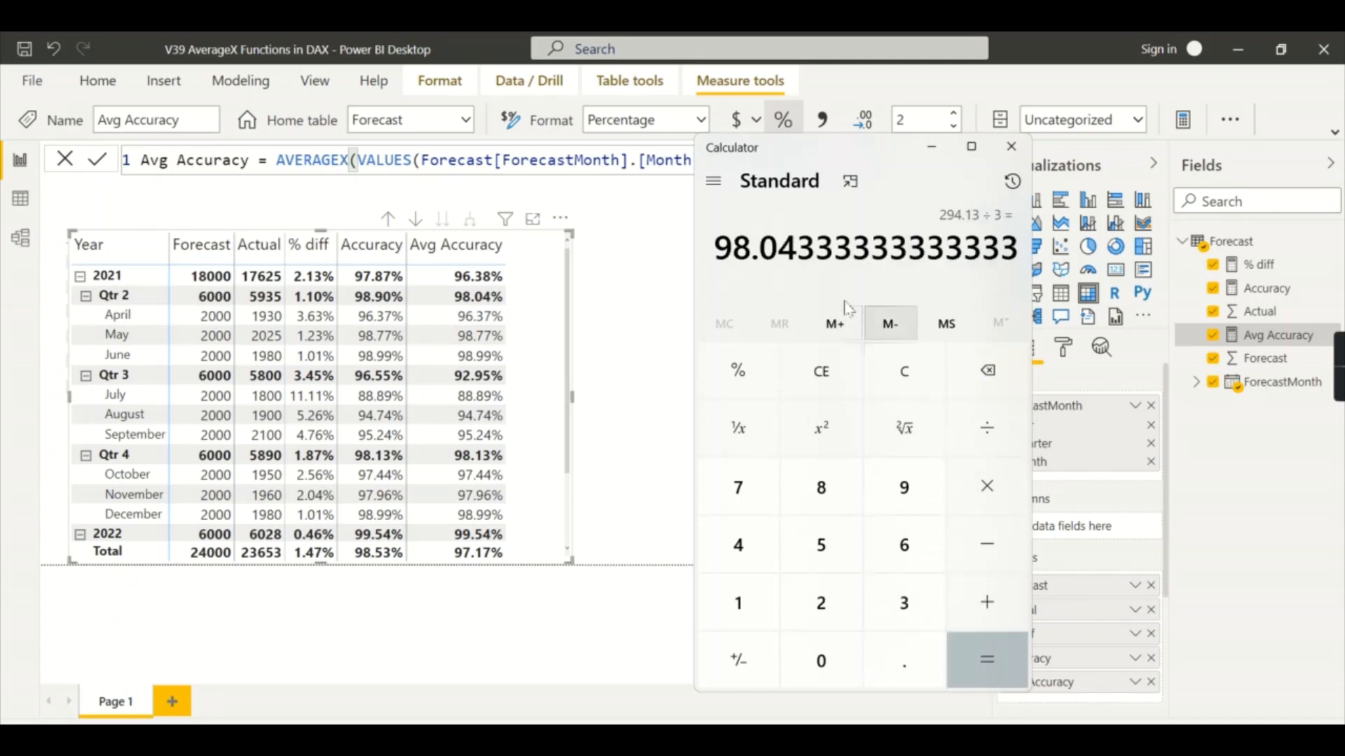
left_click(478, 295)
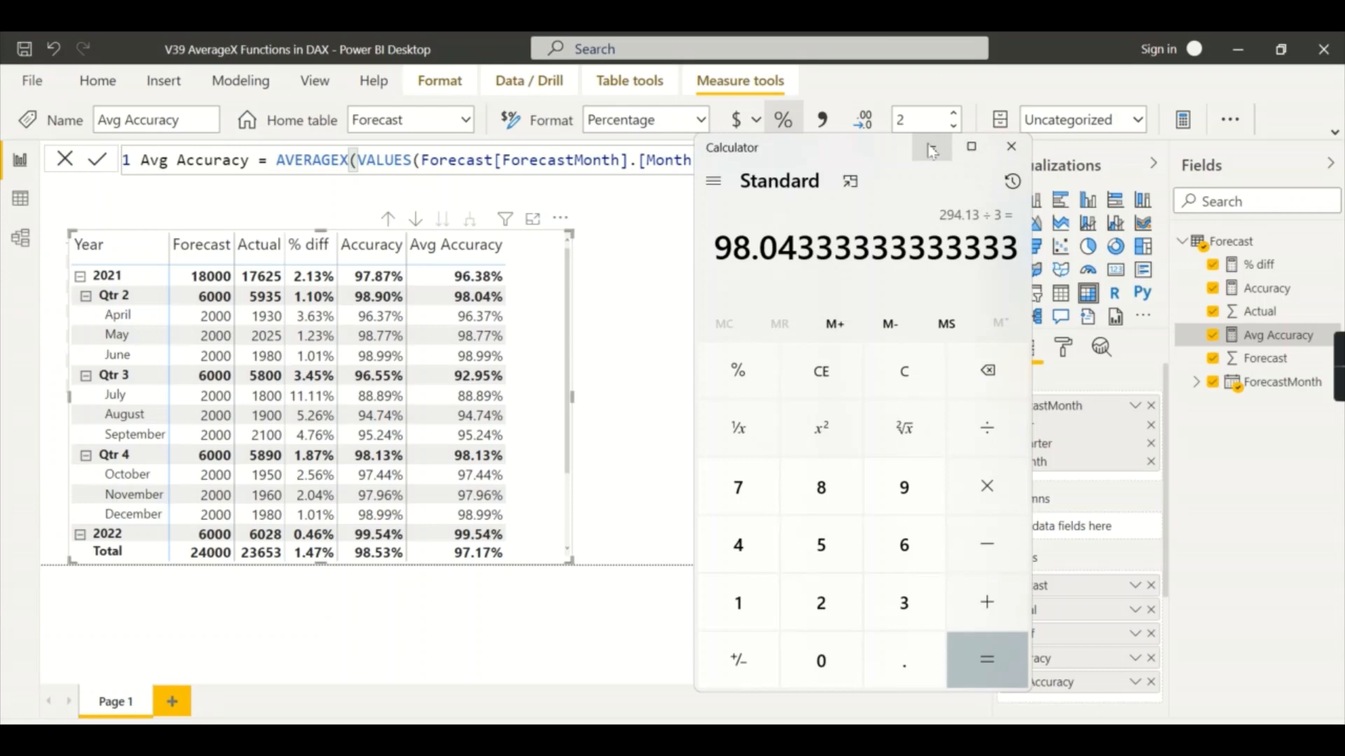
Minimize Calculator to return to Power BI Desktop
left_click(1010, 147)
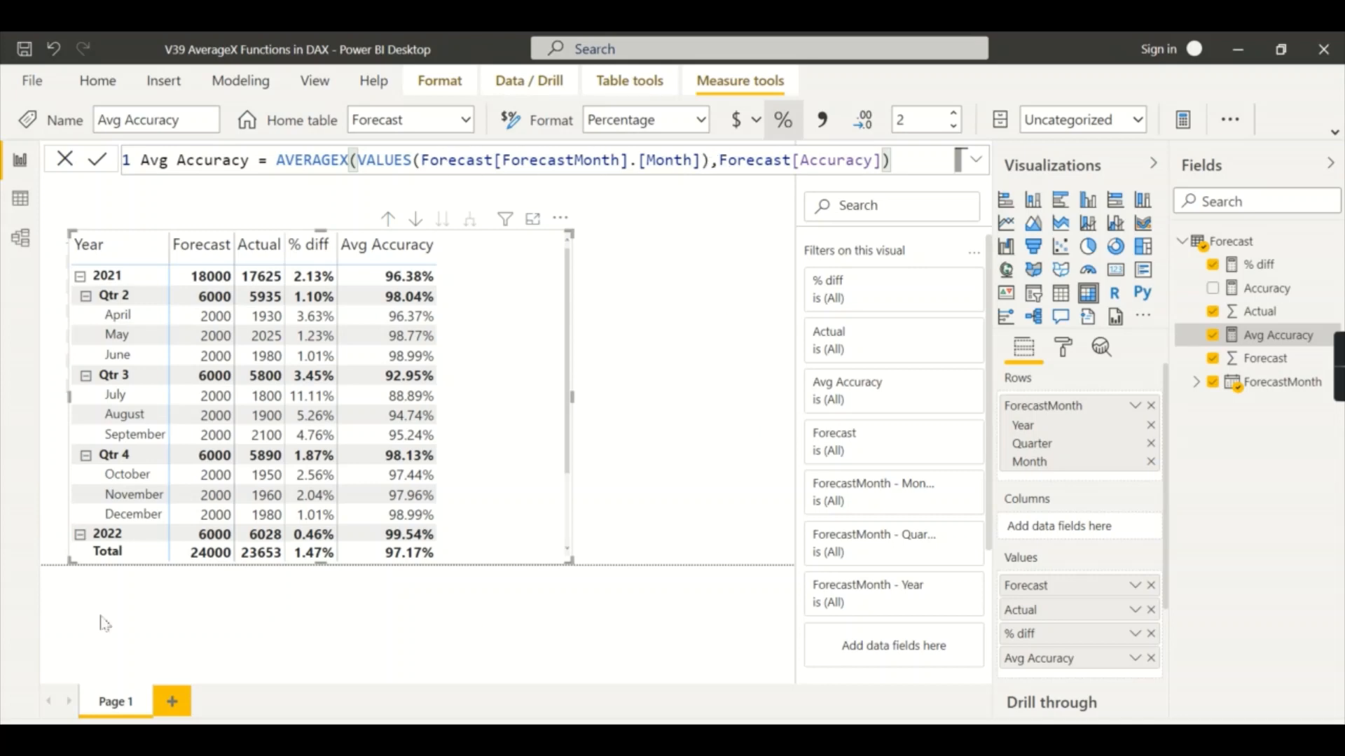
mouse_move(1328, 480)
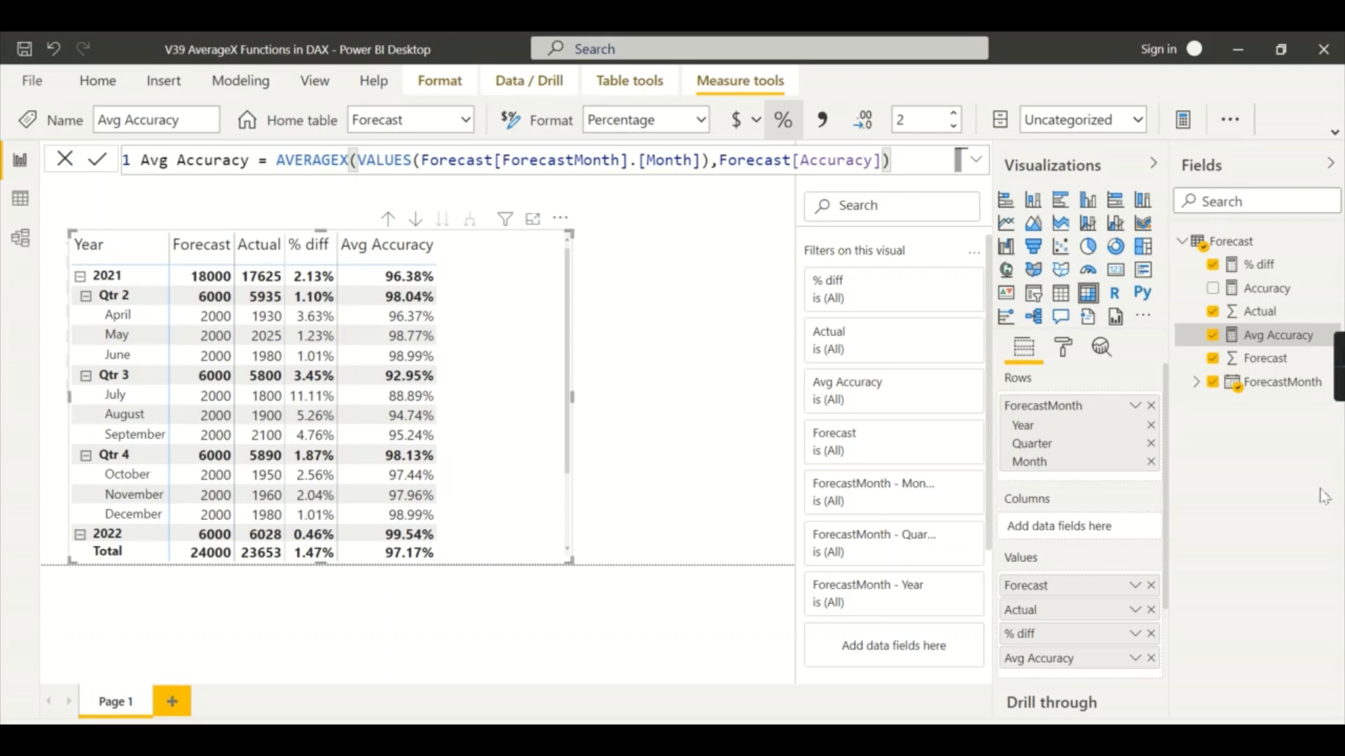
mouse_move(1318, 521)
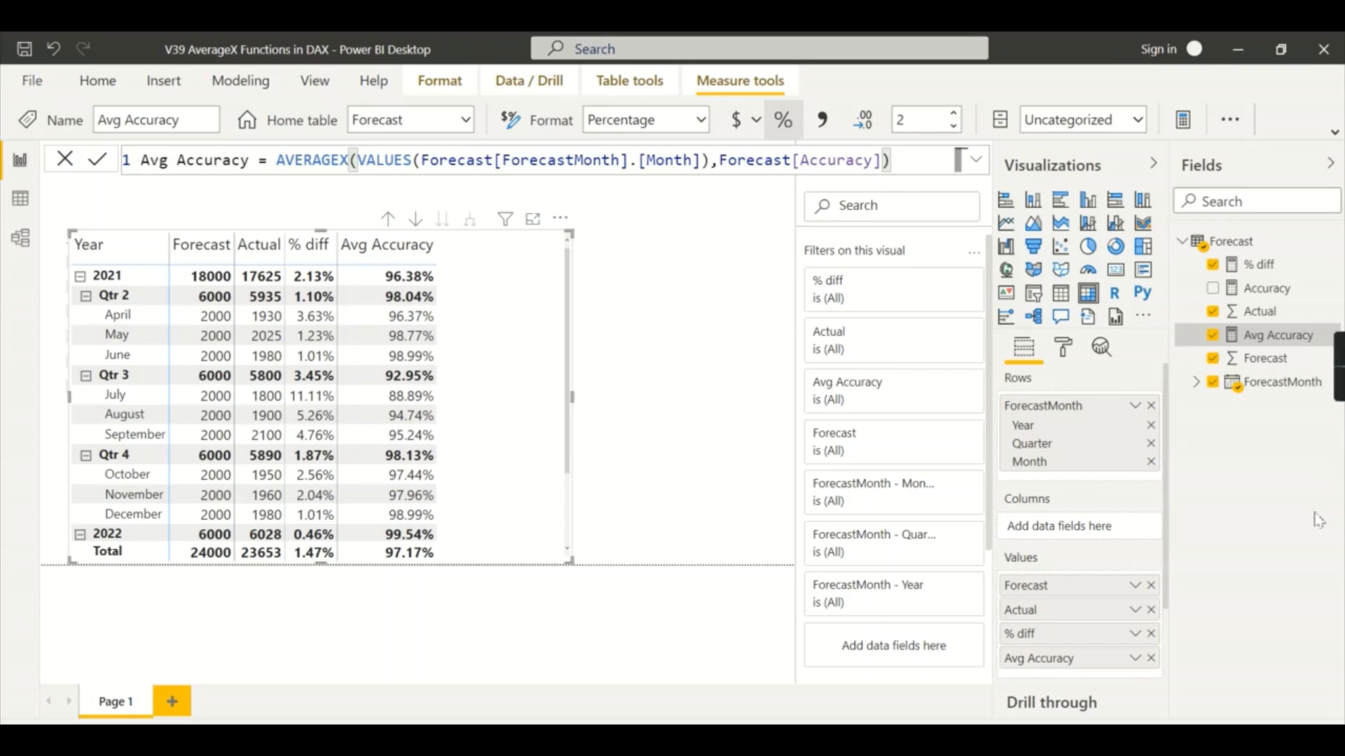